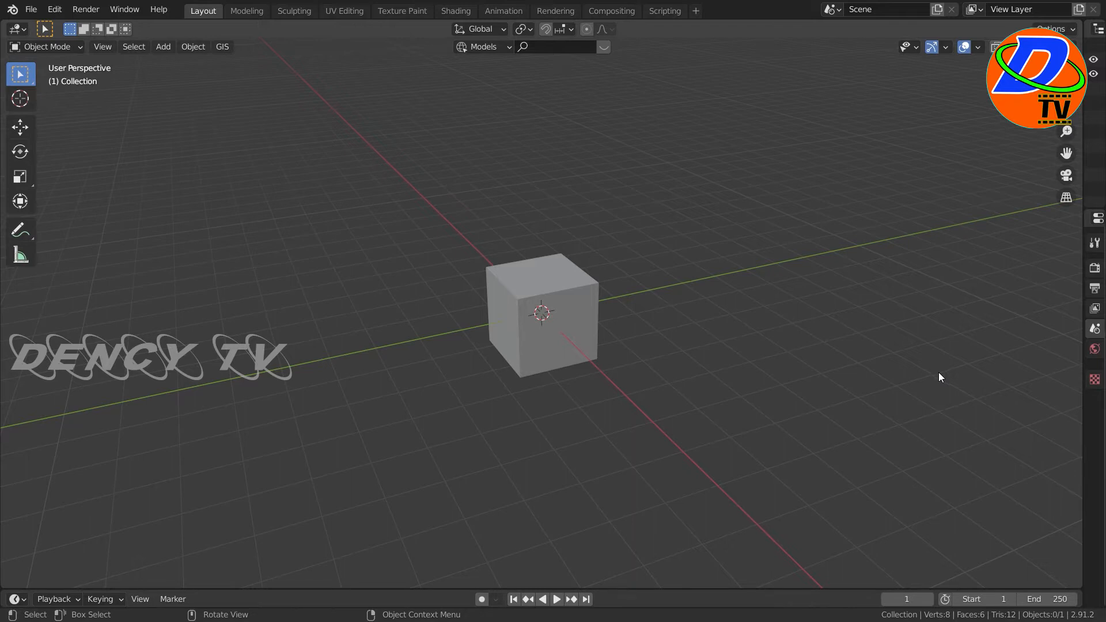
Step: Select the default cube in the viewport
{"action": "left_click", "coordinate": [541, 314]}
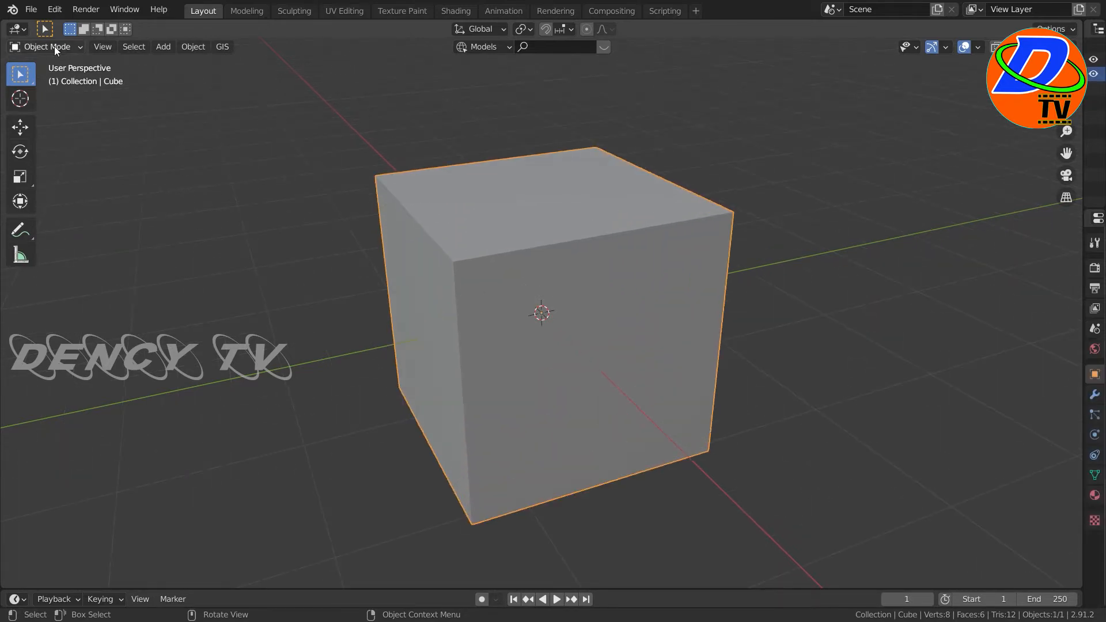
Step: Enter Edit Mode on the cube's mesh
{"action": "key", "text": "Tab"}
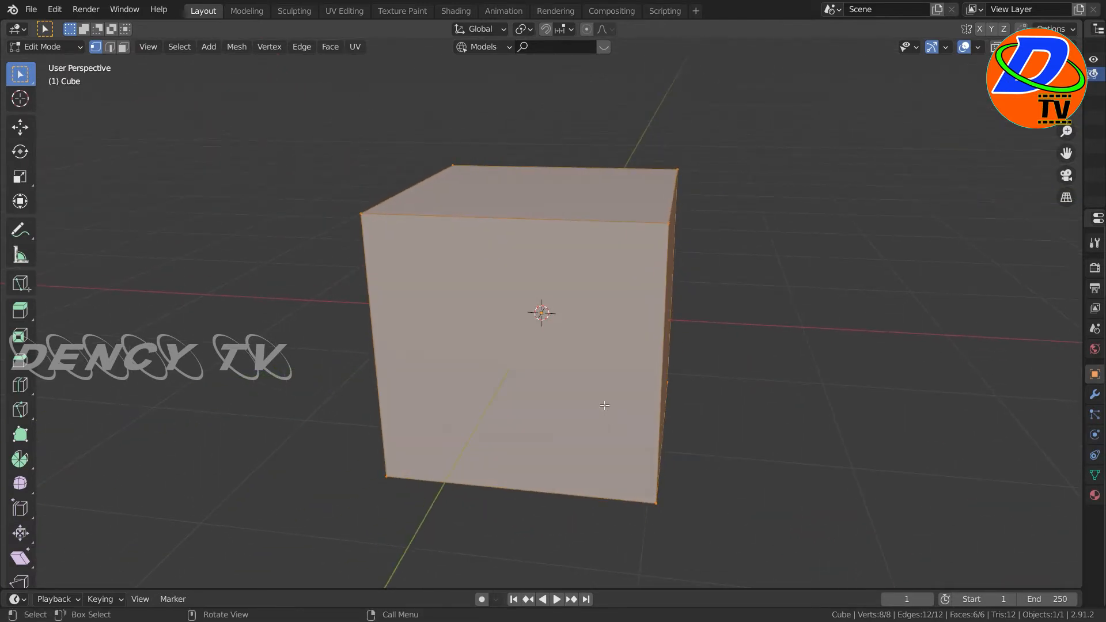
{"action": "mouse_move", "coordinate": [734, 390]}
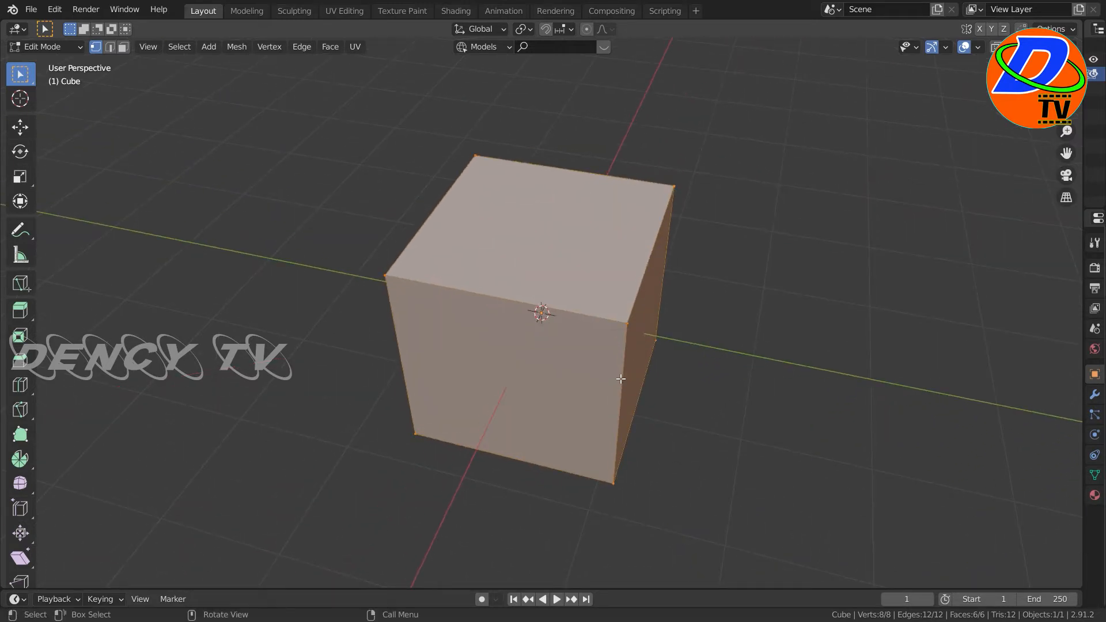
{"action": "mouse_move", "coordinate": [535, 378]}
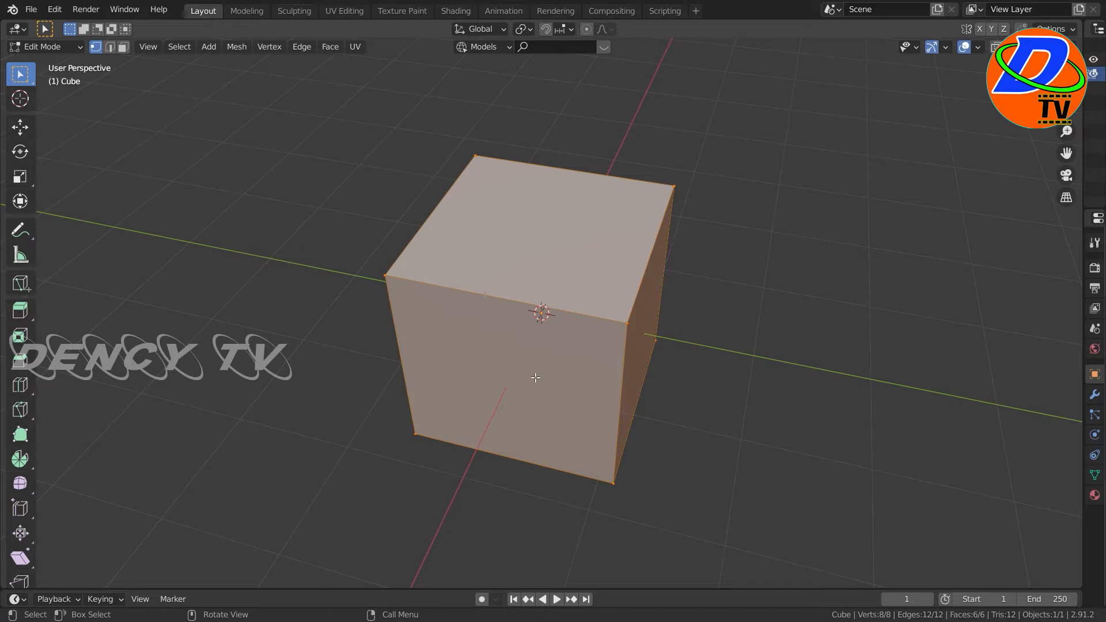
{"action": "mouse_move", "coordinate": [533, 332]}
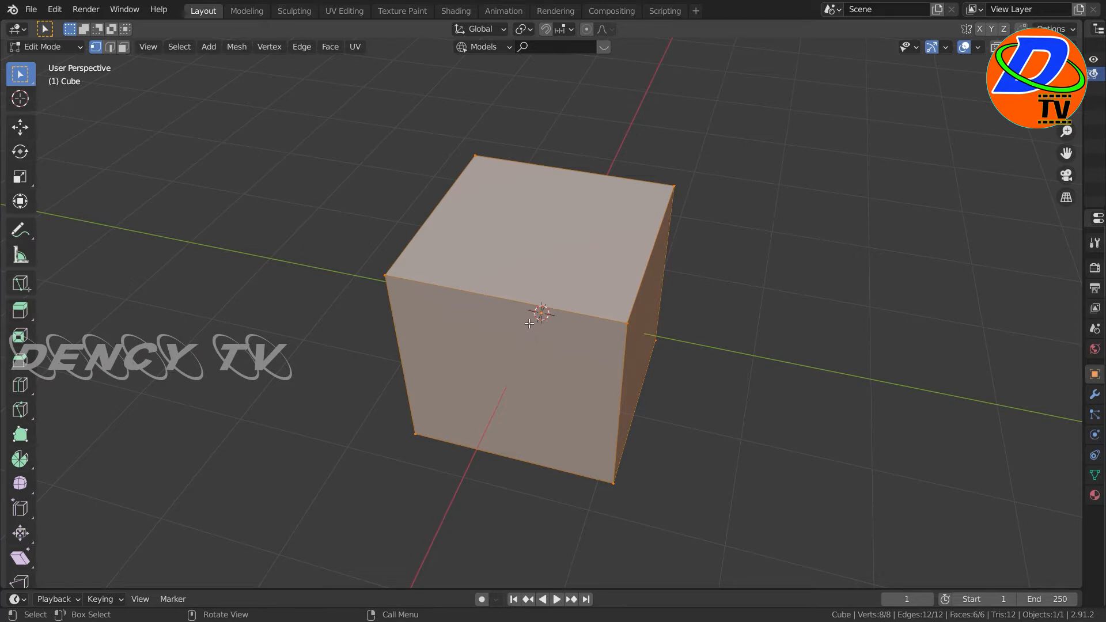
{"action": "mouse_move", "coordinate": [372, 262]}
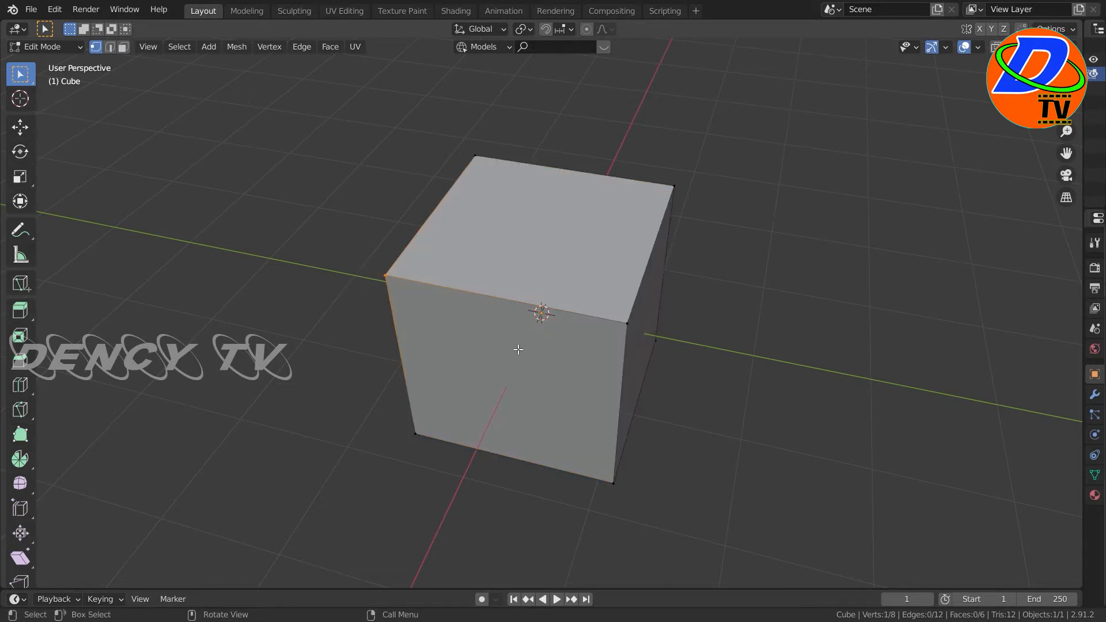
{"action": "mouse_move", "coordinate": [521, 334]}
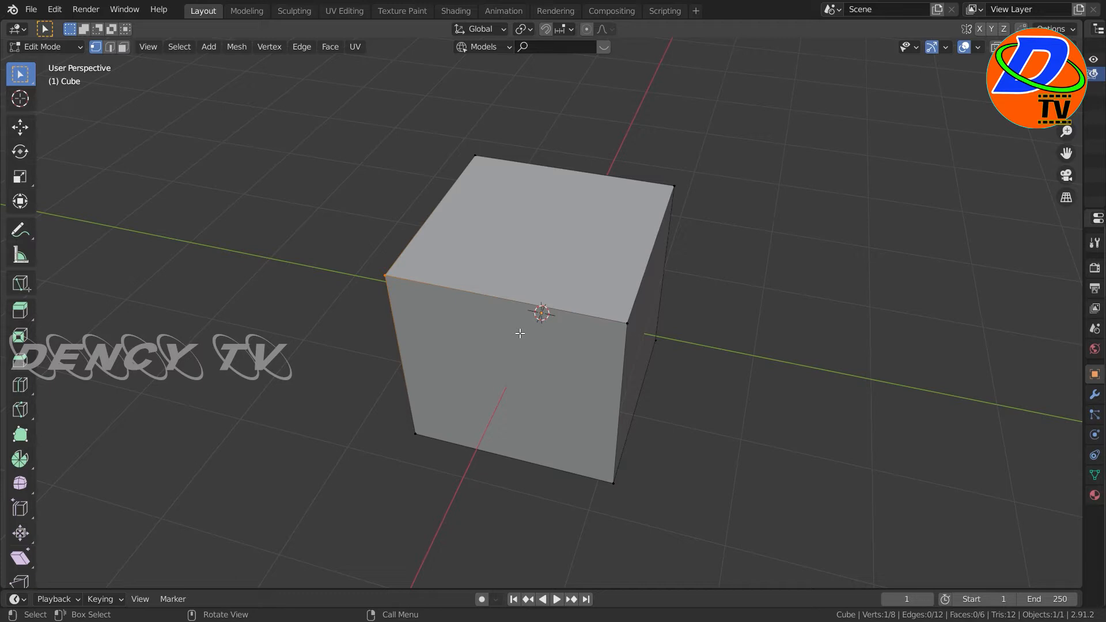
{"action": "mouse_move", "coordinate": [513, 319]}
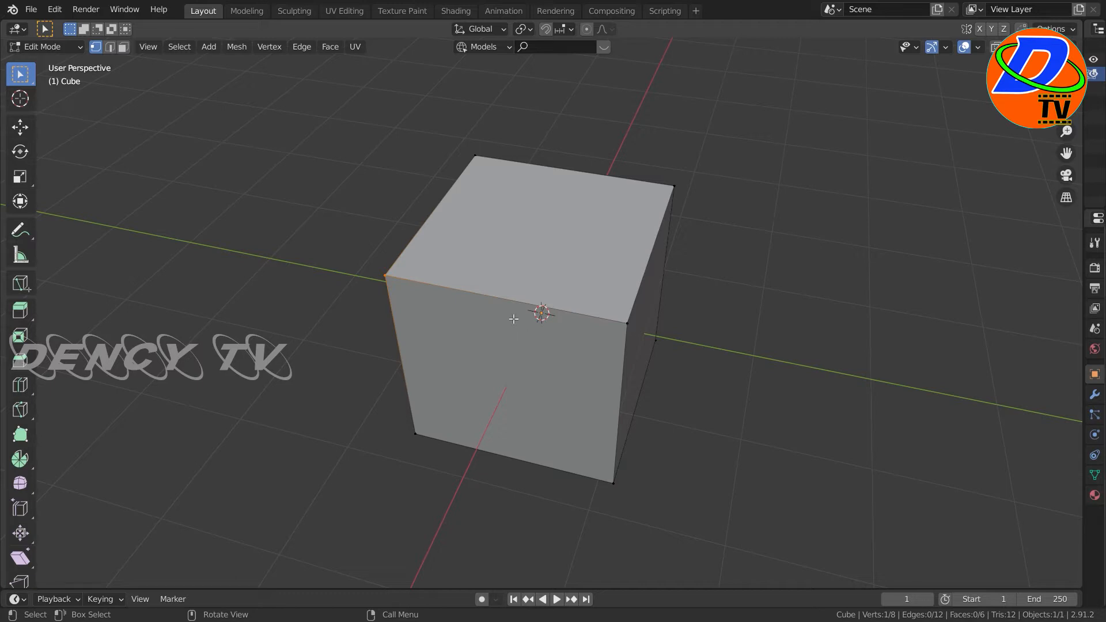
{"action": "mouse_move", "coordinate": [499, 304]}
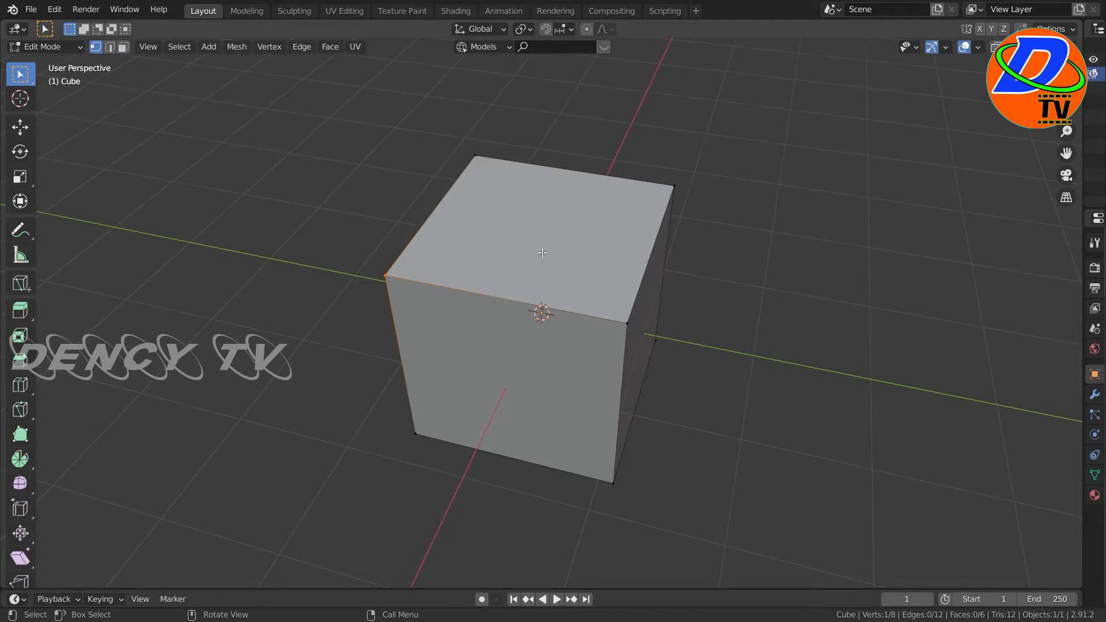
{"action": "mouse_move", "coordinate": [562, 247]}
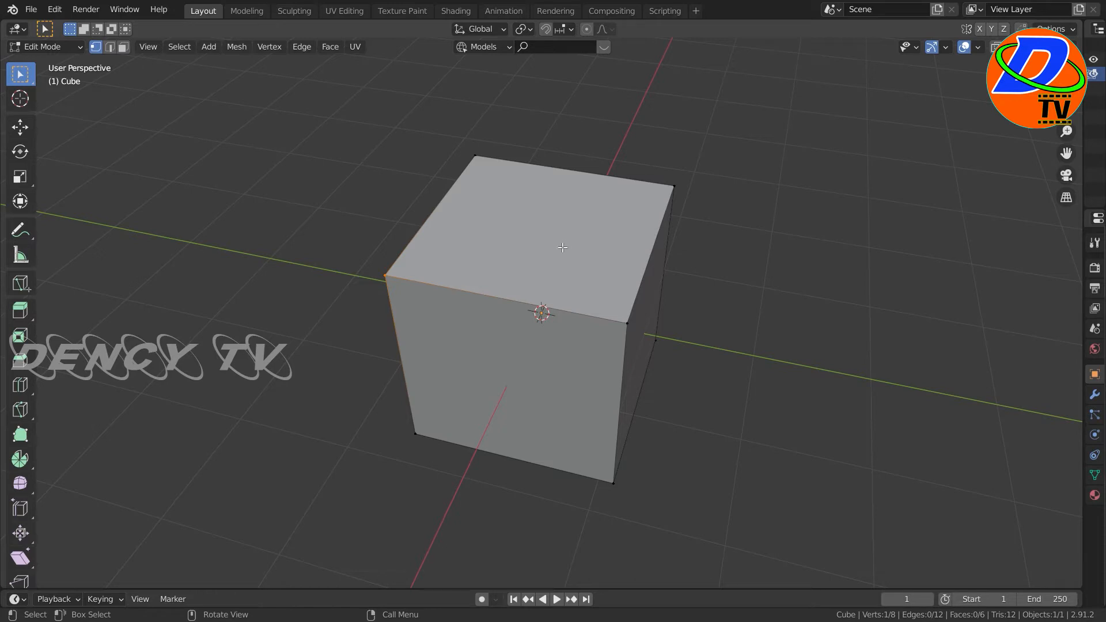
{"action": "mouse_move", "coordinate": [416, 314]}
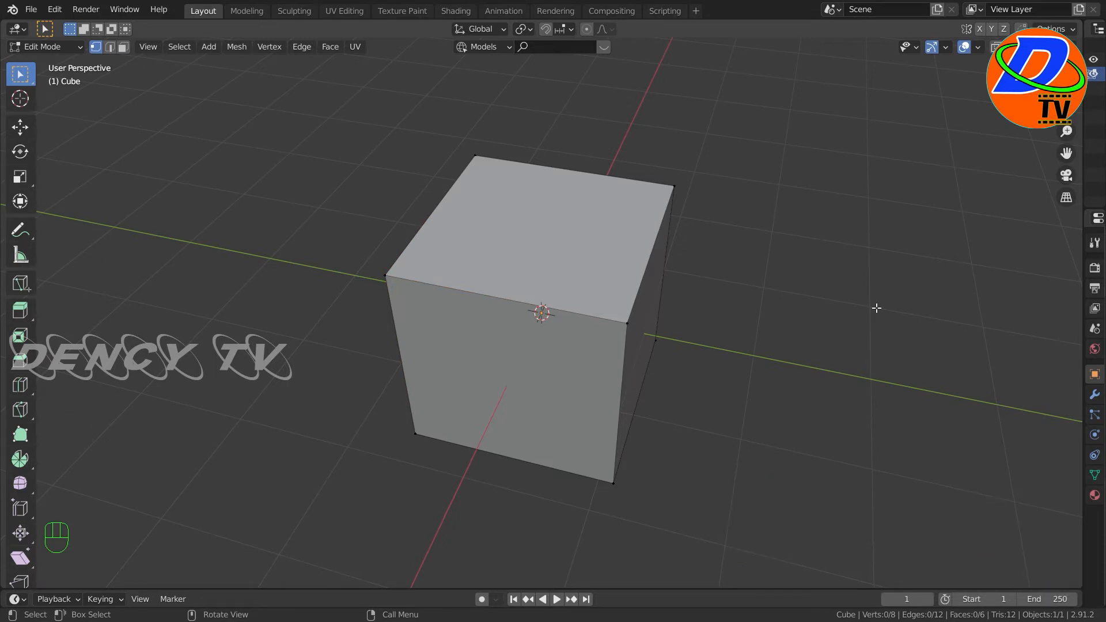
Step: Start a Loop Cut previewing a vertical edge loop around the cube's middle
{"action": "key", "text": "Ctrl+r"}
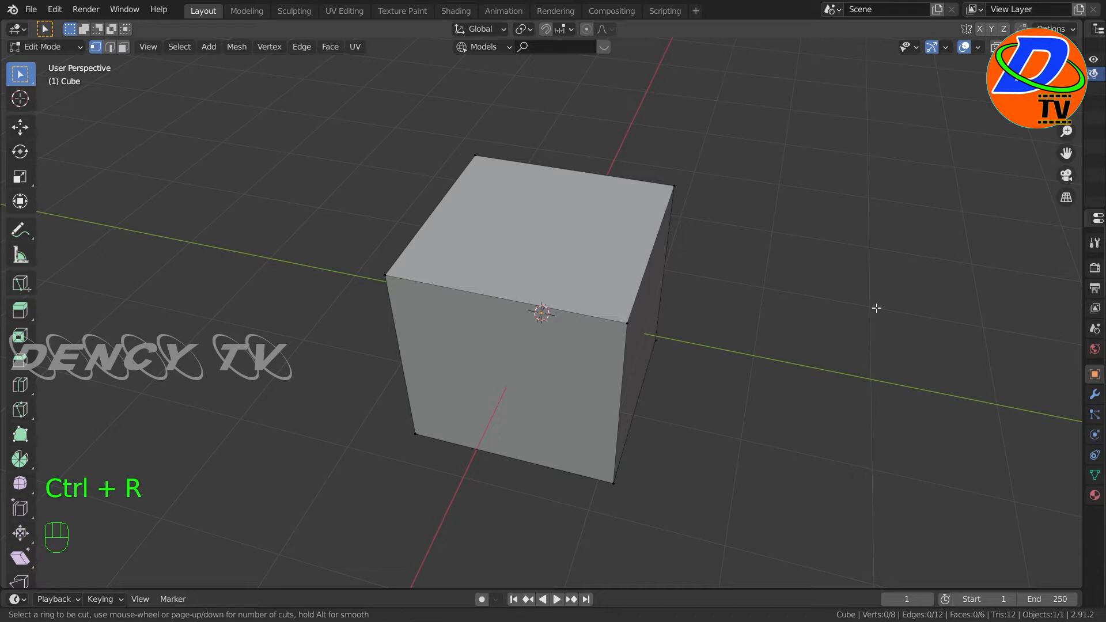
{"action": "mouse_move", "coordinate": [596, 324]}
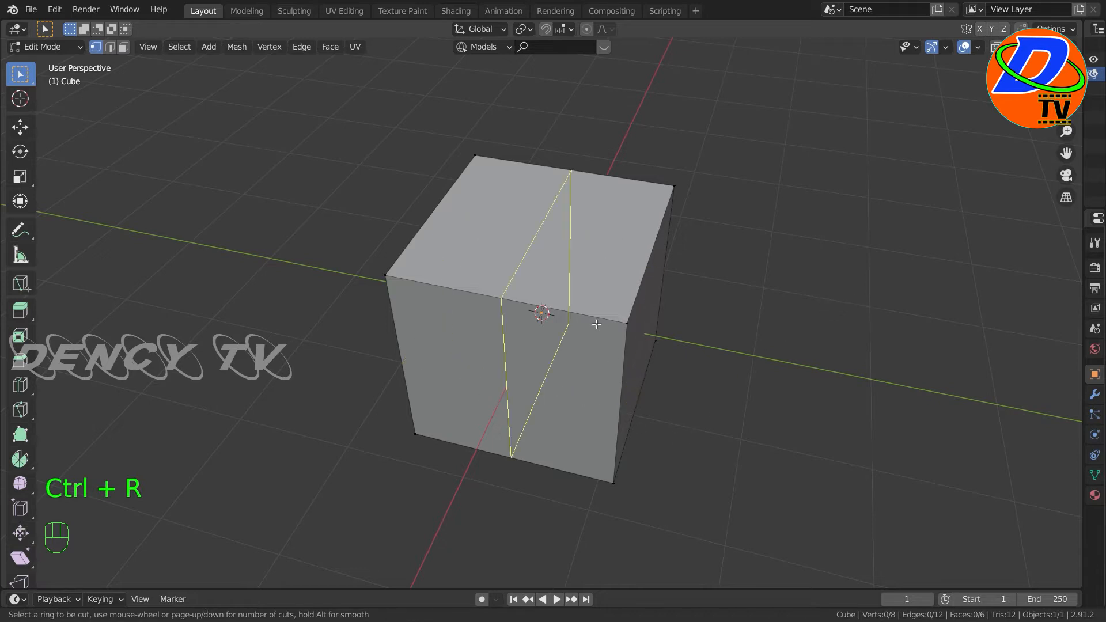
{"action": "mouse_move", "coordinate": [582, 324]}
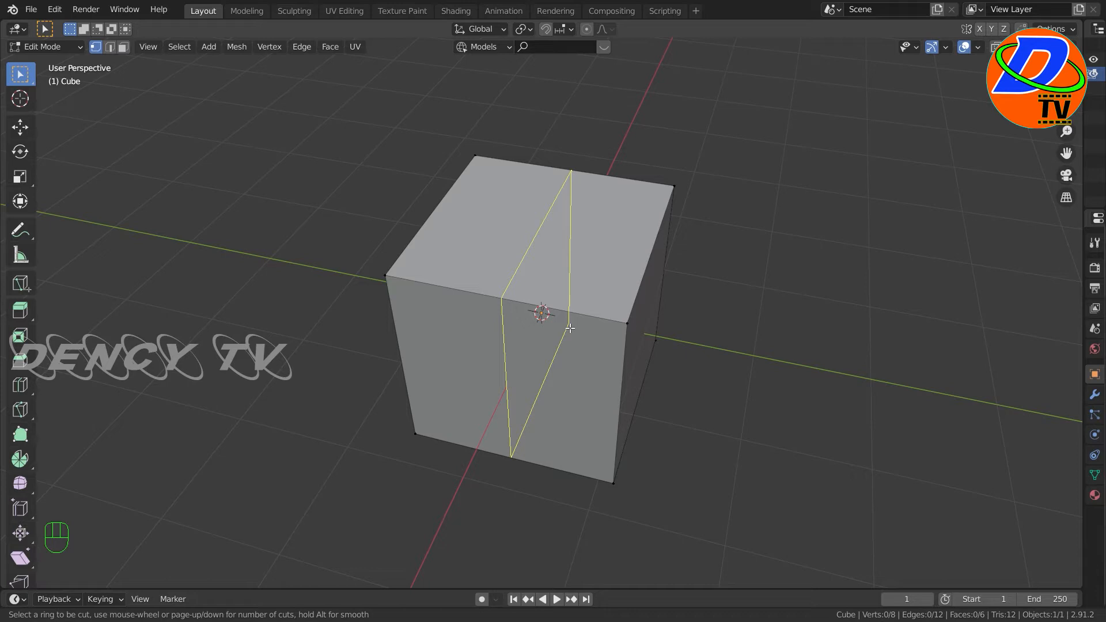
{"action": "mouse_move", "coordinate": [528, 310]}
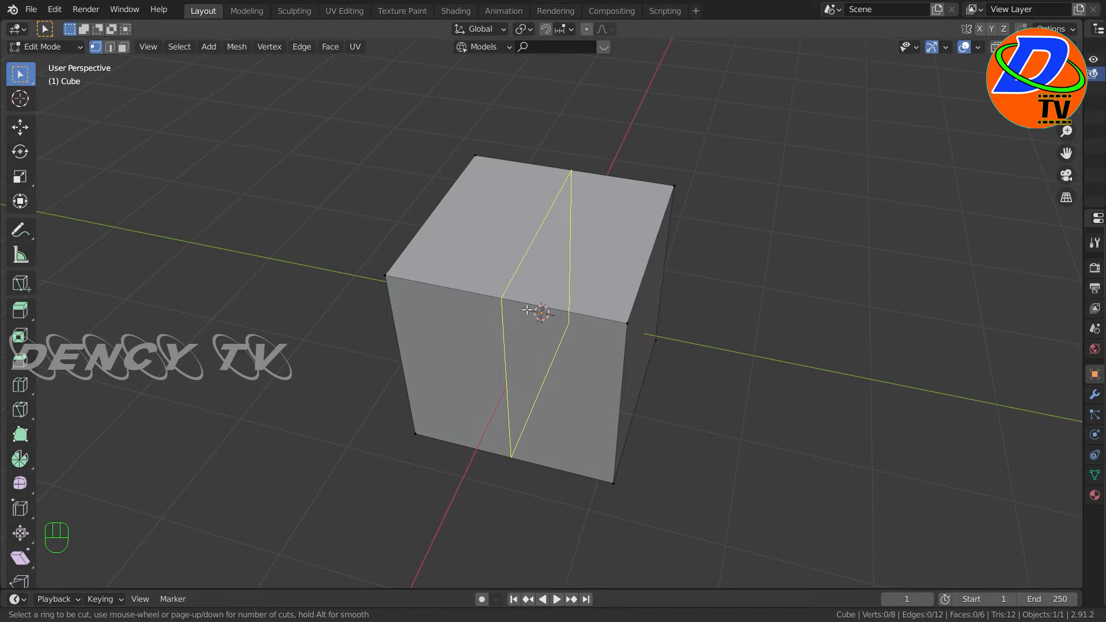
{"action": "mouse_move", "coordinate": [522, 306]}
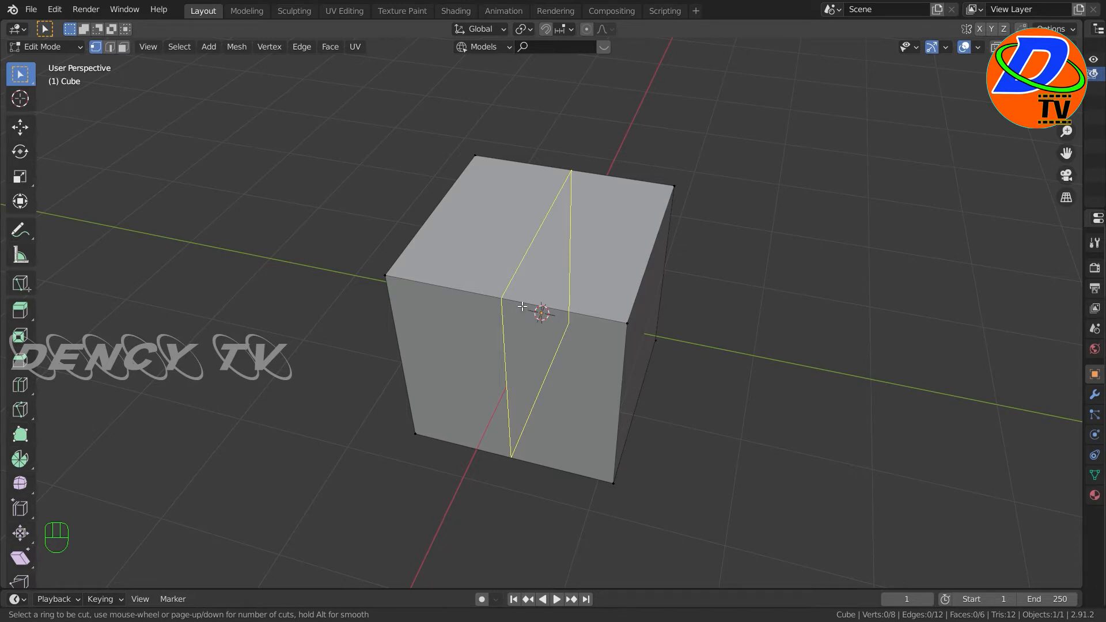
{"action": "mouse_move", "coordinate": [461, 296]}
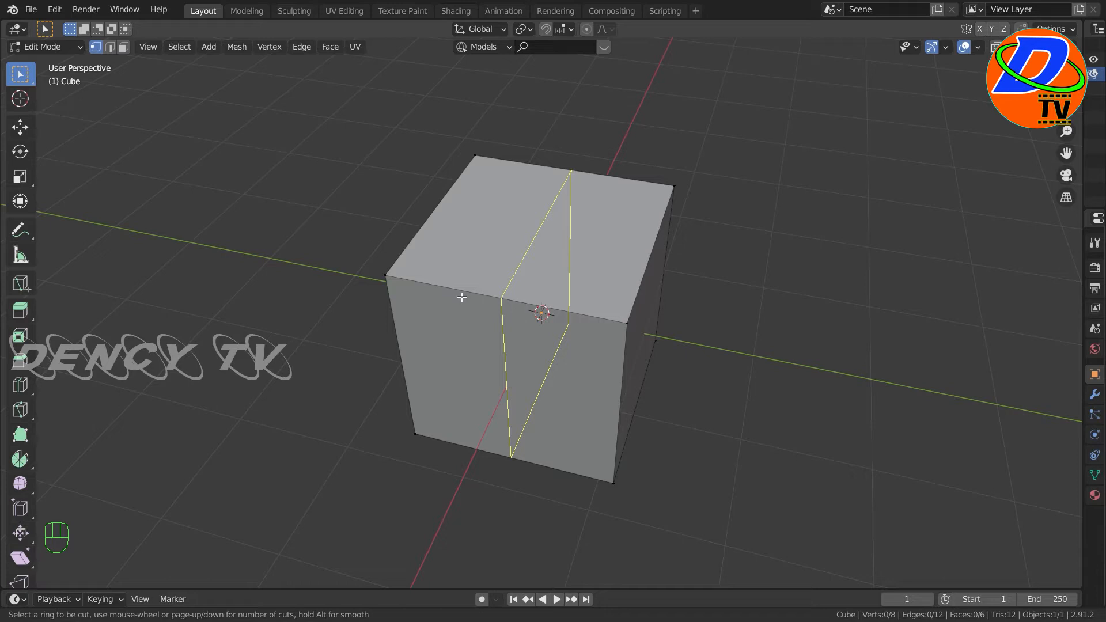
{"action": "mouse_move", "coordinate": [516, 300]}
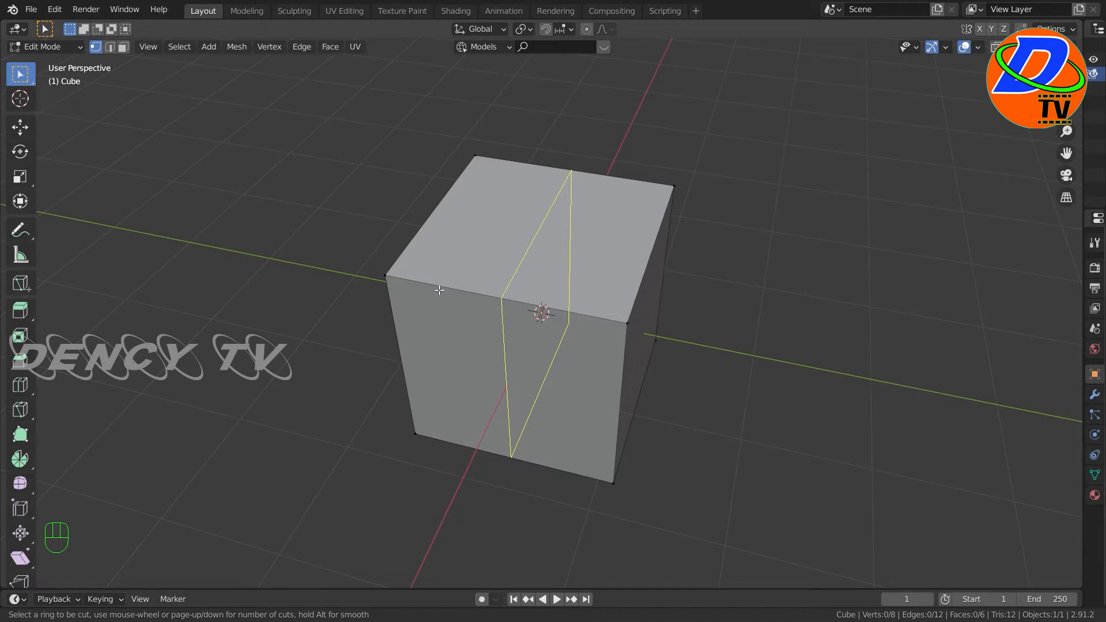
{"action": "mouse_move", "coordinate": [503, 302]}
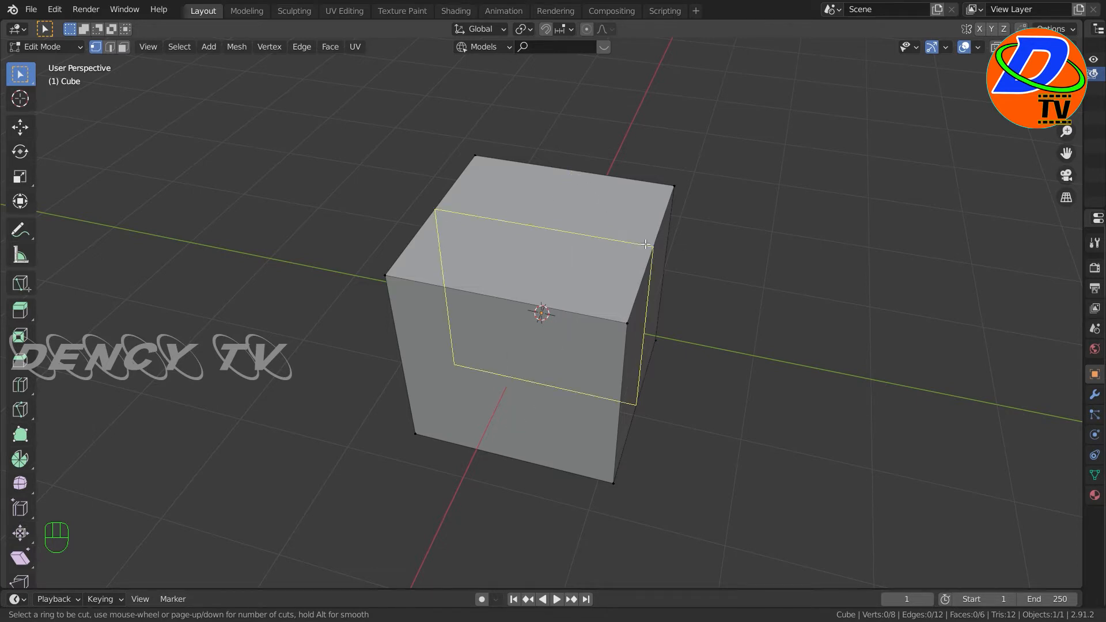
{"action": "mouse_move", "coordinate": [650, 265]}
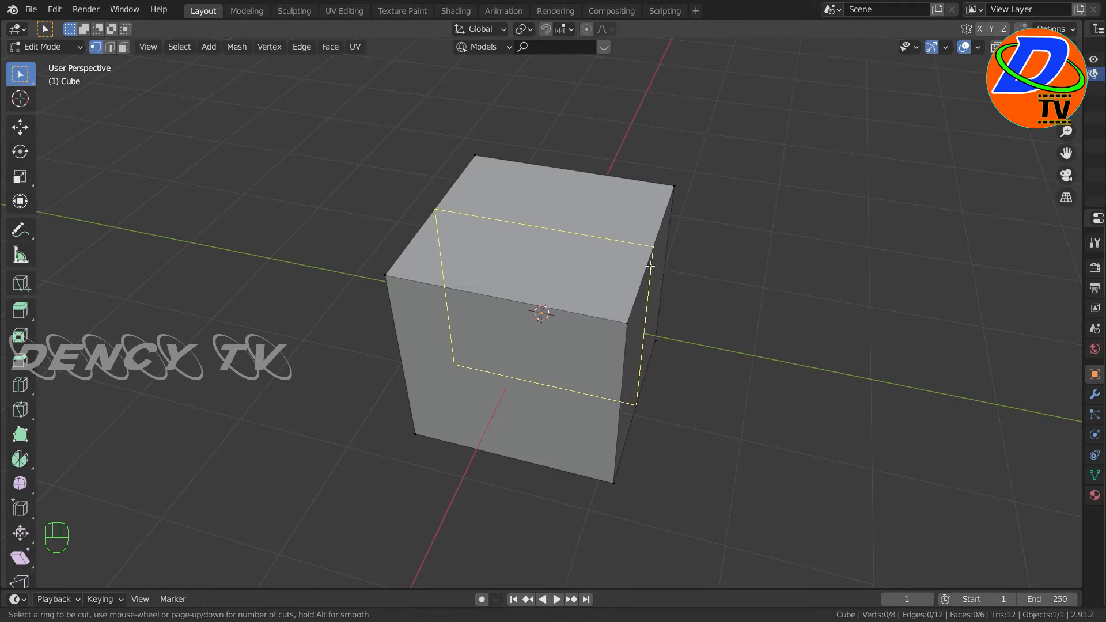
{"action": "mouse_move", "coordinate": [570, 312]}
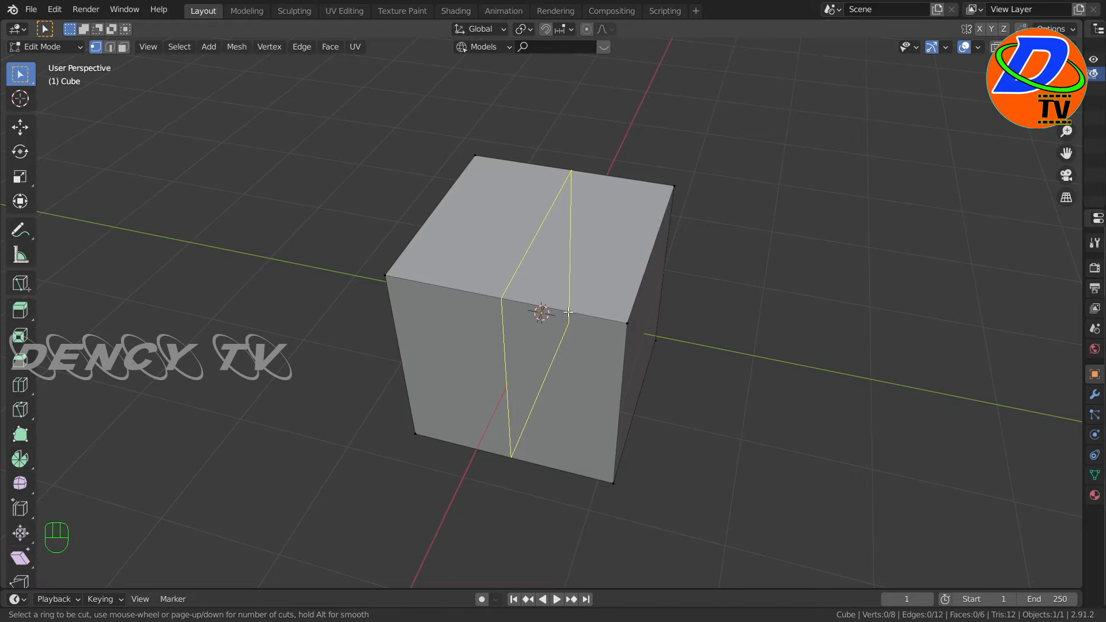
Step: Place a vertical edge loop through the cube, slid toward the left side, then deselect it
{"action": "left_click", "coordinate": [541, 313]}
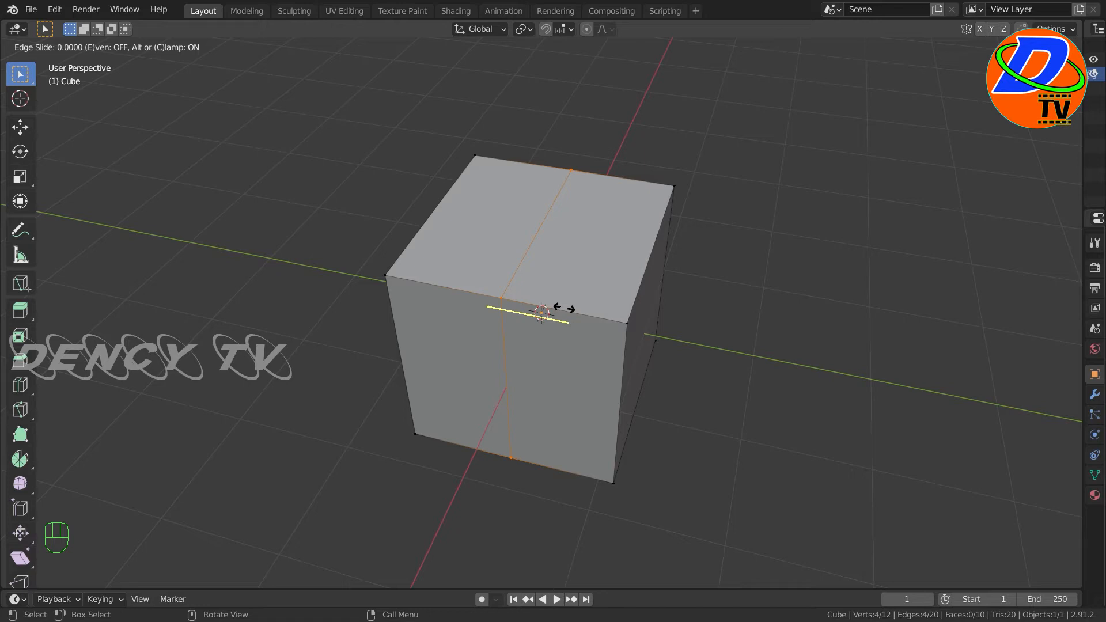
{"action": "mouse_move", "coordinate": [536, 310]}
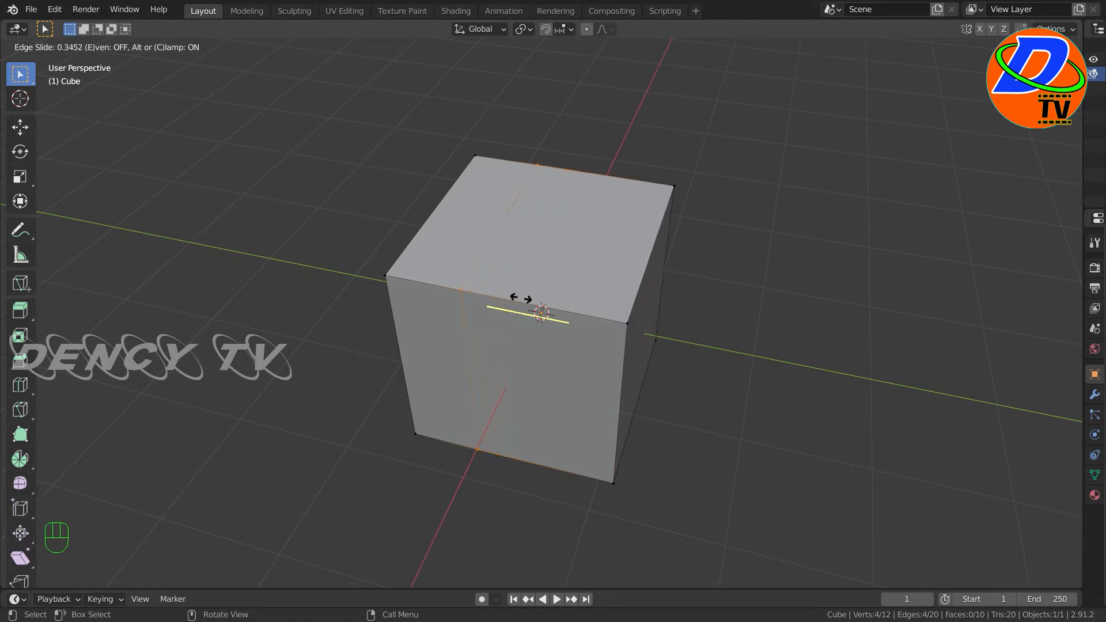
{"action": "mouse_move", "coordinate": [542, 306]}
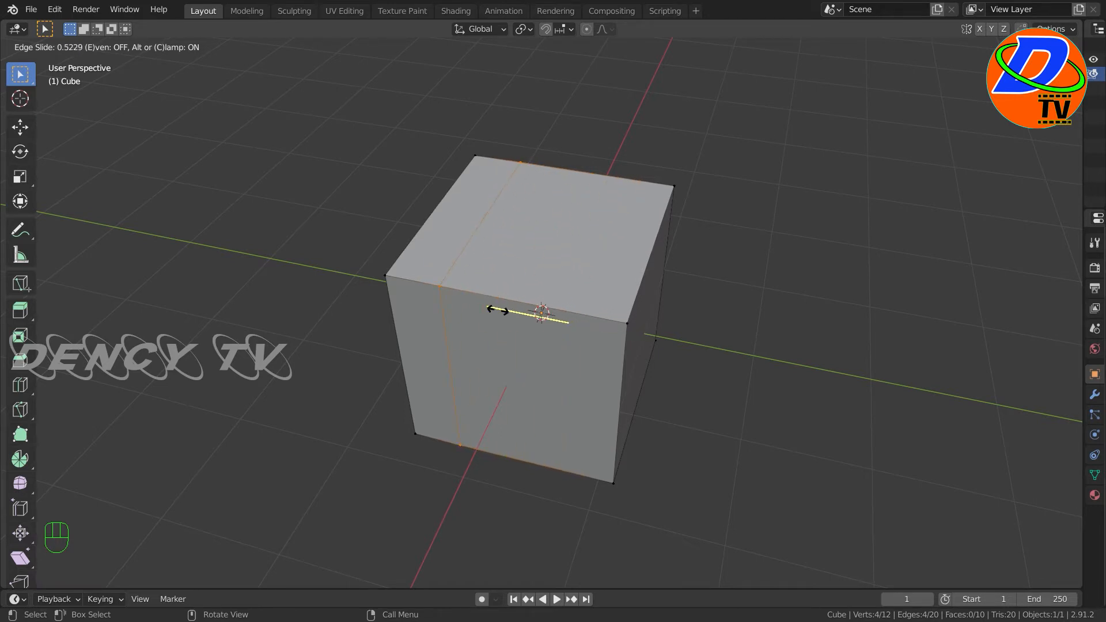
{"action": "mouse_move", "coordinate": [501, 313]}
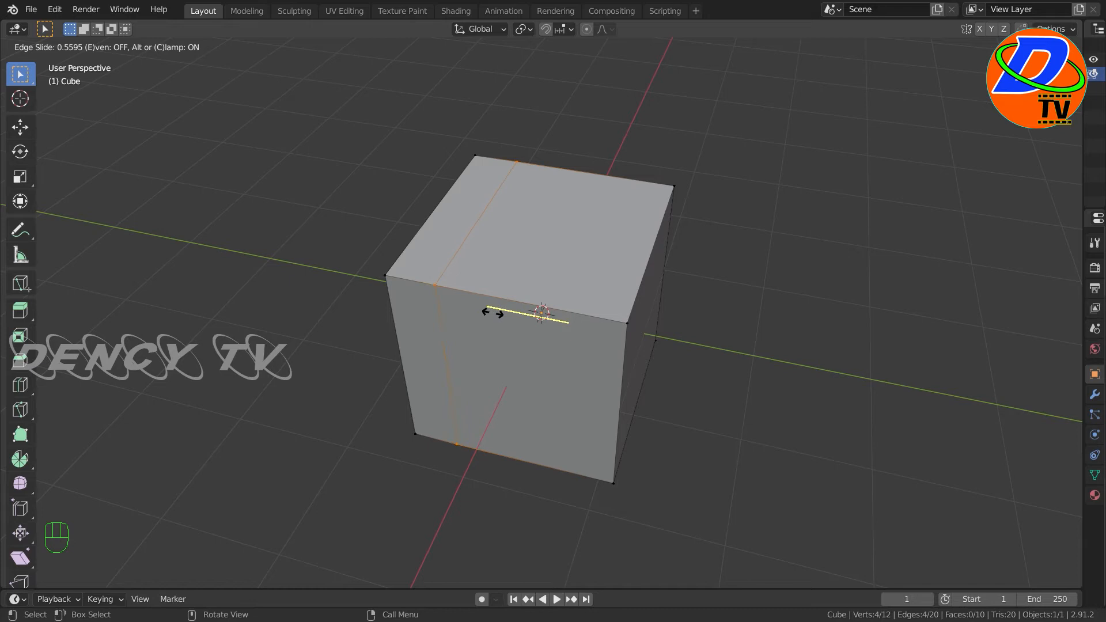
{"action": "mouse_move", "coordinate": [542, 312]}
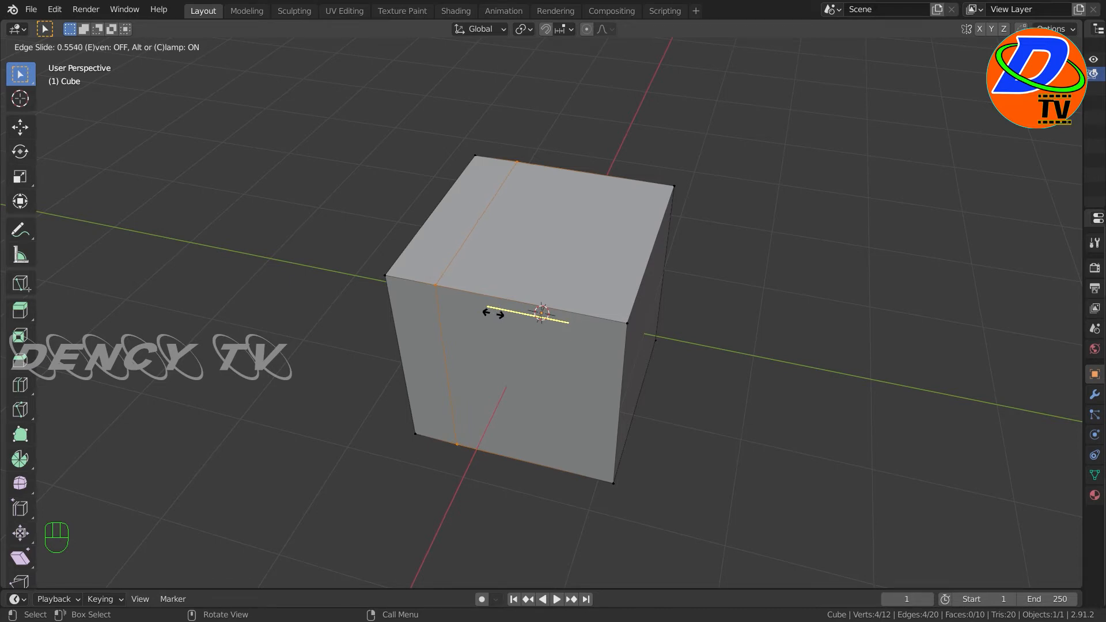
{"action": "mouse_move", "coordinate": [494, 310]}
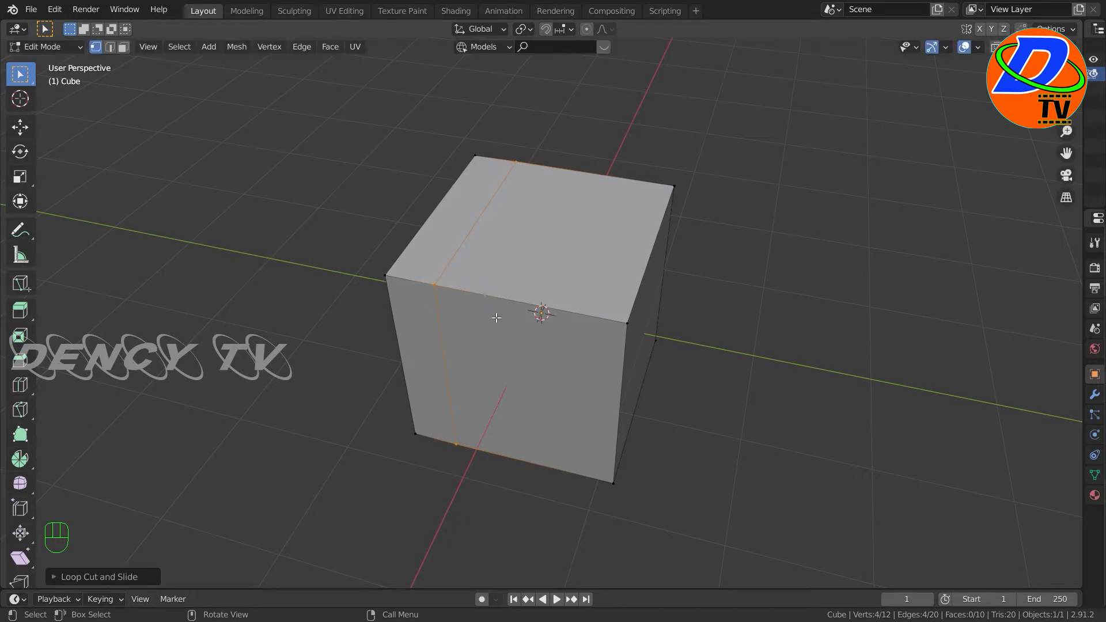
{"action": "mouse_move", "coordinate": [740, 337]}
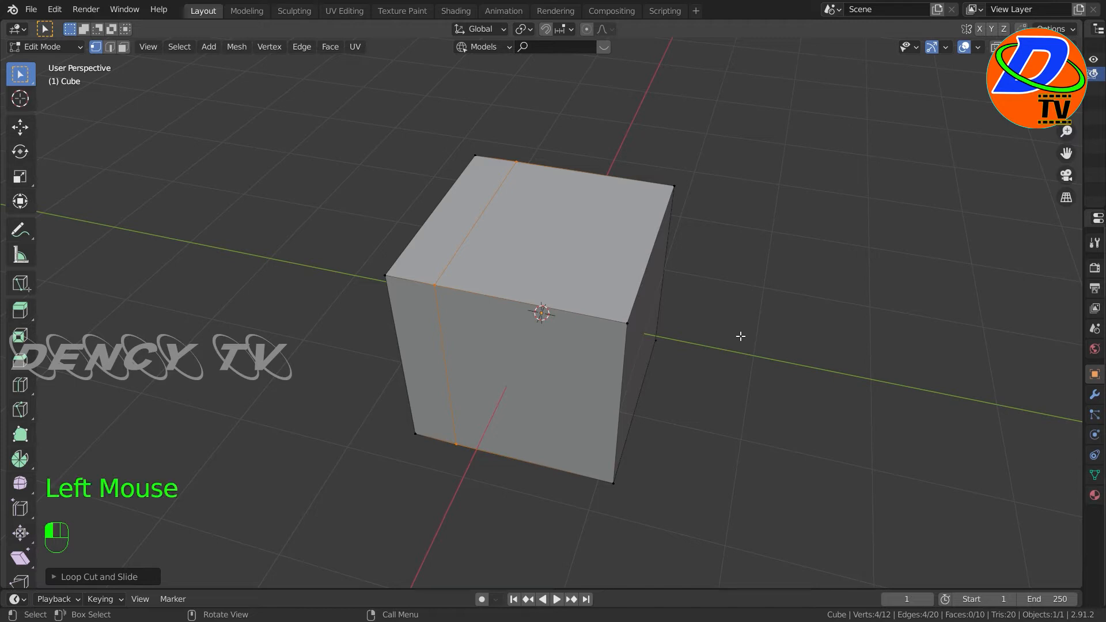
{"action": "left_click", "coordinate": [541, 313]}
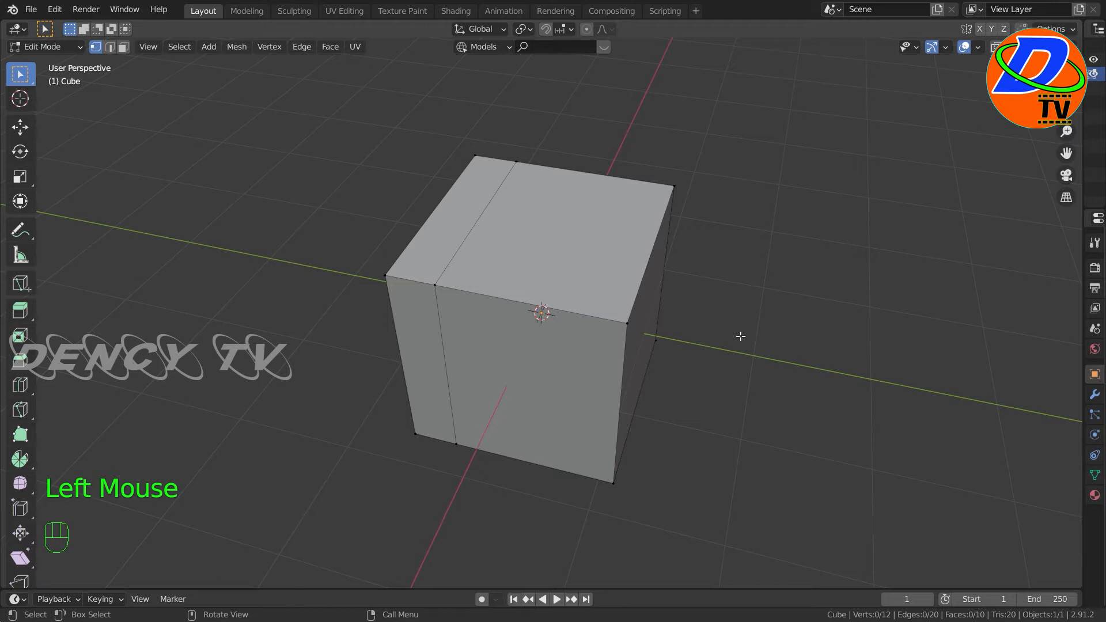
{"action": "mouse_move", "coordinate": [642, 334]}
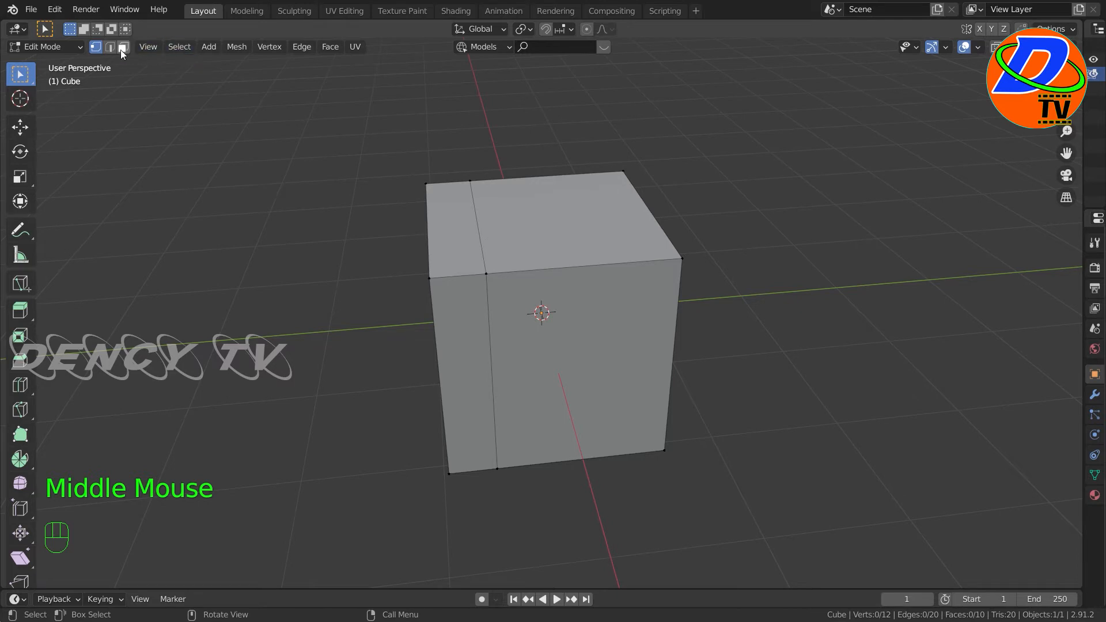
Step: Switch the mesh selection mode to faces
{"action": "left_click", "coordinate": [109, 46]}
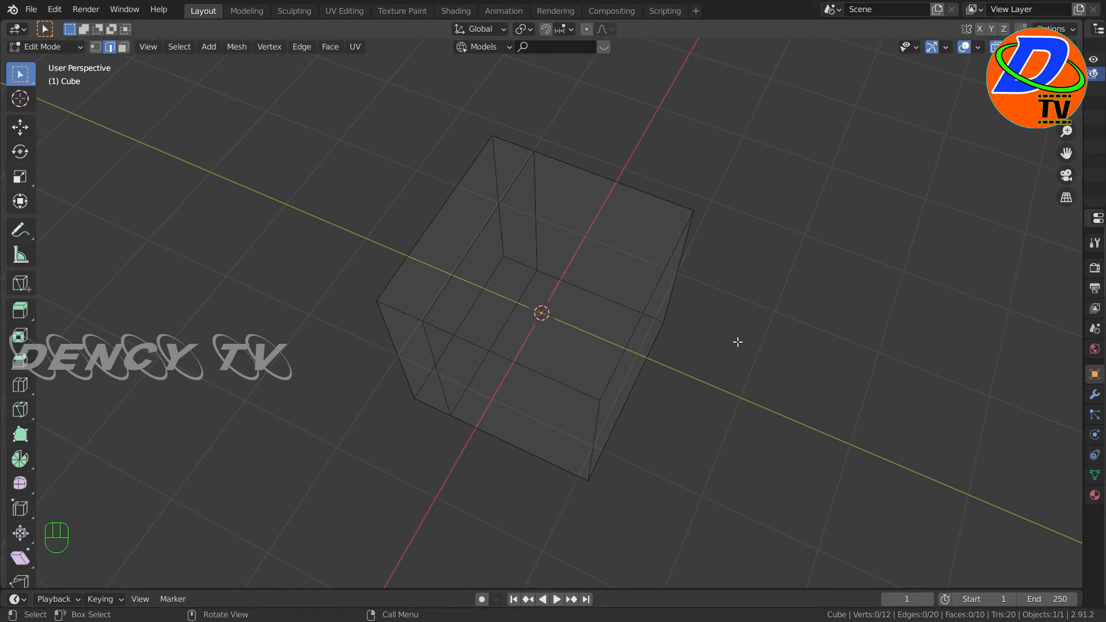
{"action": "mouse_move", "coordinate": [670, 377]}
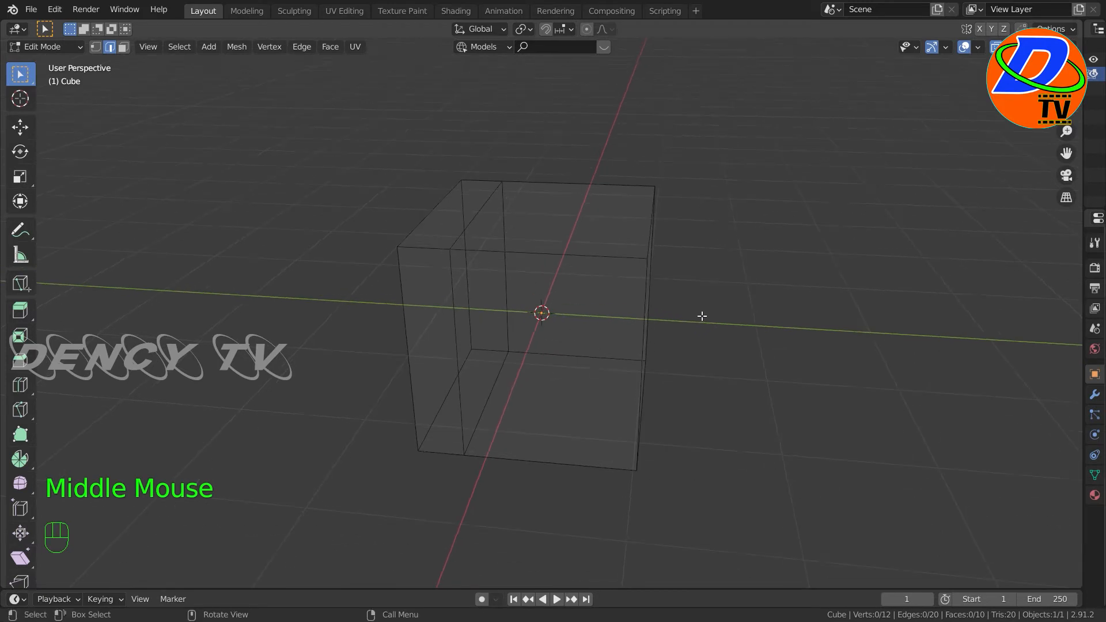
{"action": "mouse_move", "coordinate": [662, 304]}
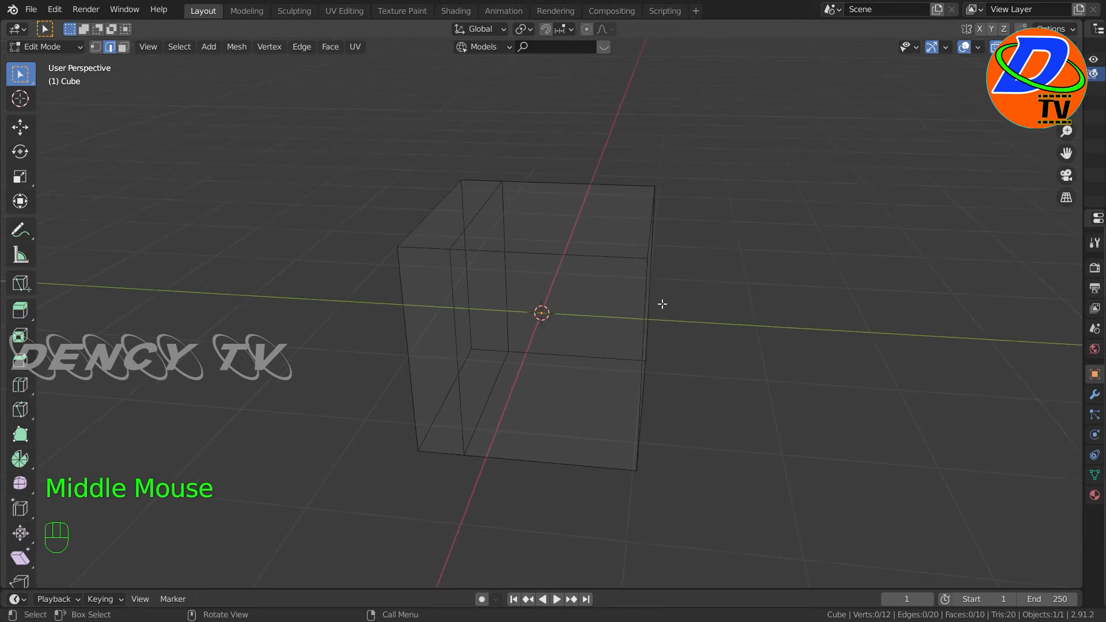
{"action": "mouse_move", "coordinate": [571, 269]}
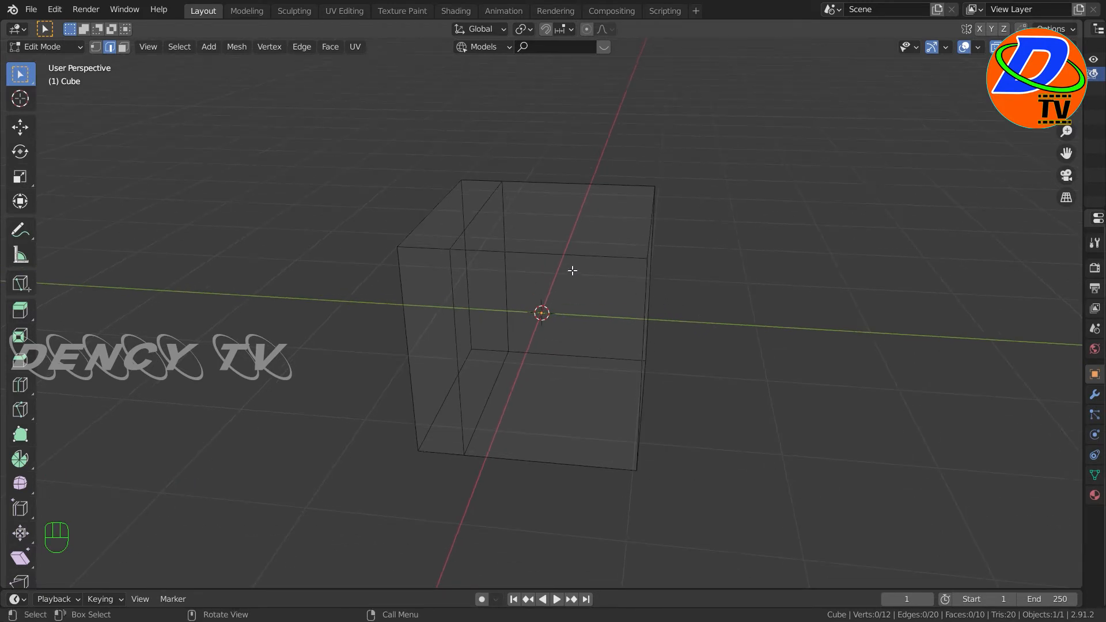
Step: Hold Ctrl in front view, ready to insert new edge loops
{"action": "key", "text": "ctrl"}
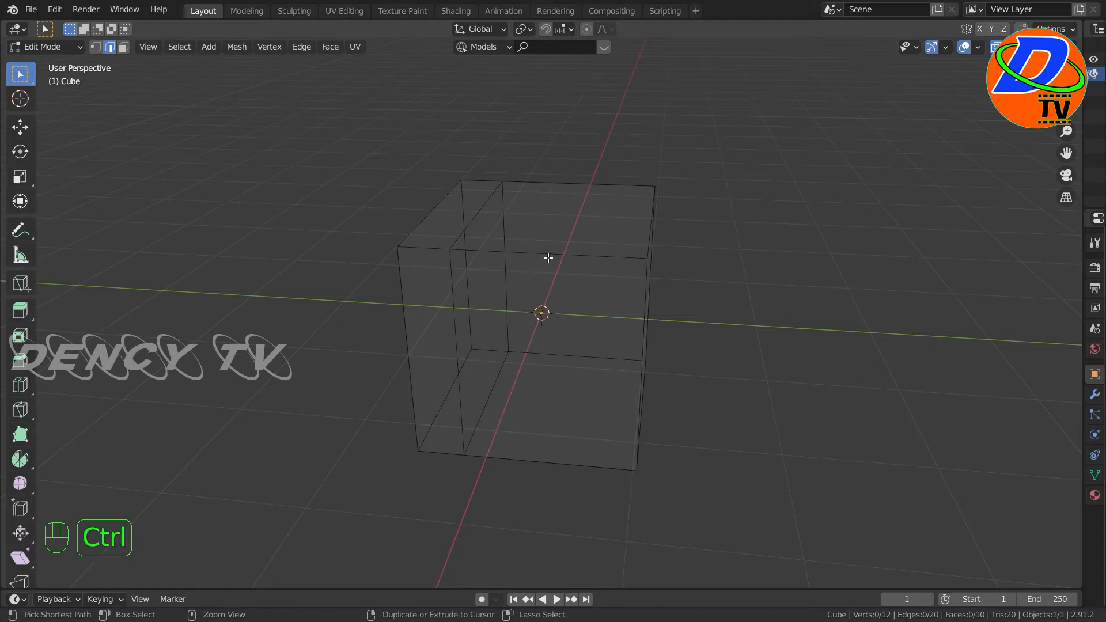
Step: Add five evenly spaced vertical edge loops across the right-hand part of the cube
{"action": "key", "text": "ctrl+r"}
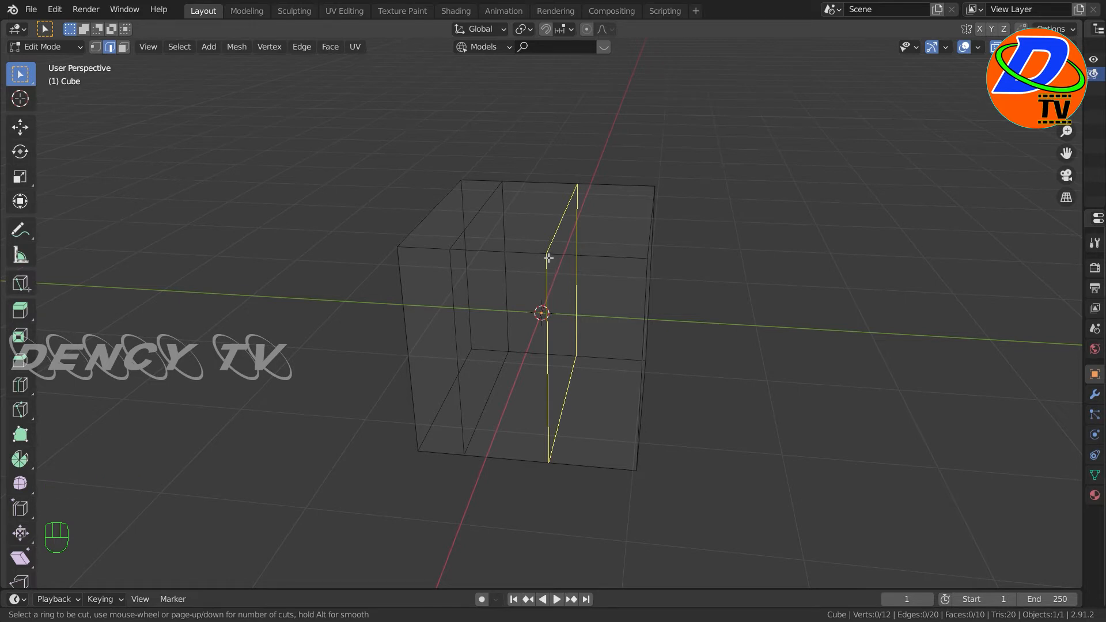
{"action": "scroll", "scroll_direction": "up", "scroll_amount": 3}
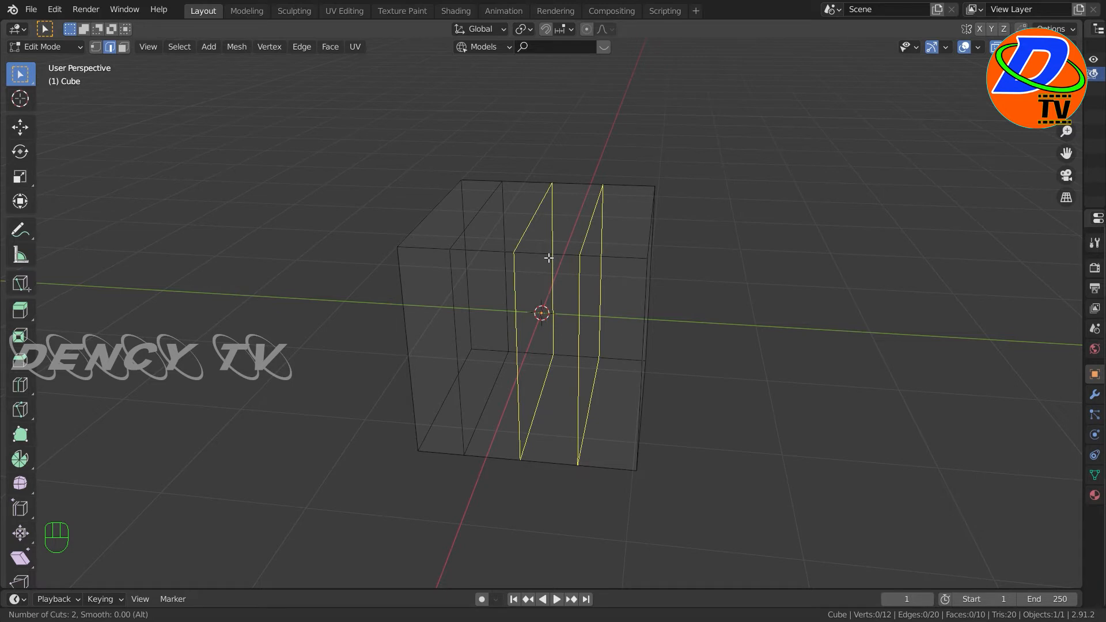
{"action": "scroll", "scroll_direction": "up", "scroll_amount": 3}
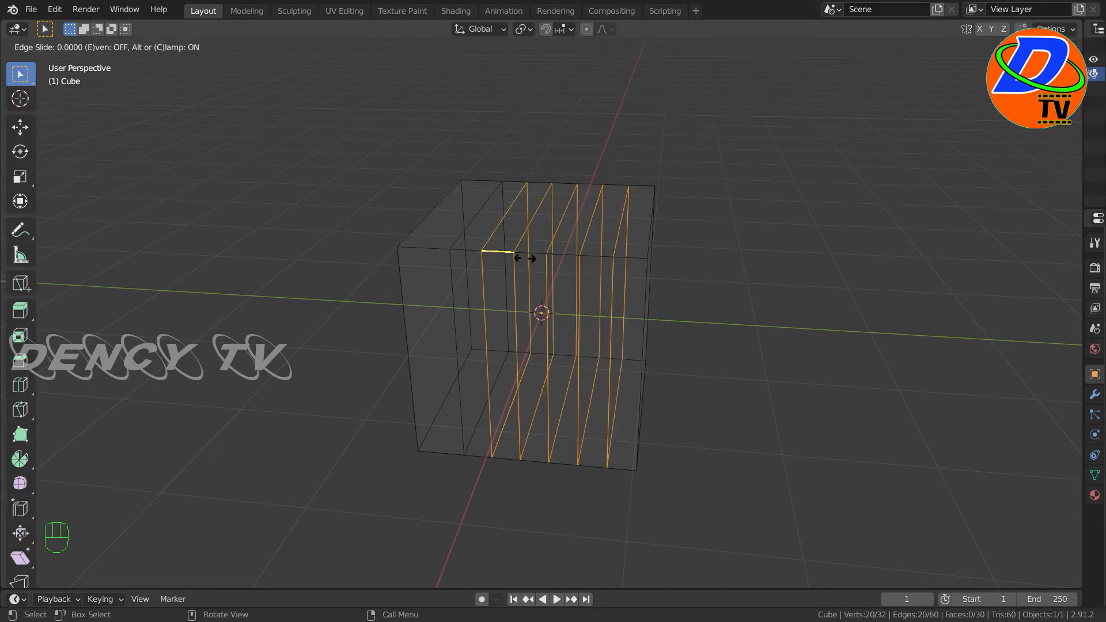
{"action": "mouse_move", "coordinate": [508, 259]}
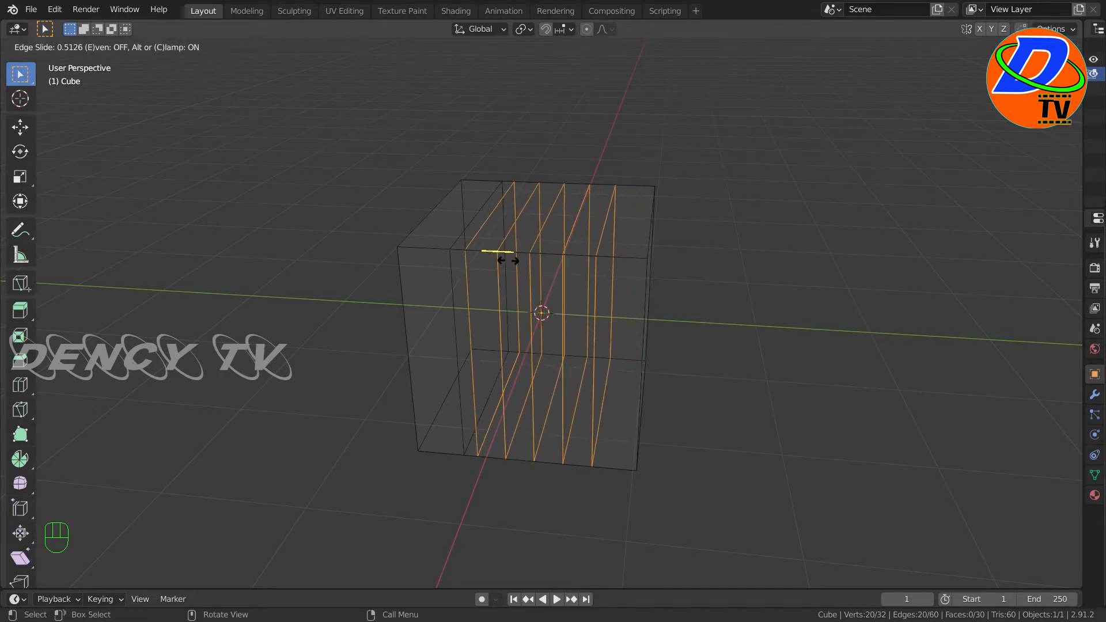
{"action": "mouse_move", "coordinate": [519, 267]}
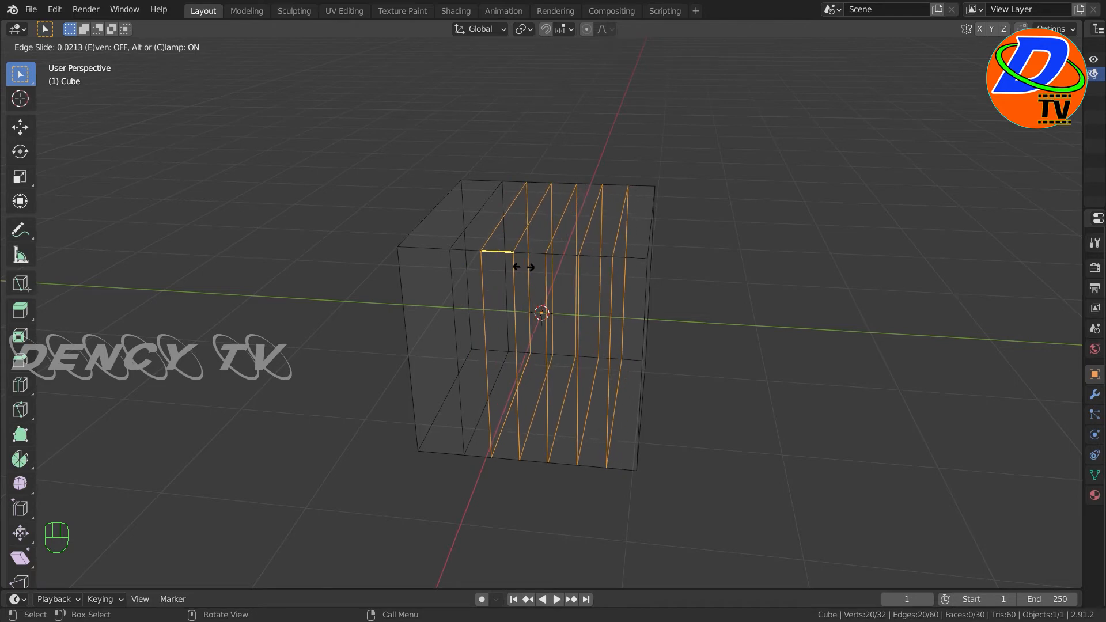
{"action": "left_click", "coordinate": [528, 270]}
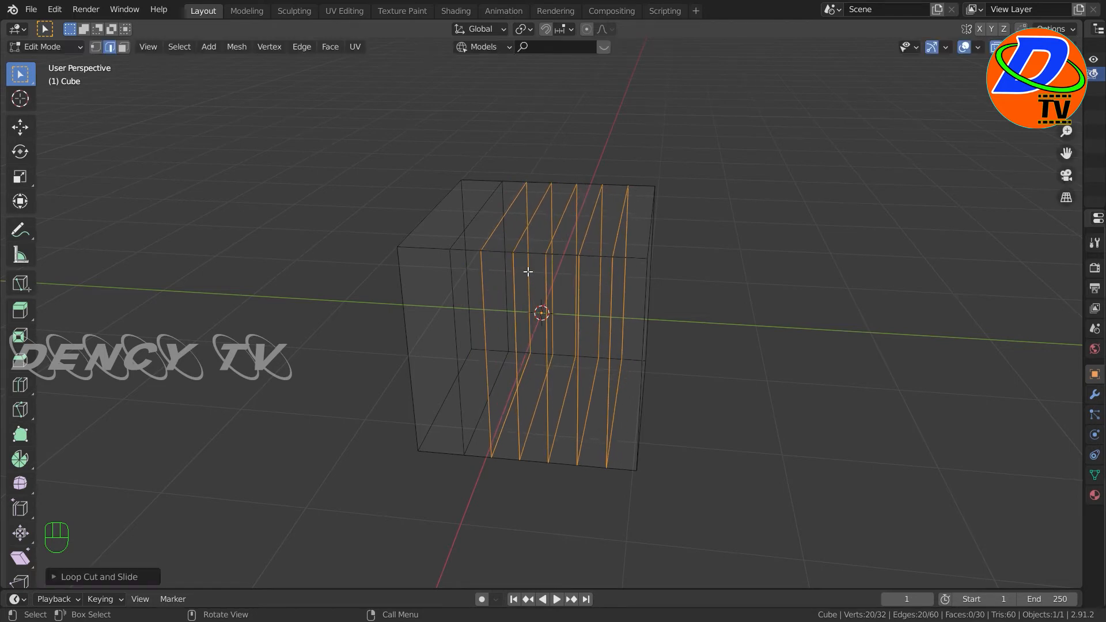
{"action": "right_click", "coordinate": [528, 272]}
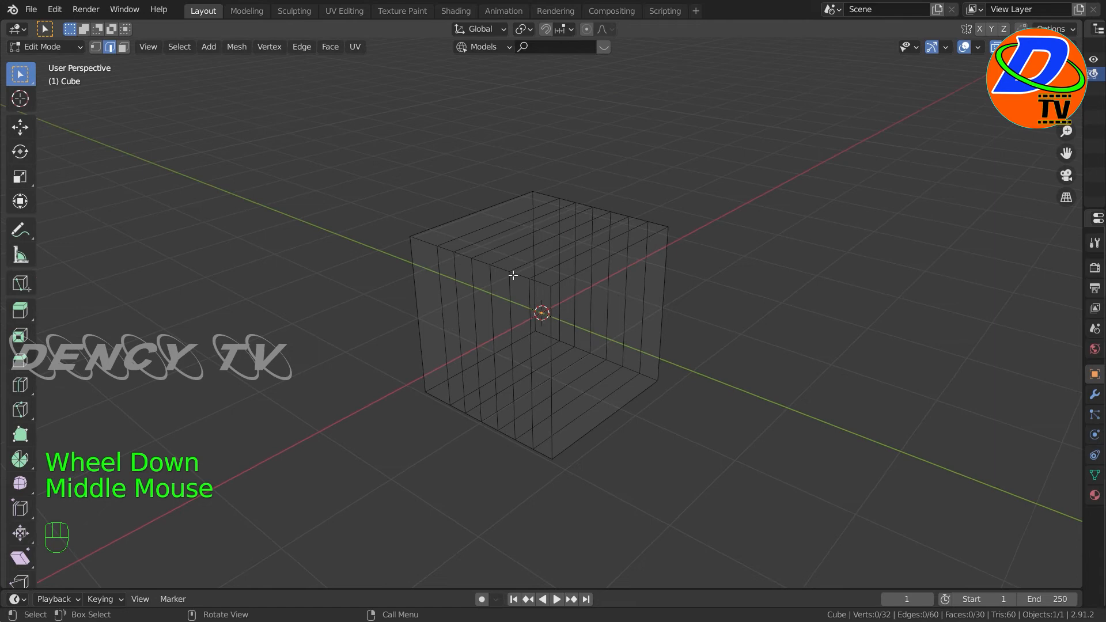
{"action": "mouse_move", "coordinate": [434, 283]}
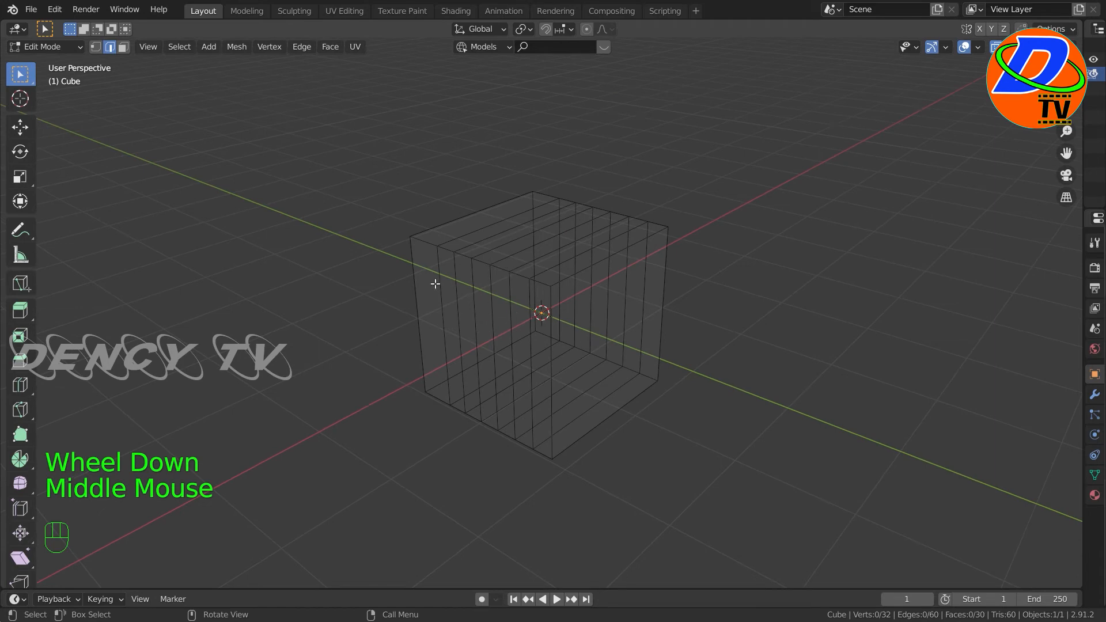
Step: Add horizontal loop cuts so the cube's sides become a dense grid of small faces
{"action": "scroll", "scroll_direction": "down", "scroll_amount": 3}
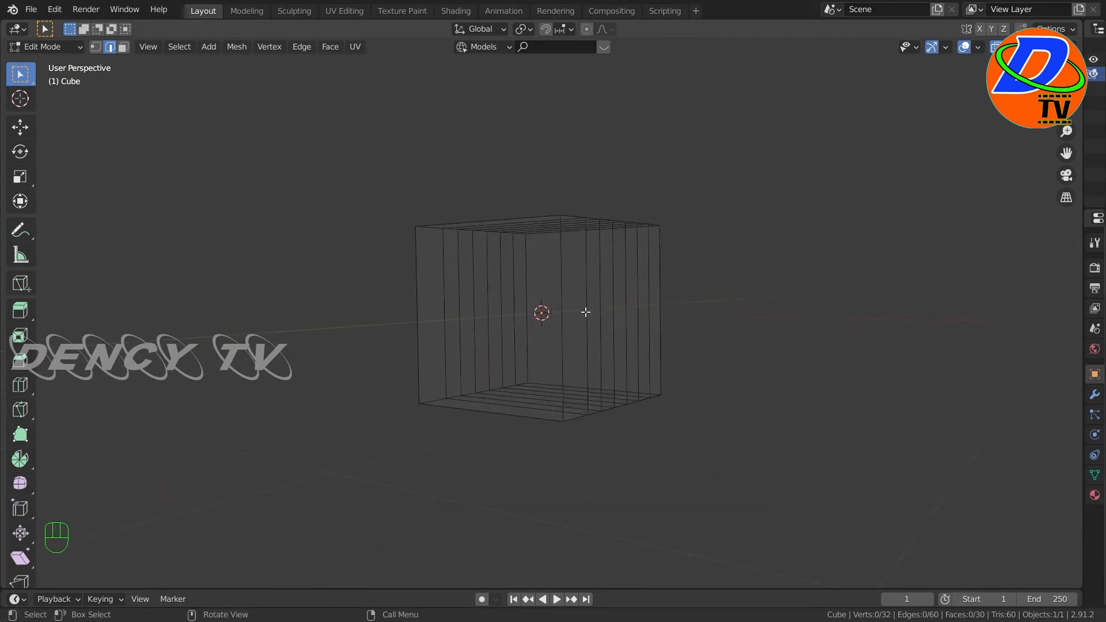
{"action": "key", "text": "ctrl+r"}
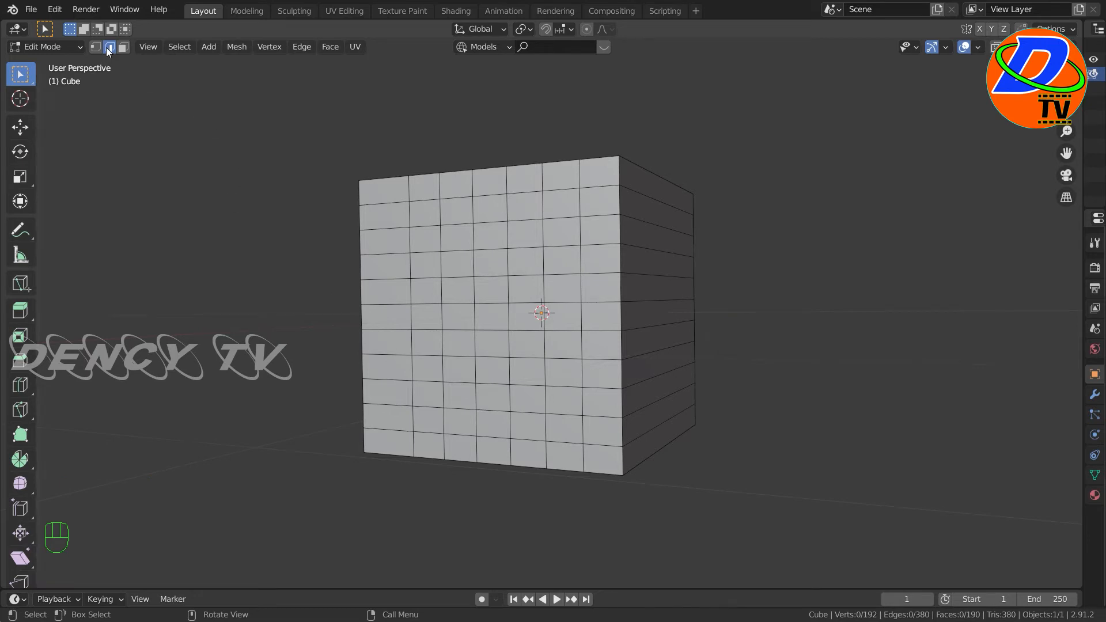
{"action": "mouse_move", "coordinate": [109, 46]}
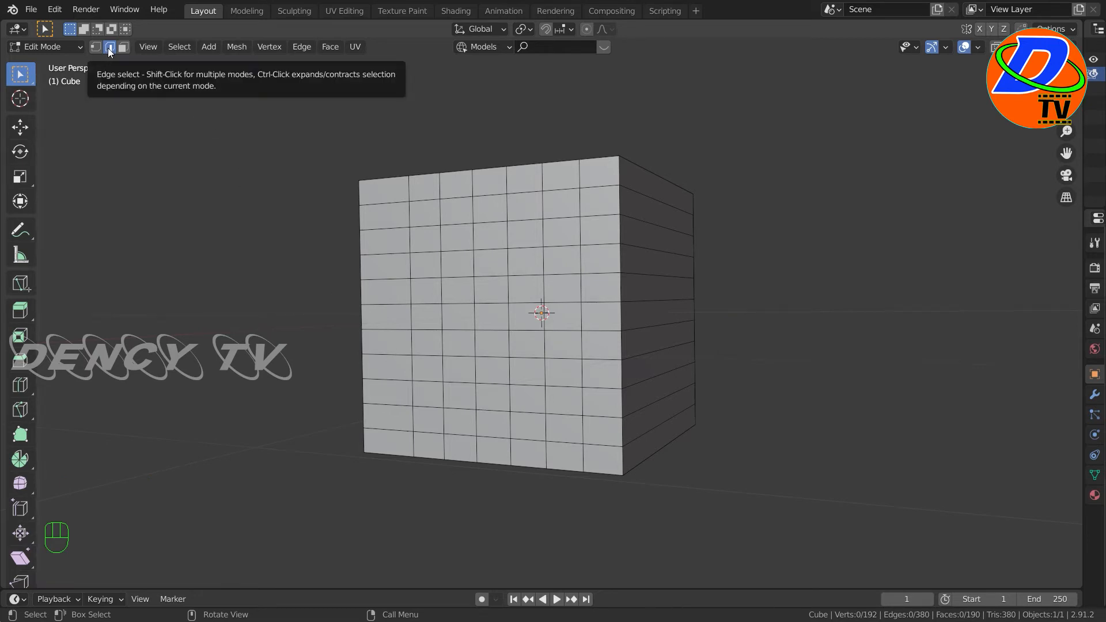
Step: Switch to edge selection and select one horizontal edge loop near the cube's top
{"action": "left_click", "coordinate": [109, 47]}
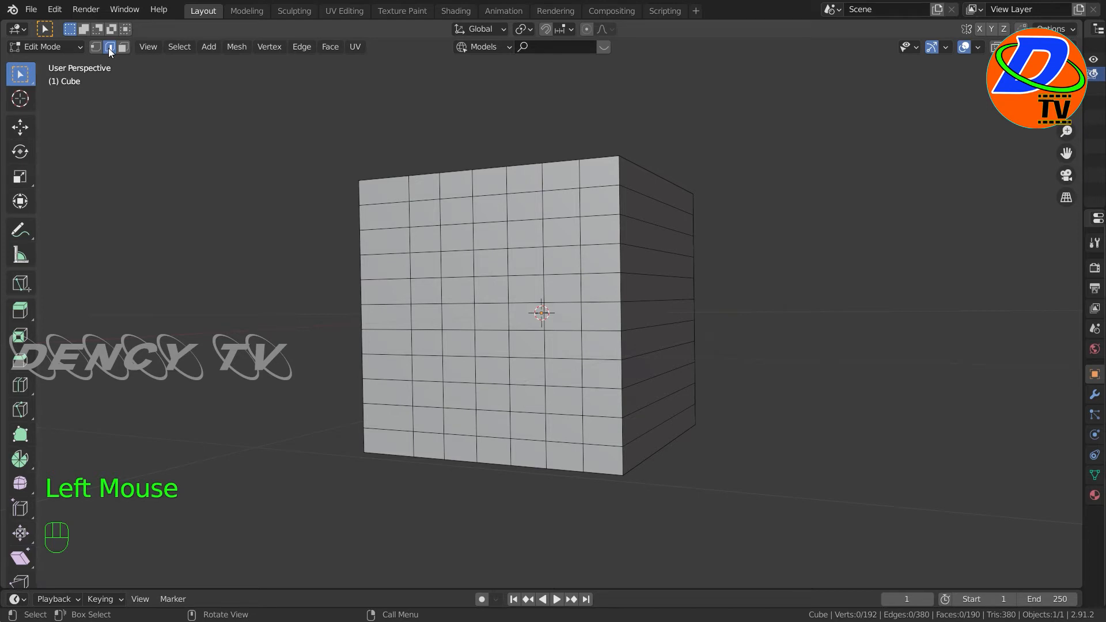
{"action": "left_click", "coordinate": [110, 46]}
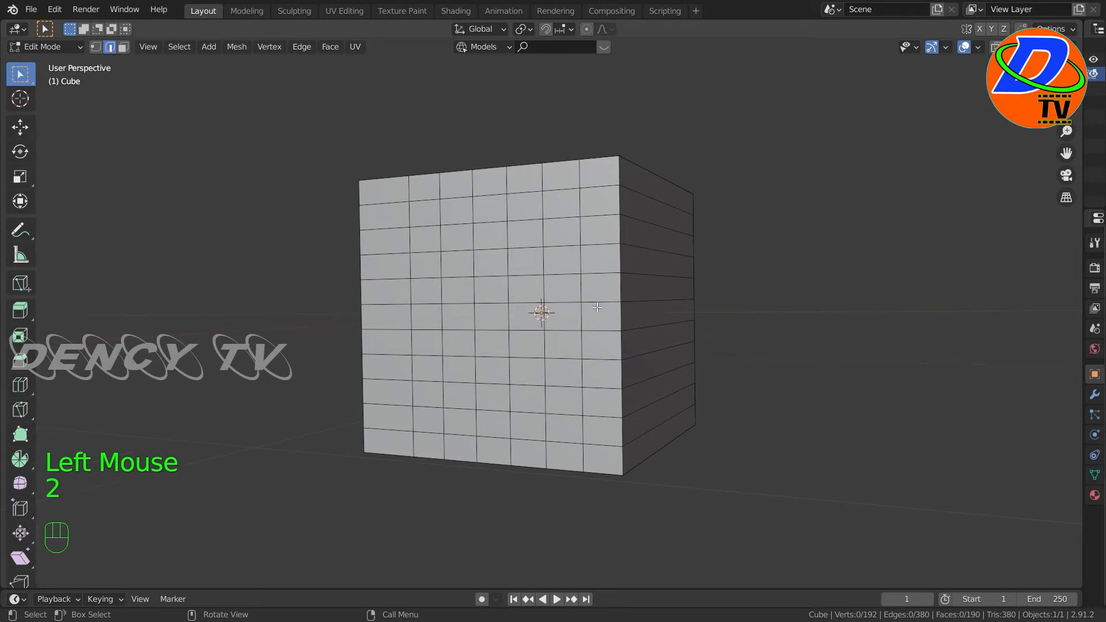
{"action": "key", "text": "alt"}
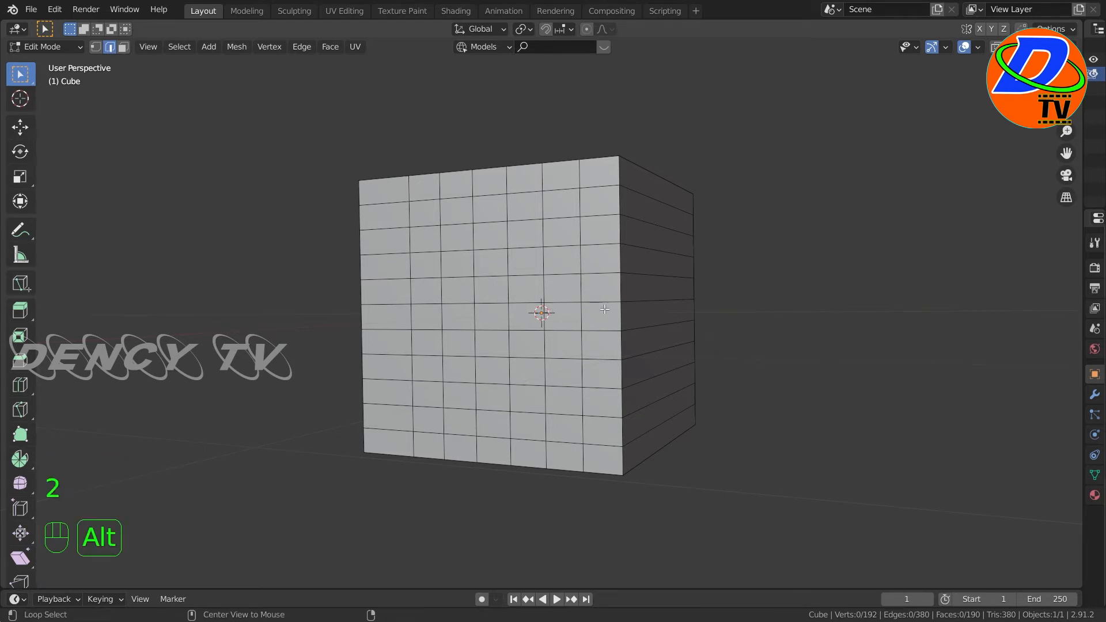
{"action": "left_click", "coordinate": [680, 327]}
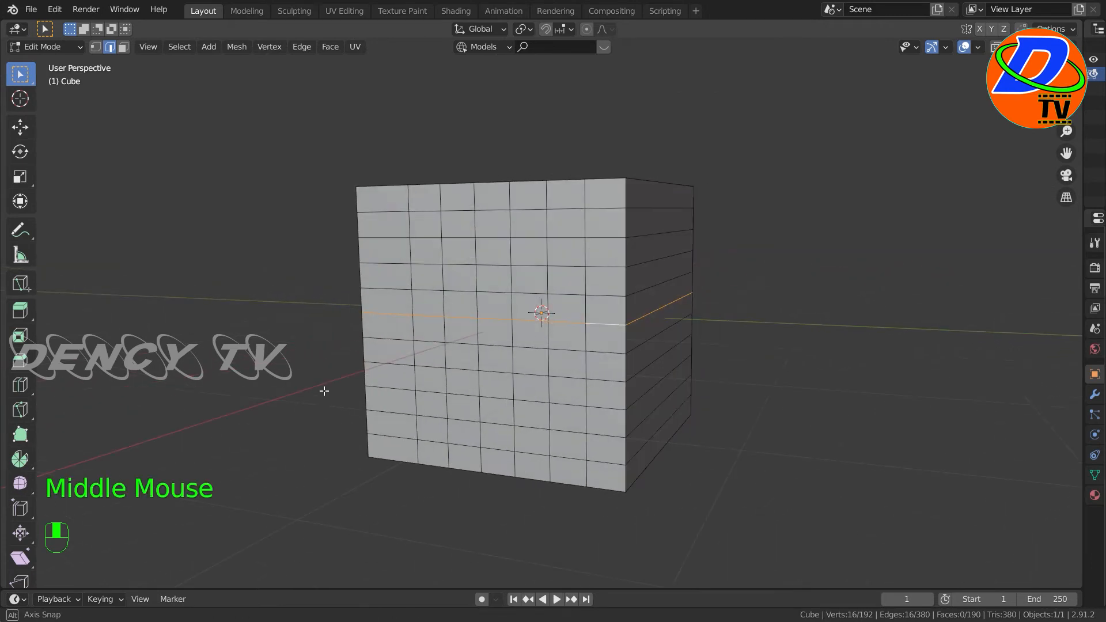
{"action": "mouse_move", "coordinate": [503, 212]}
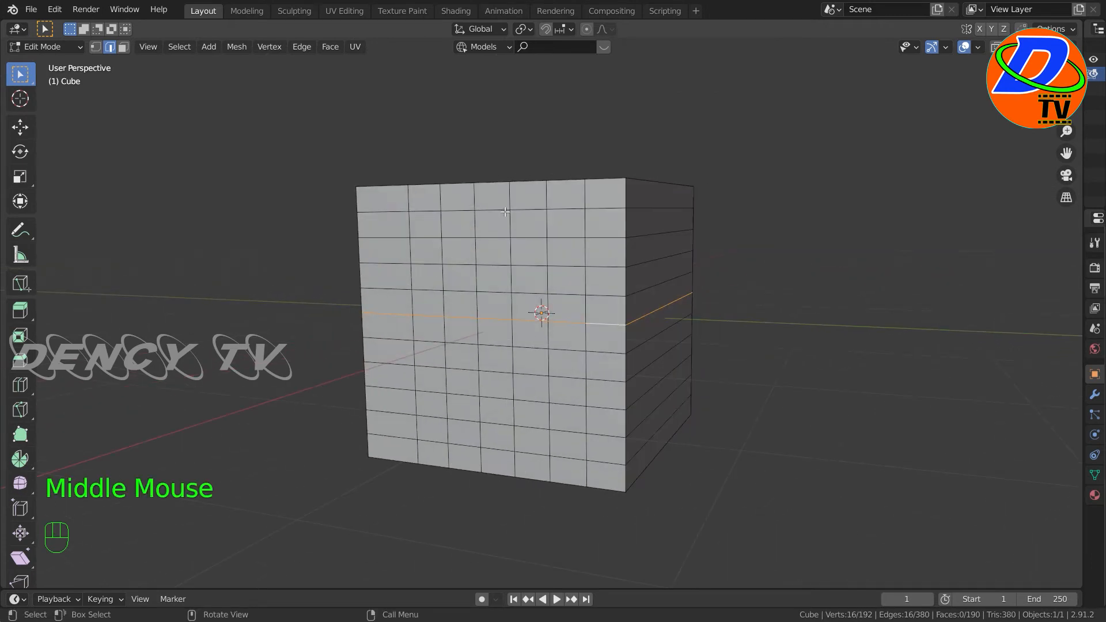
{"action": "left_click", "coordinate": [501, 213]}
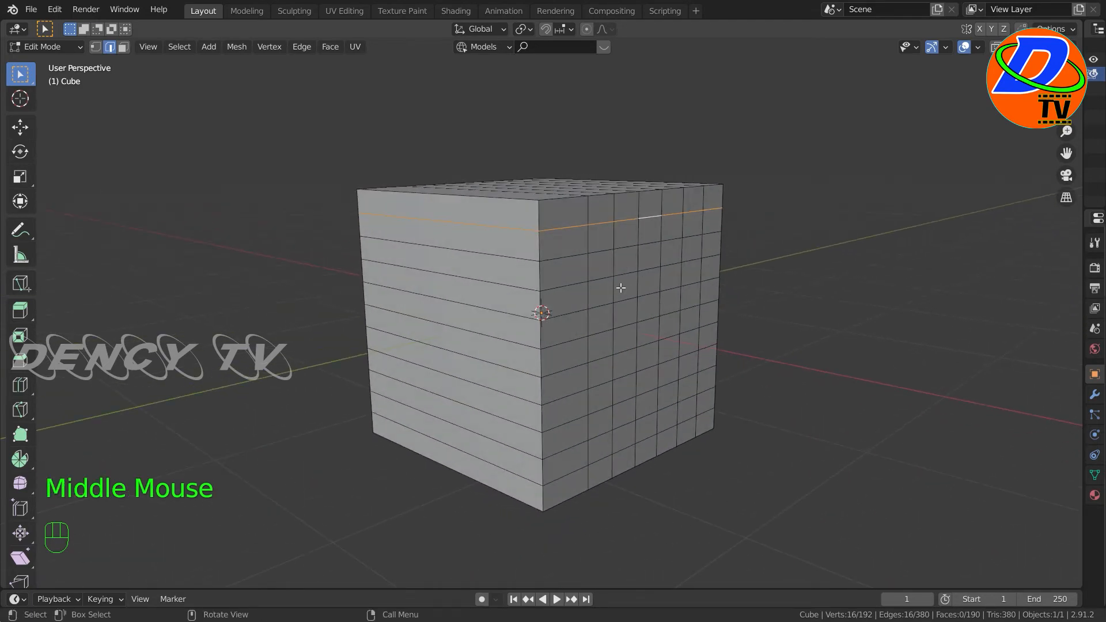
Step: Add alternating horizontal edge loops to the selection, every other ring around the cube
{"action": "key", "text": "Alt"}
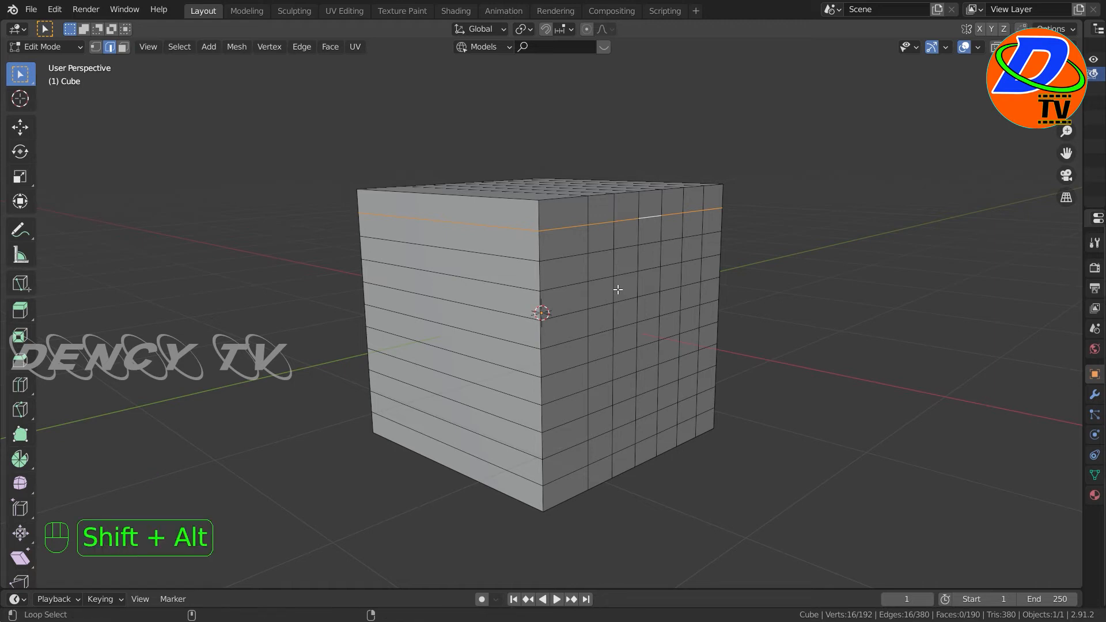
{"action": "left_click", "coordinate": [571, 290]}
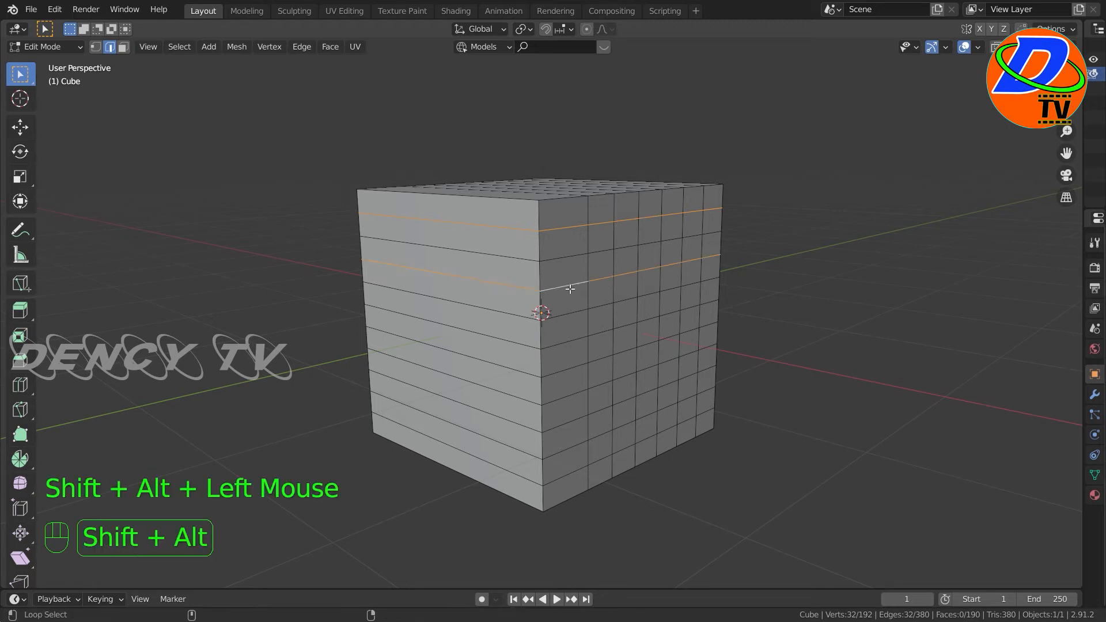
{"action": "left_click", "coordinate": [577, 394]}
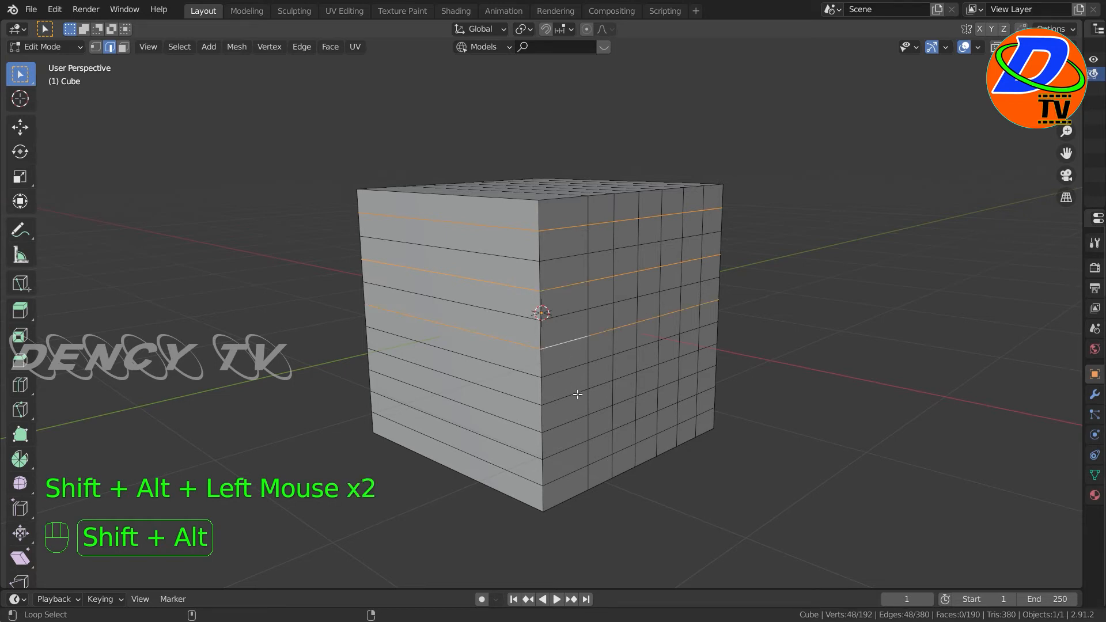
{"action": "left_click", "coordinate": [572, 454]}
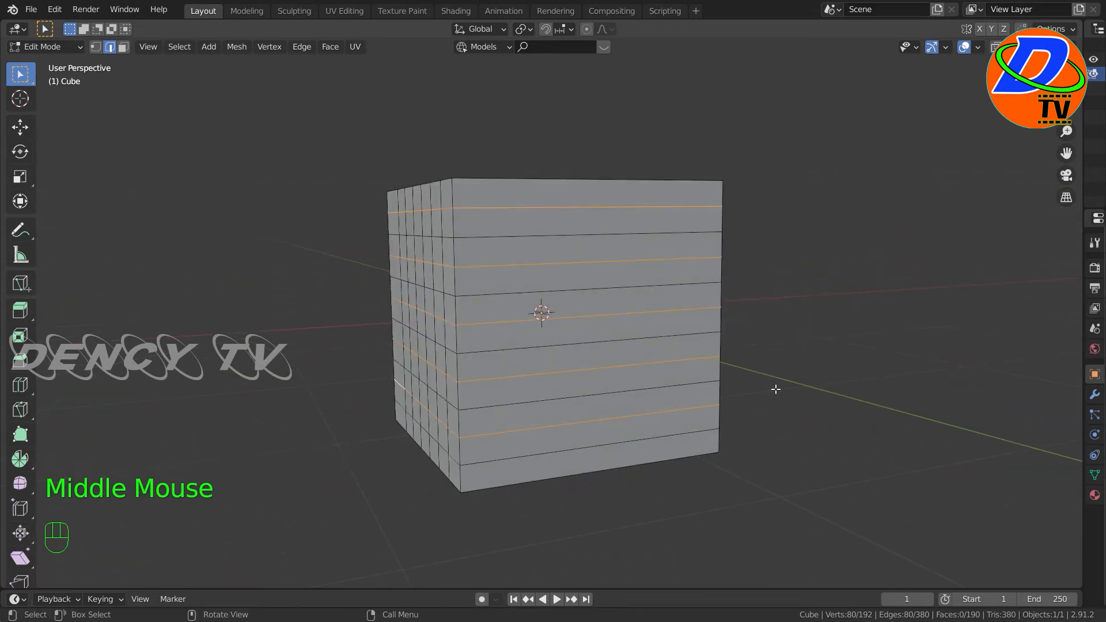
{"action": "left_click", "coordinate": [545, 225]}
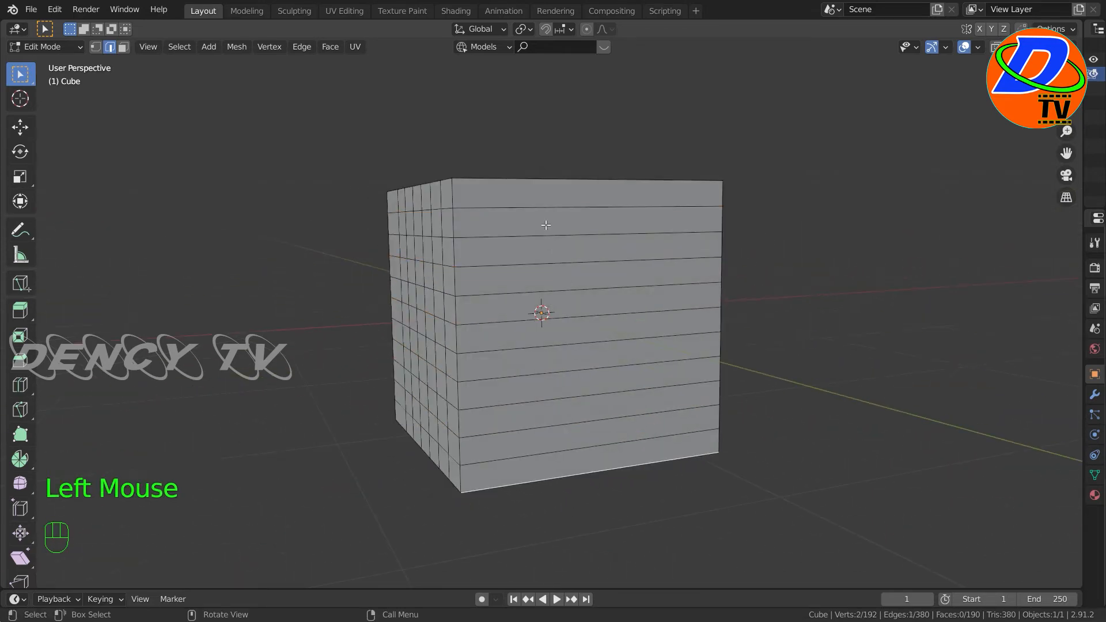
{"action": "left_click", "coordinate": [551, 211]}
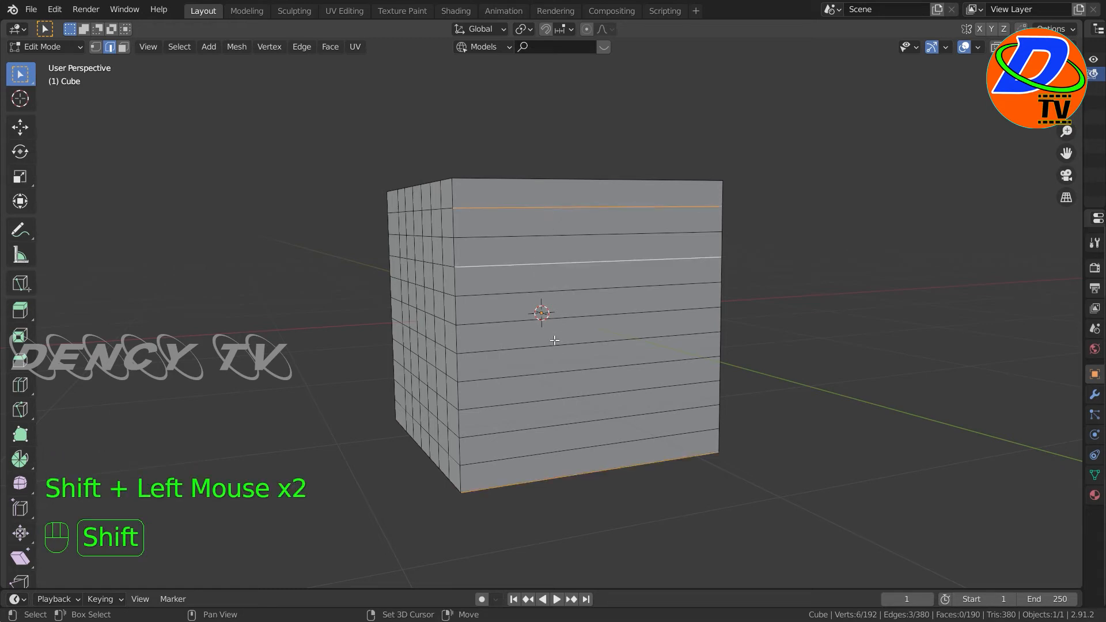
{"action": "left_click", "coordinate": [582, 373]}
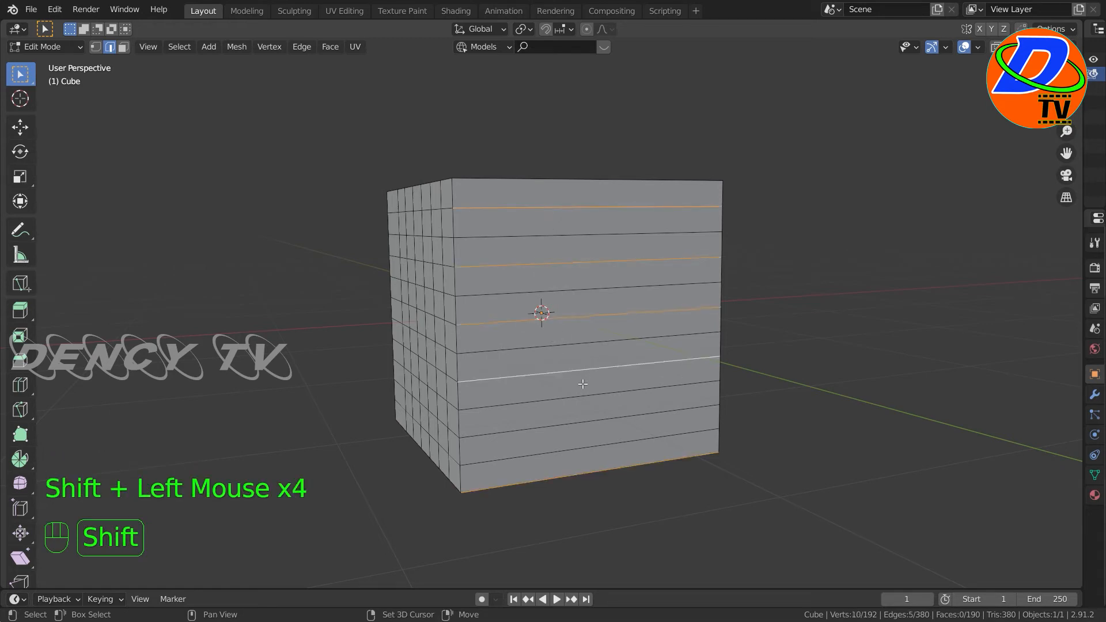
{"action": "left_click", "coordinate": [545, 426]}
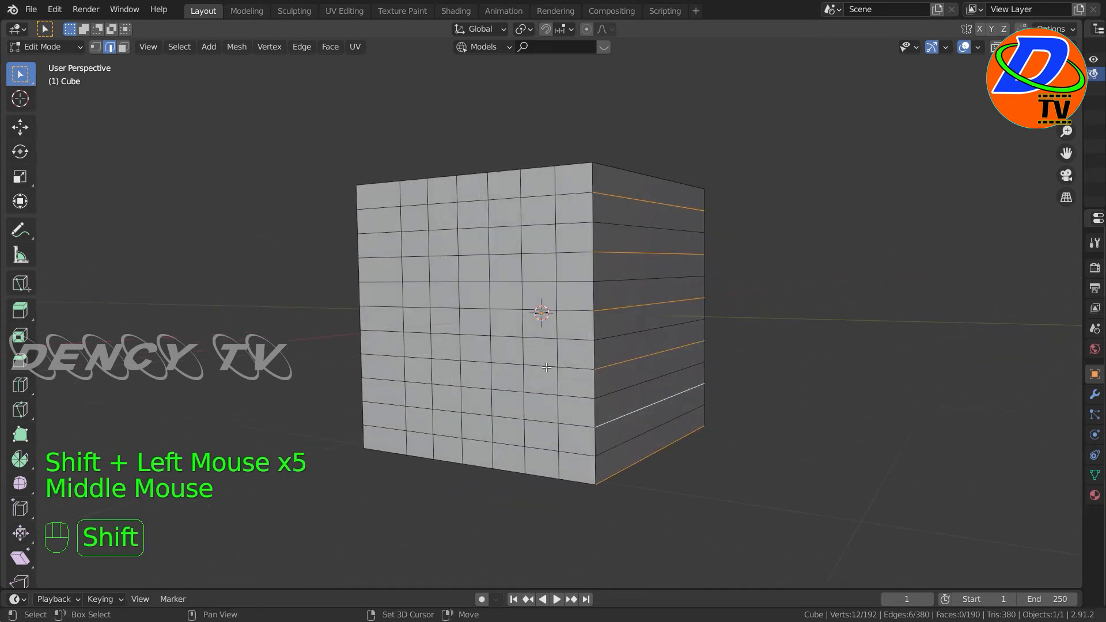
{"action": "left_click", "coordinate": [546, 366]}
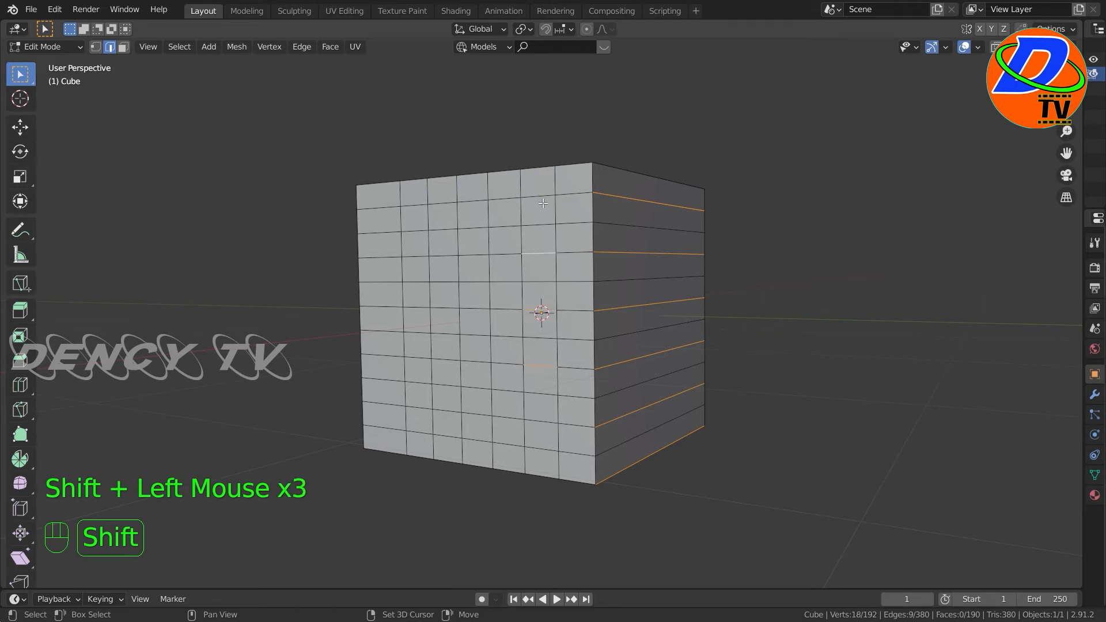
{"action": "left_click", "coordinate": [549, 426]}
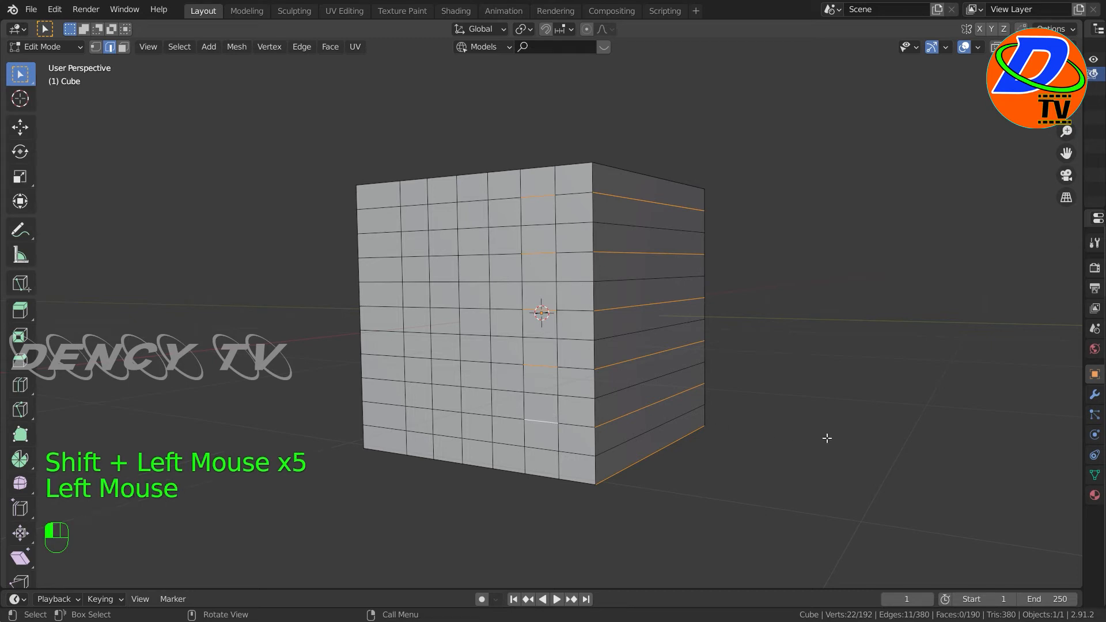
{"action": "left_click", "coordinate": [630, 444]}
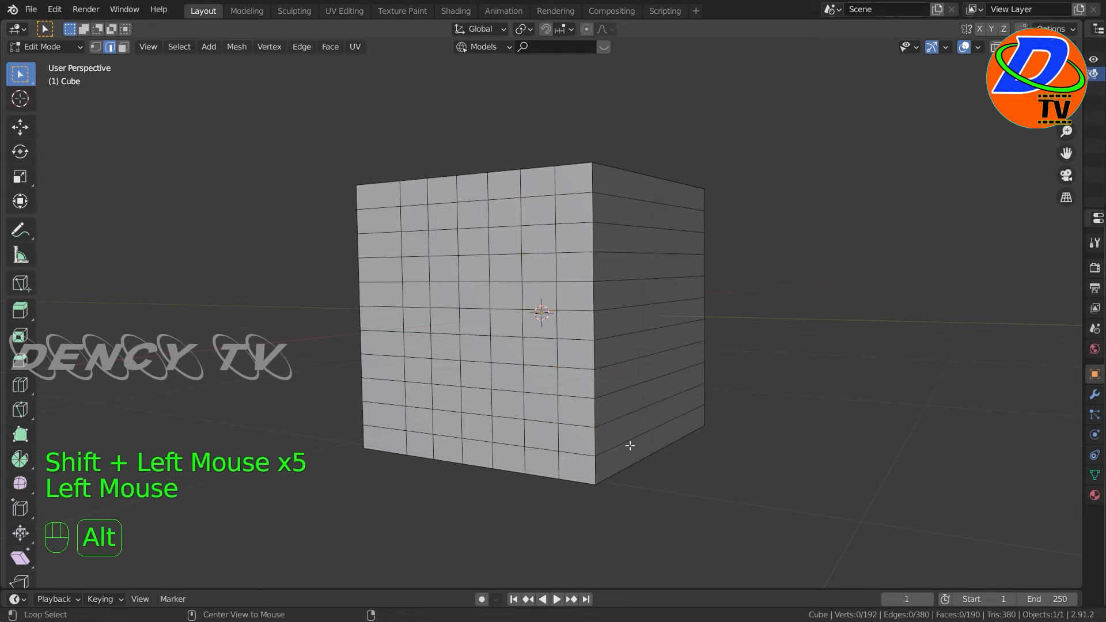
{"action": "left_click", "coordinate": [632, 393]}
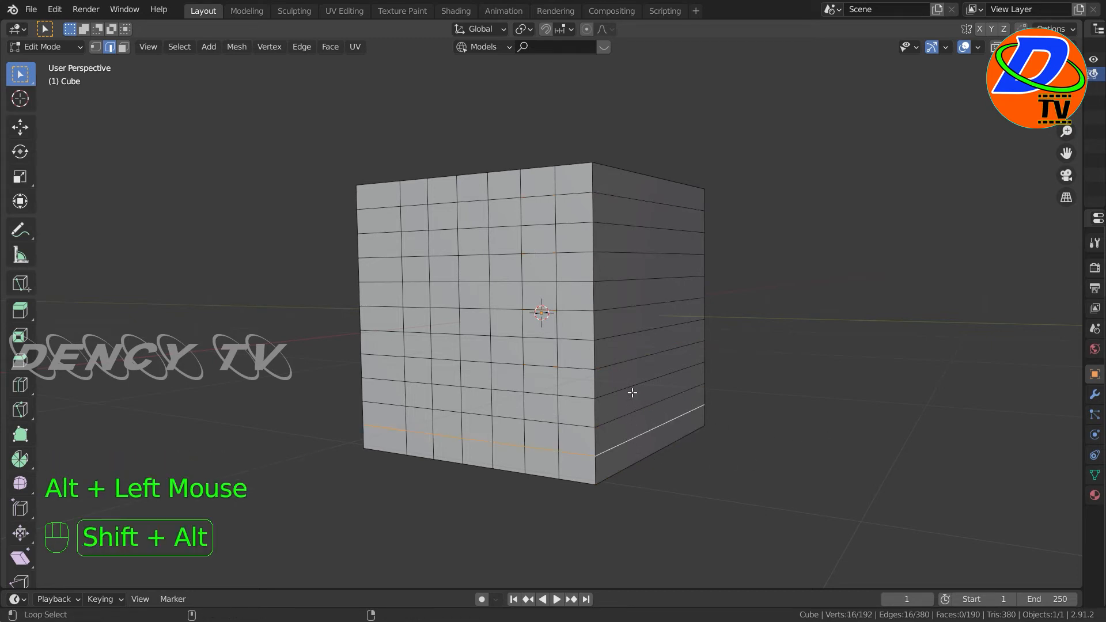
{"action": "left_click", "coordinate": [628, 278]}
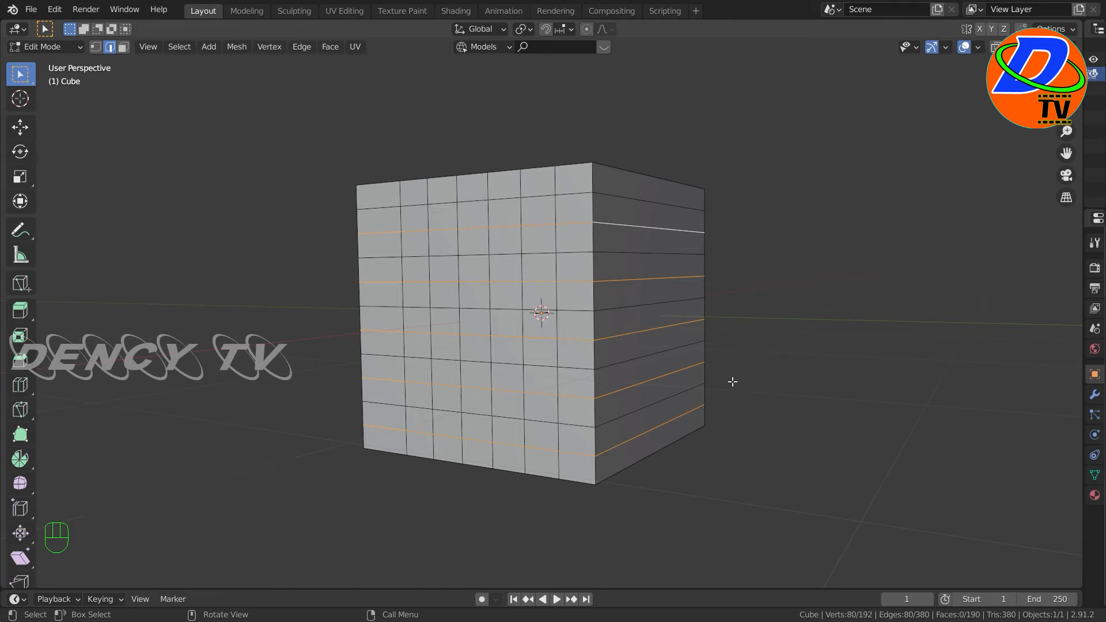
{"action": "mouse_move", "coordinate": [192, 455]}
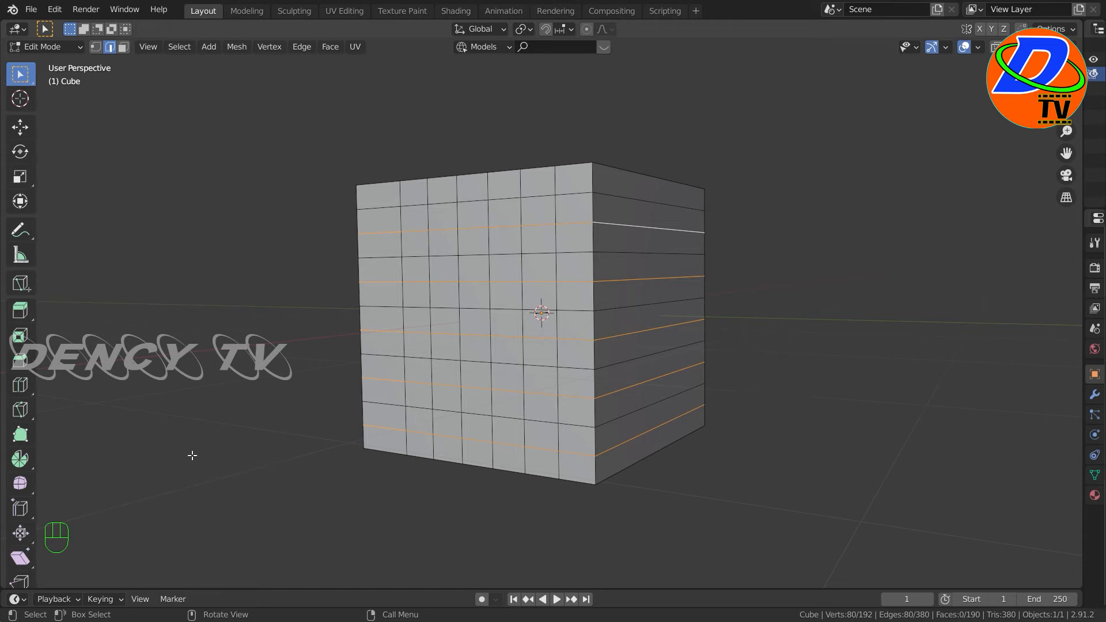
Step: Activate the Offset Edge Loop Cut variant from the Loop Cut tool flyout
{"action": "scroll", "scroll_direction": "down", "scroll_amount": 3}
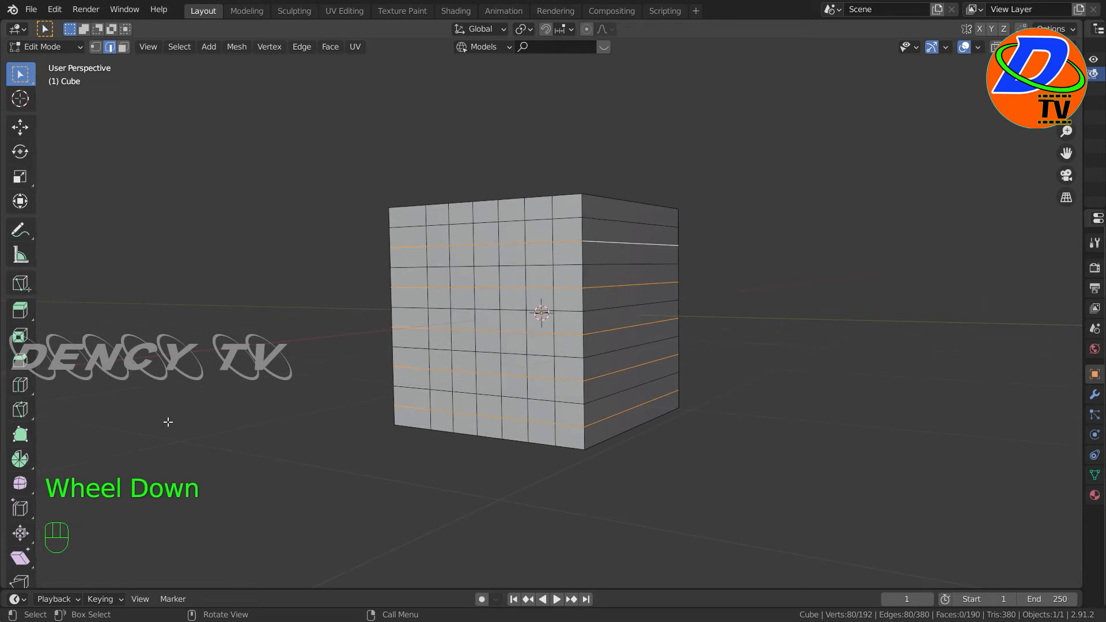
{"action": "scroll", "scroll_direction": "up", "scroll_amount": 3}
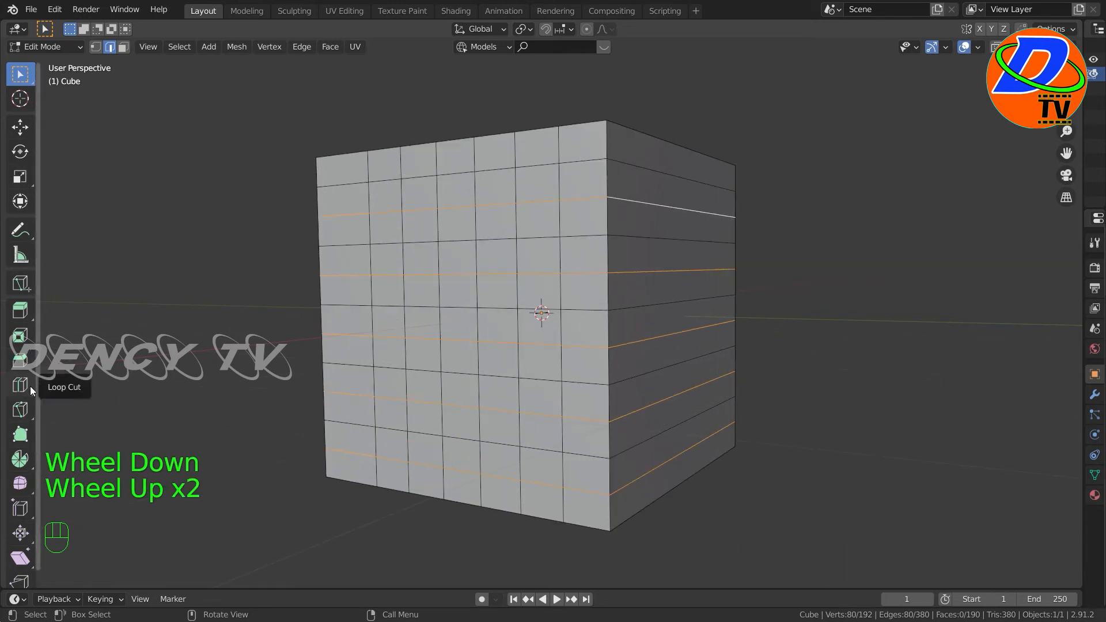
{"action": "left_click", "coordinate": [20, 386]}
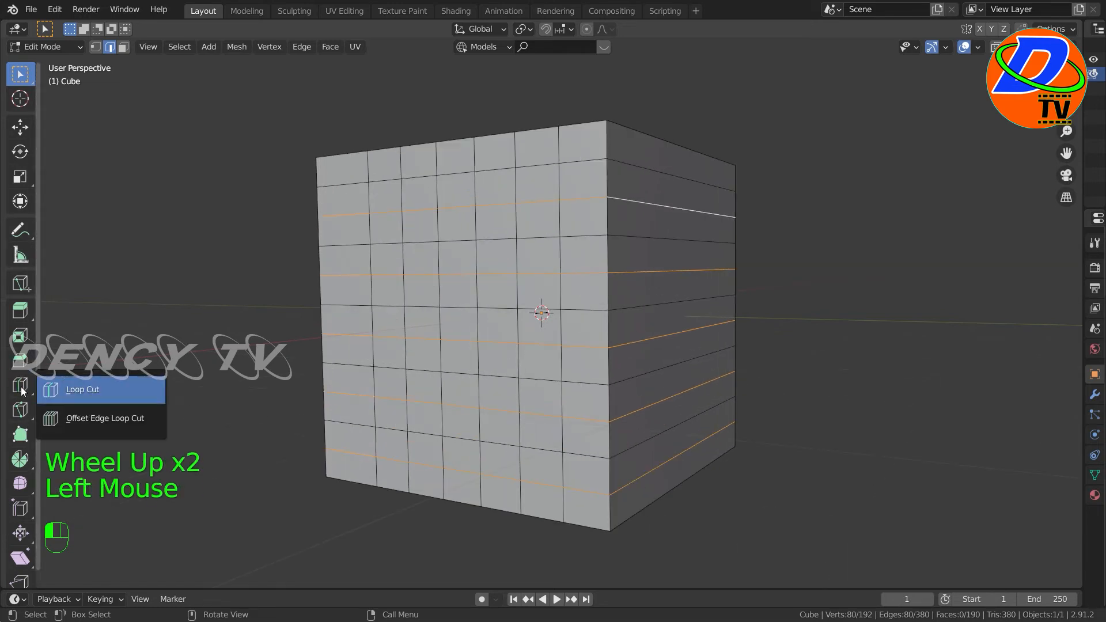
{"action": "mouse_move", "coordinate": [102, 417]}
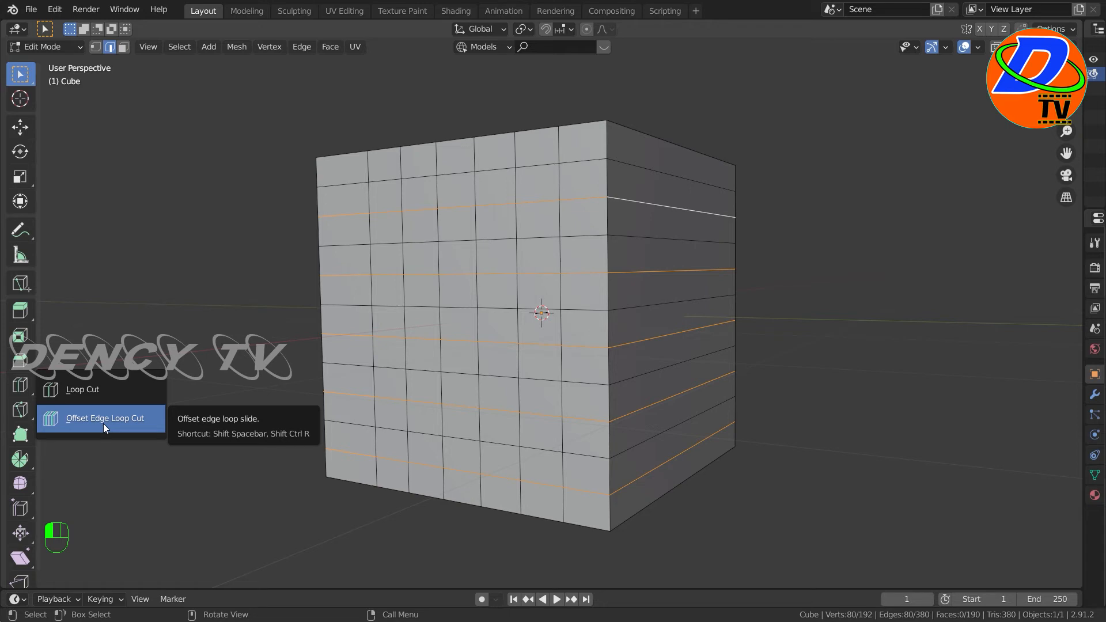
{"action": "left_click", "coordinate": [109, 417]}
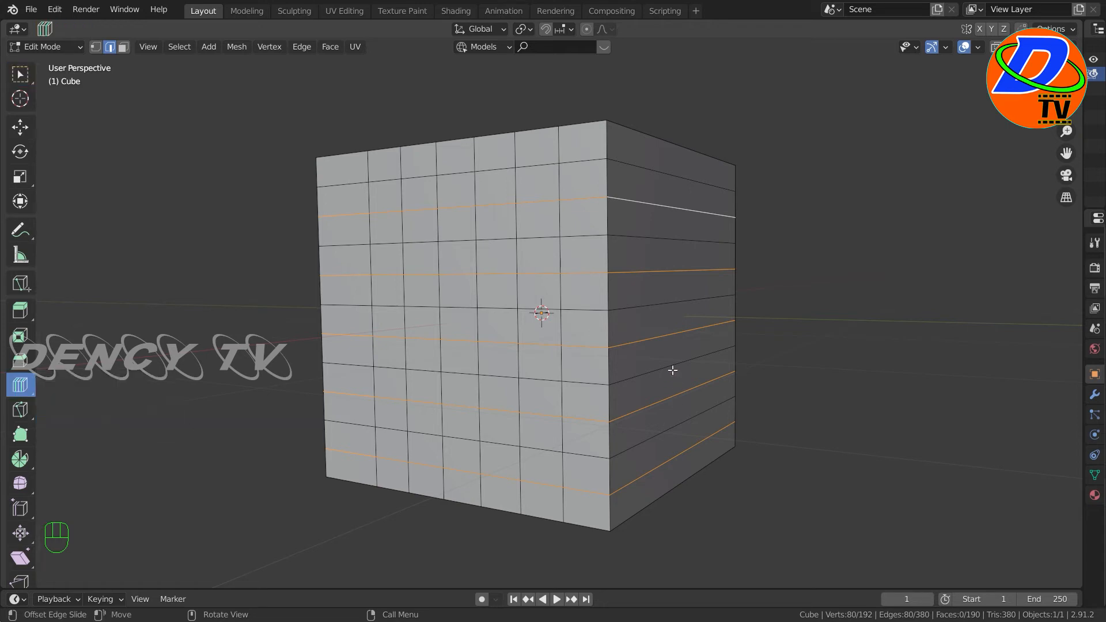
{"action": "mouse_move", "coordinate": [667, 341]}
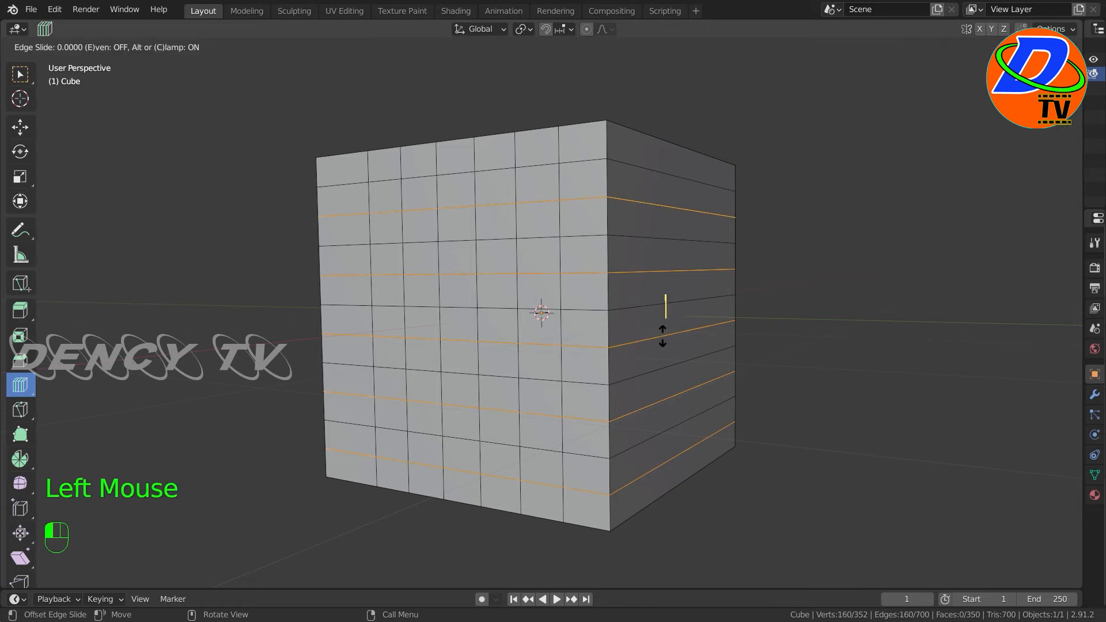
{"action": "mouse_move", "coordinate": [662, 346]}
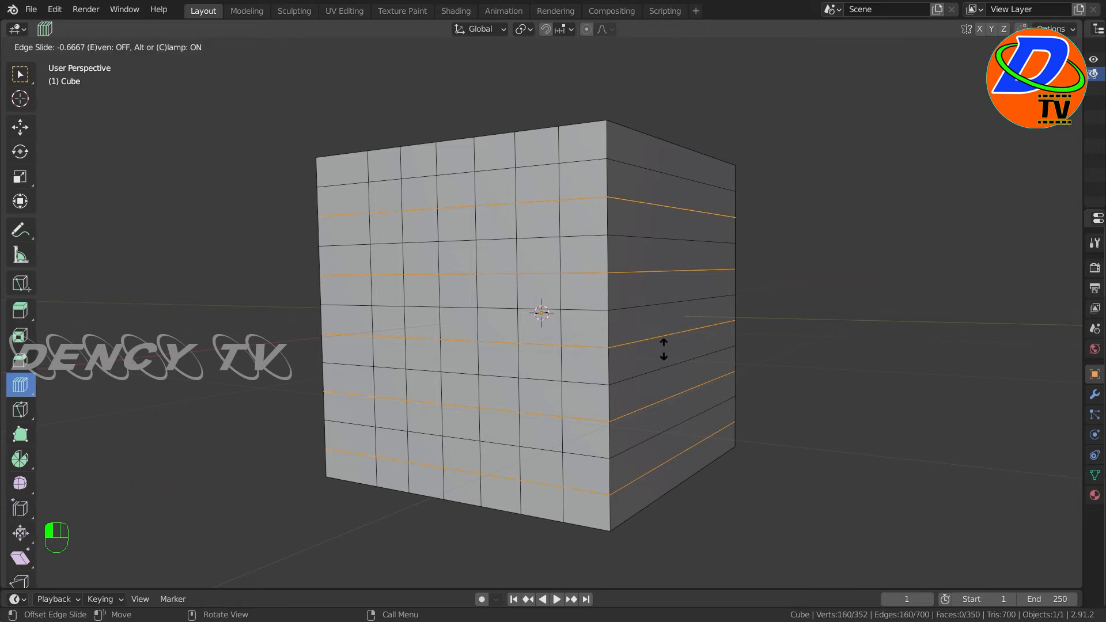
{"action": "mouse_move", "coordinate": [664, 310]}
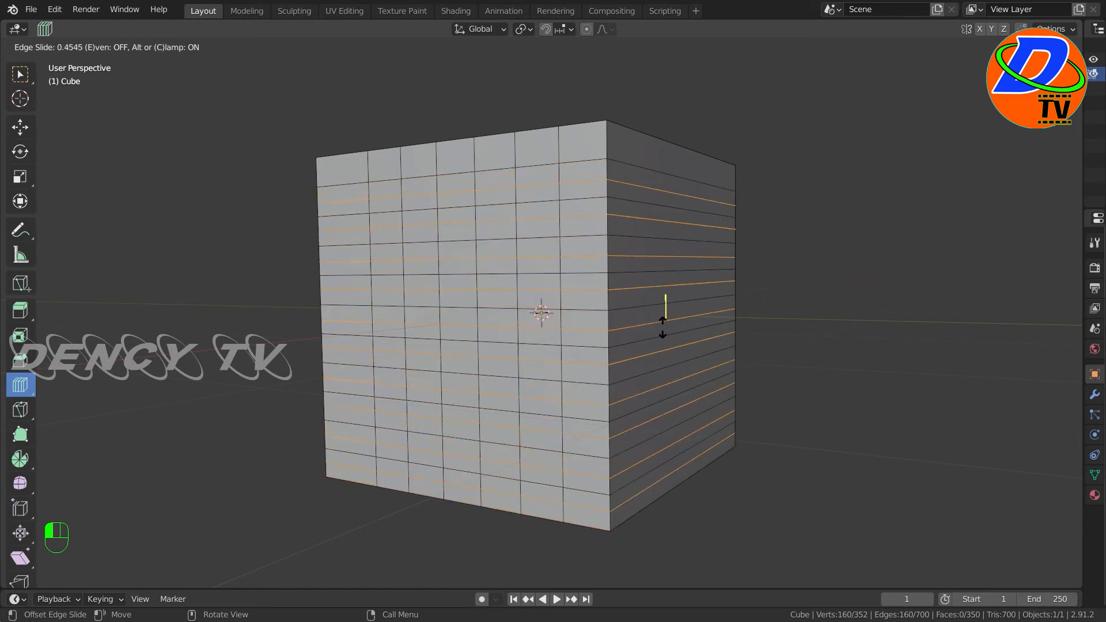
{"action": "mouse_move", "coordinate": [661, 318]}
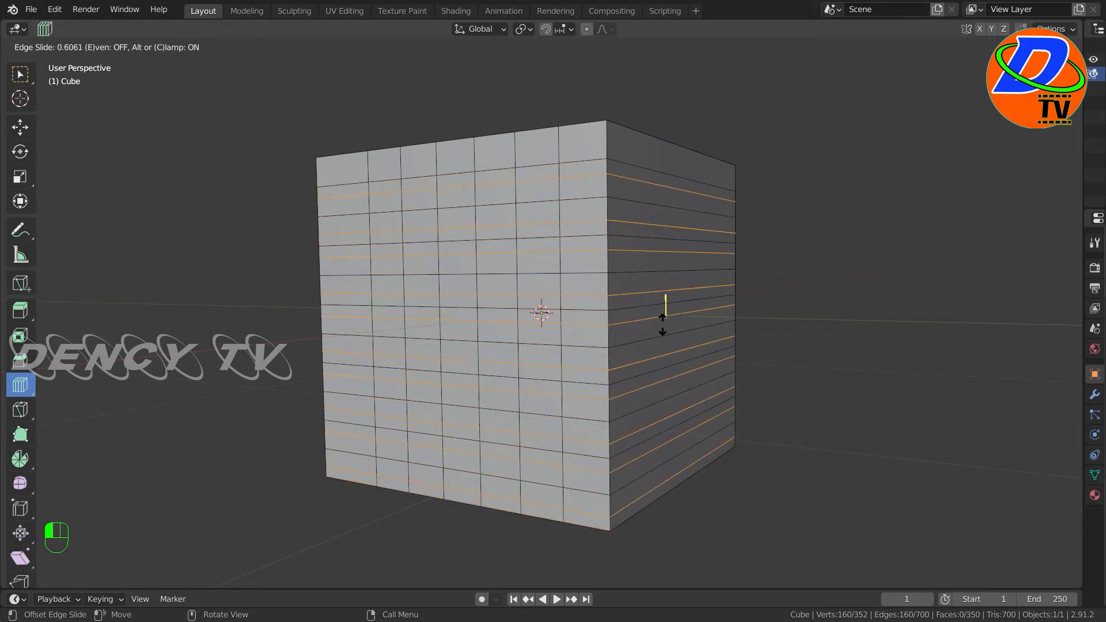
{"action": "mouse_move", "coordinate": [664, 318]}
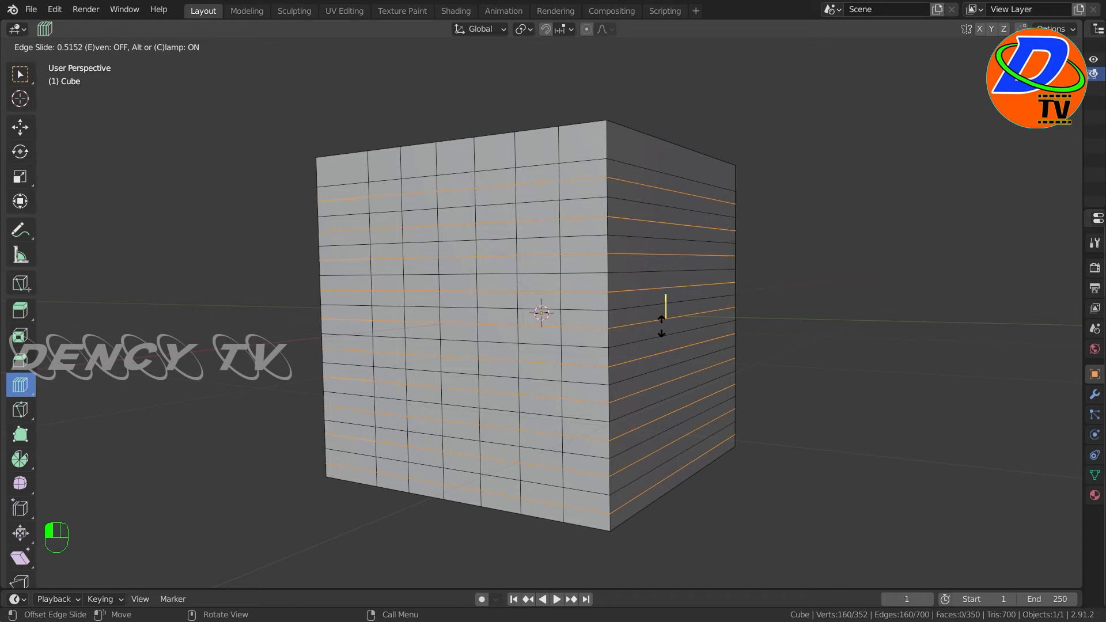
Step: Split the selected horizontal loops into offset pairs twice, packing the sides with thin strips
{"action": "left_click", "coordinate": [662, 330]}
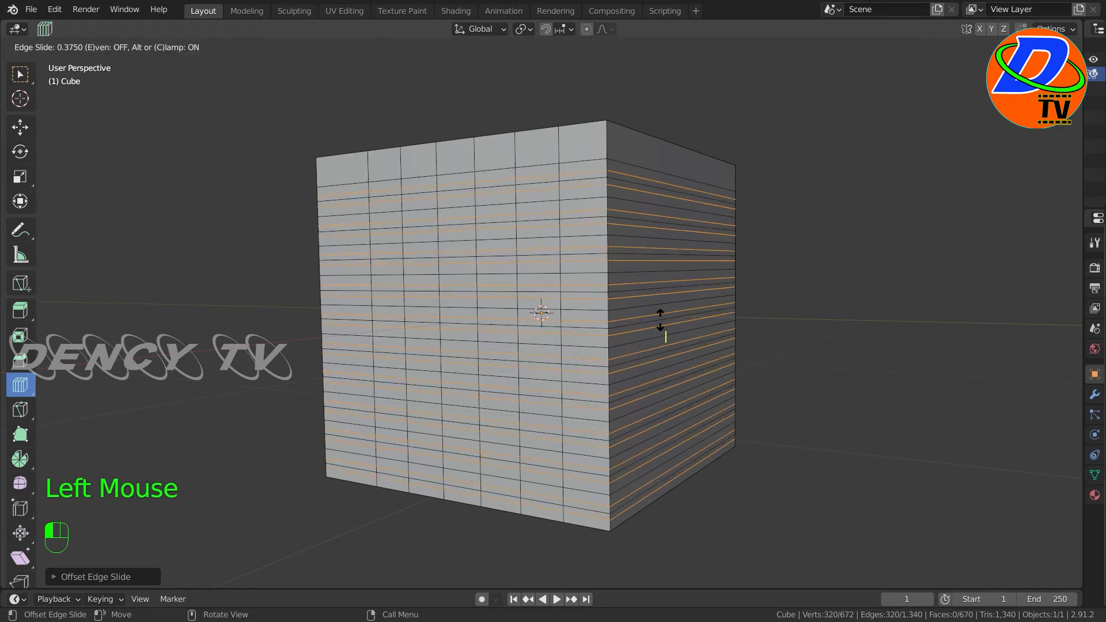
{"action": "left_click", "coordinate": [664, 323]}
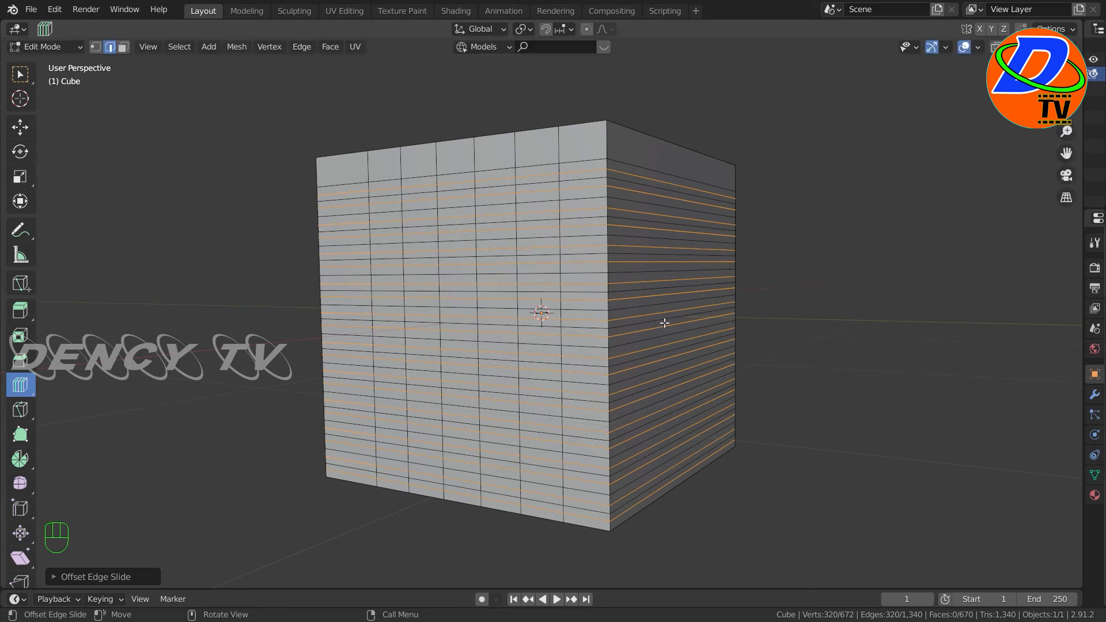
{"action": "mouse_move", "coordinate": [664, 331]}
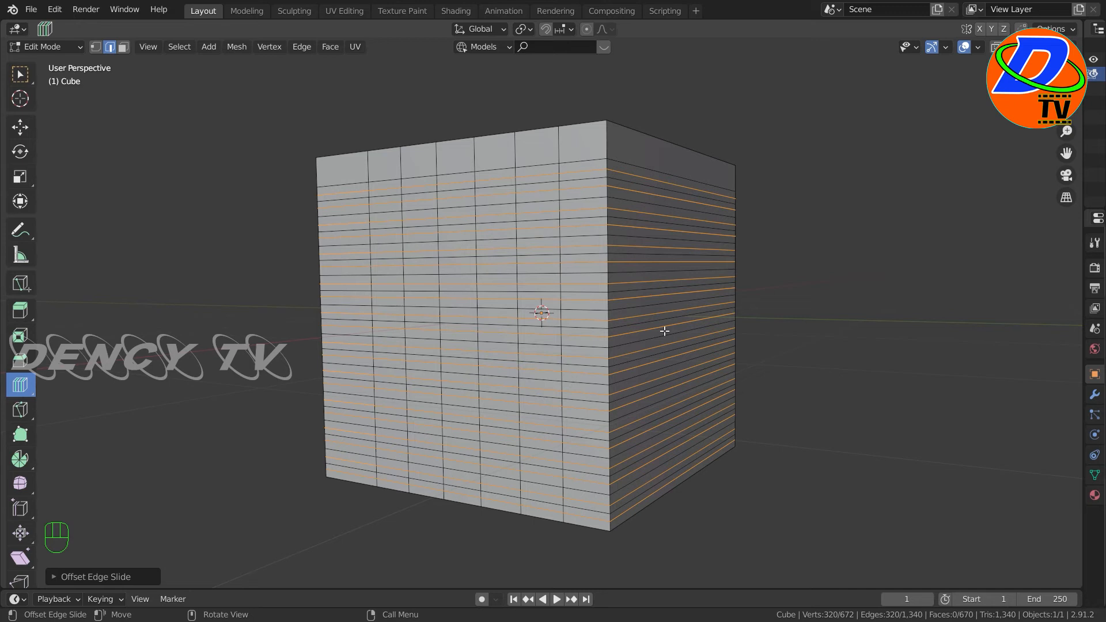
{"action": "mouse_move", "coordinate": [275, 146]}
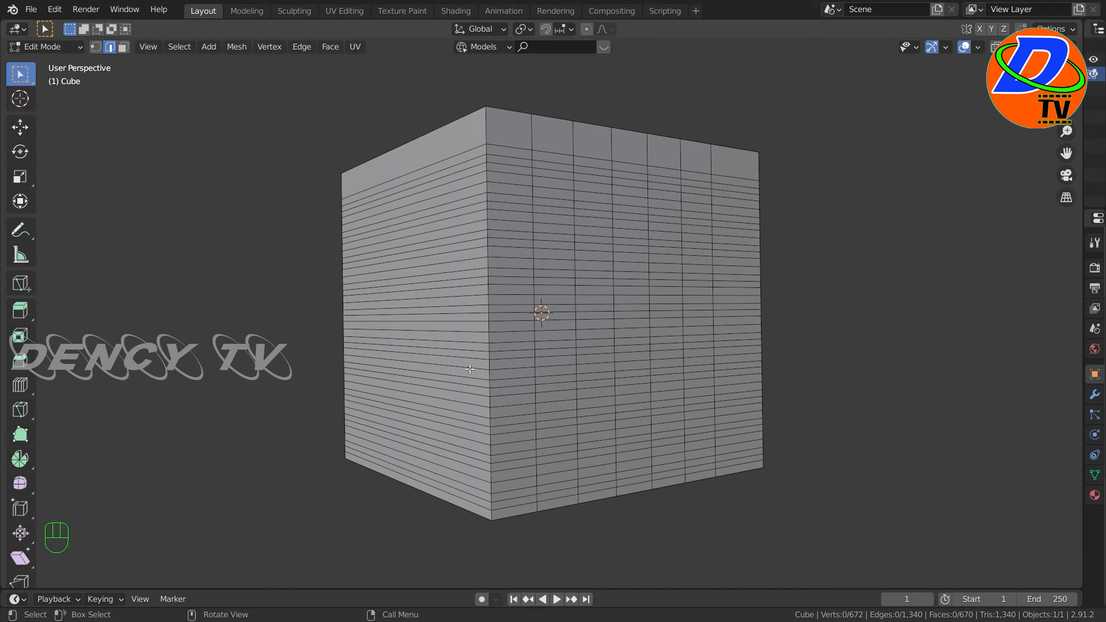
{"action": "mouse_move", "coordinate": [633, 342]}
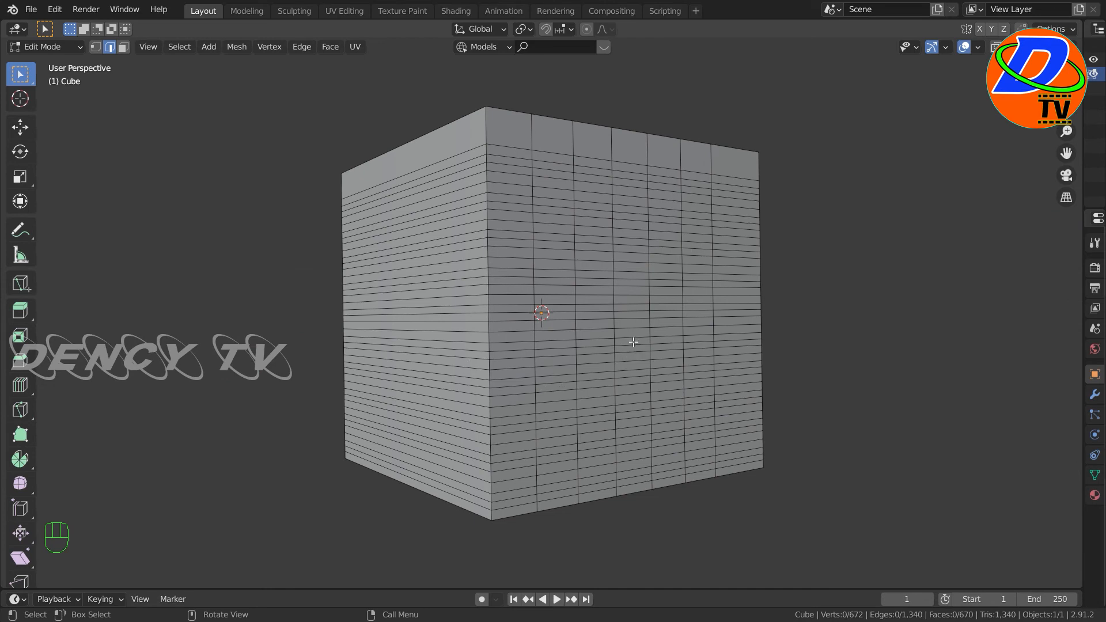
{"action": "mouse_move", "coordinate": [703, 614]}
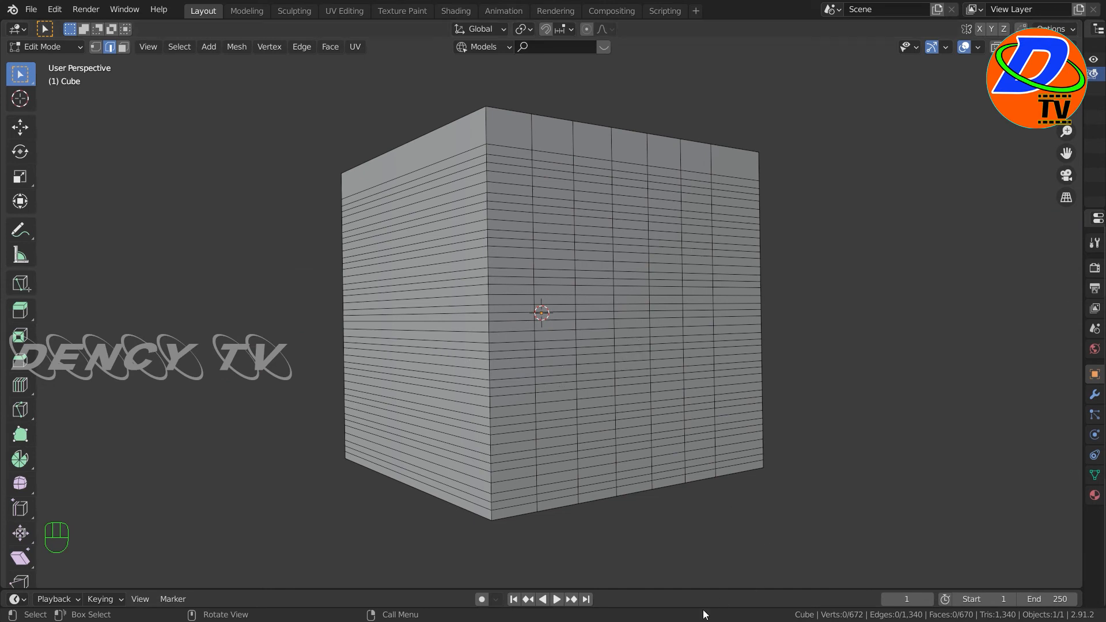
Step: Put the fresh cube into Edit Mode via the mode dropdown
{"action": "key", "text": "Tab"}
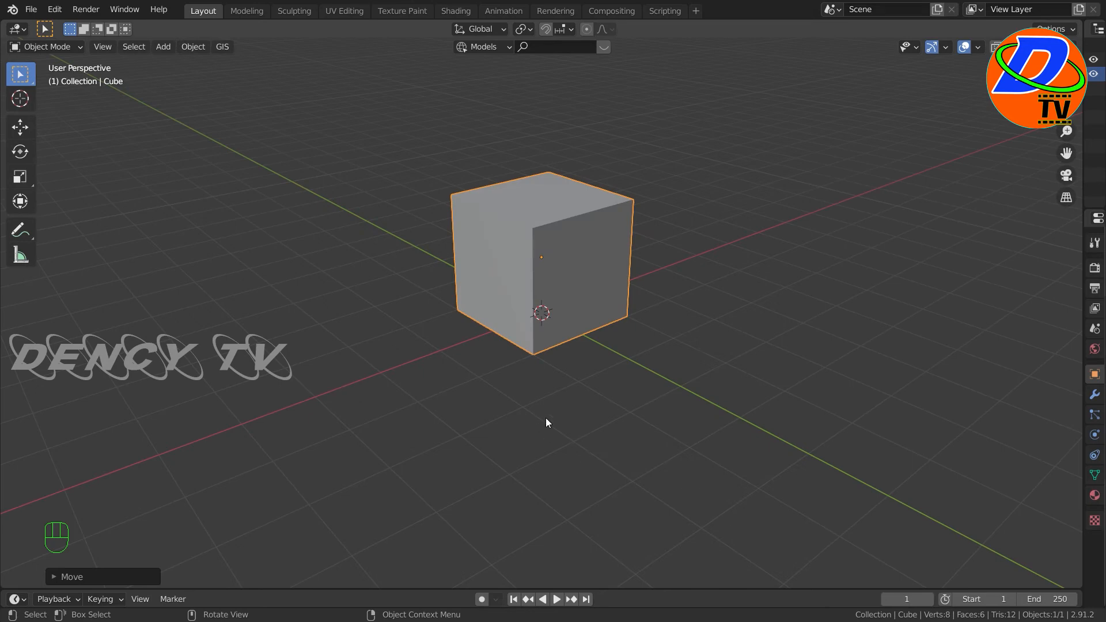
{"action": "mouse_move", "coordinate": [20, 128]}
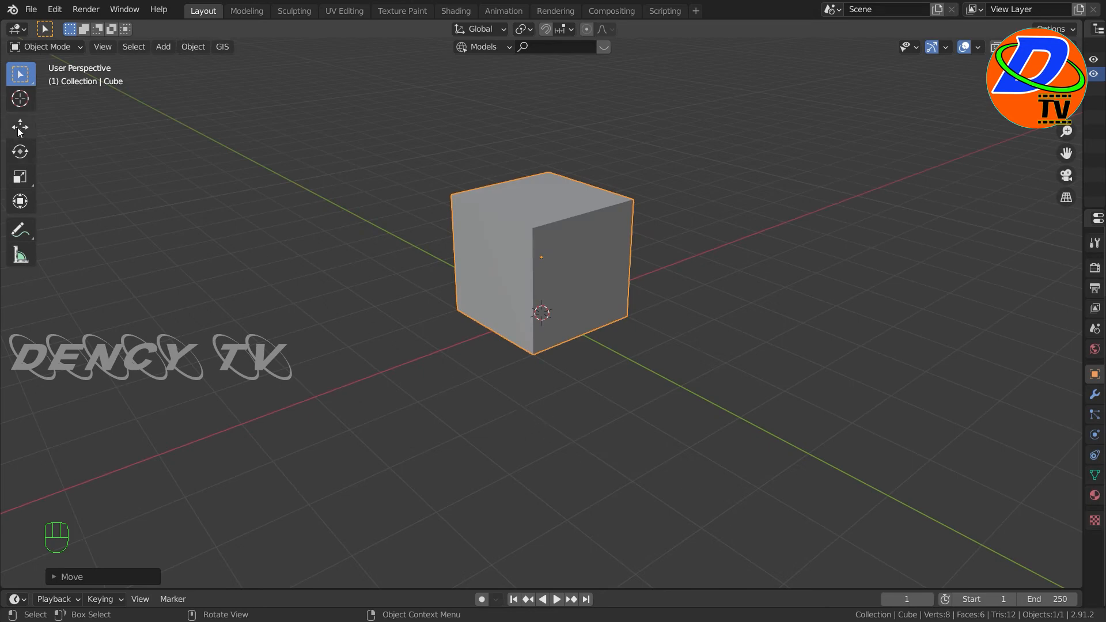
{"action": "left_click", "coordinate": [46, 46]}
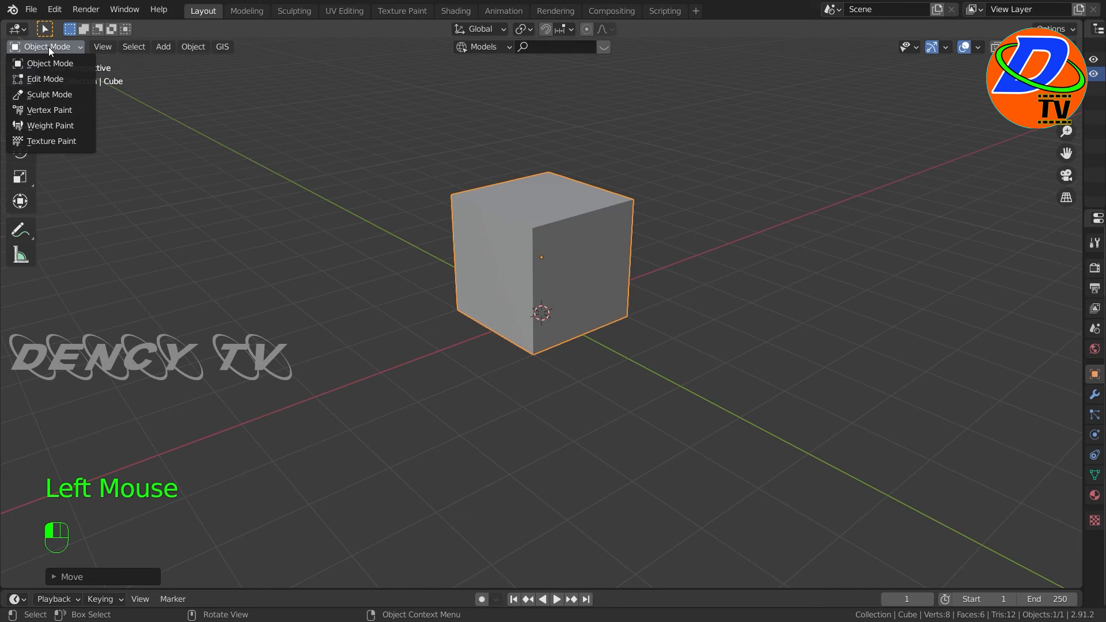
{"action": "left_click", "coordinate": [45, 78]}
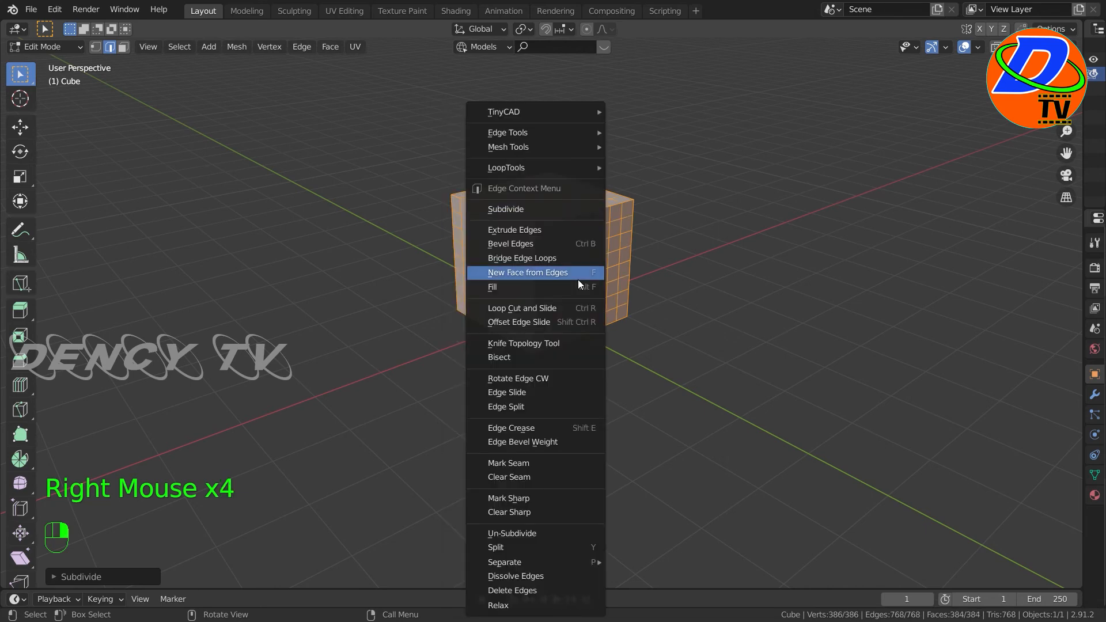
Step: Subdivide the cube finely, extrude blocks and spikes, and select the whole mesh
{"action": "scroll", "scroll_direction": "up", "scroll_amount": 3}
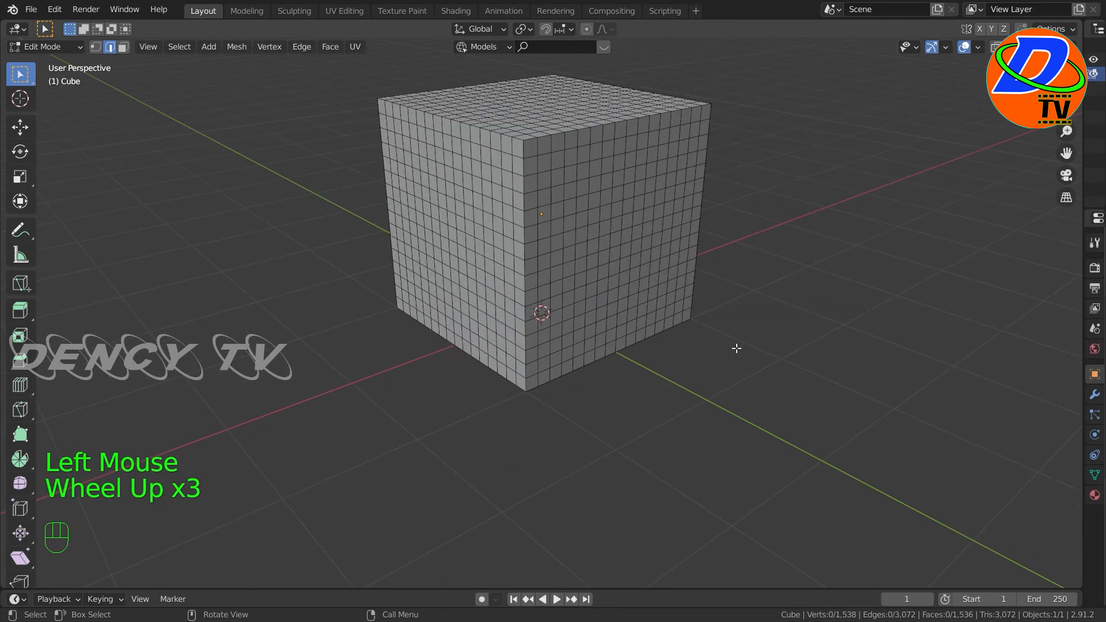
{"action": "mouse_move", "coordinate": [341, 344]}
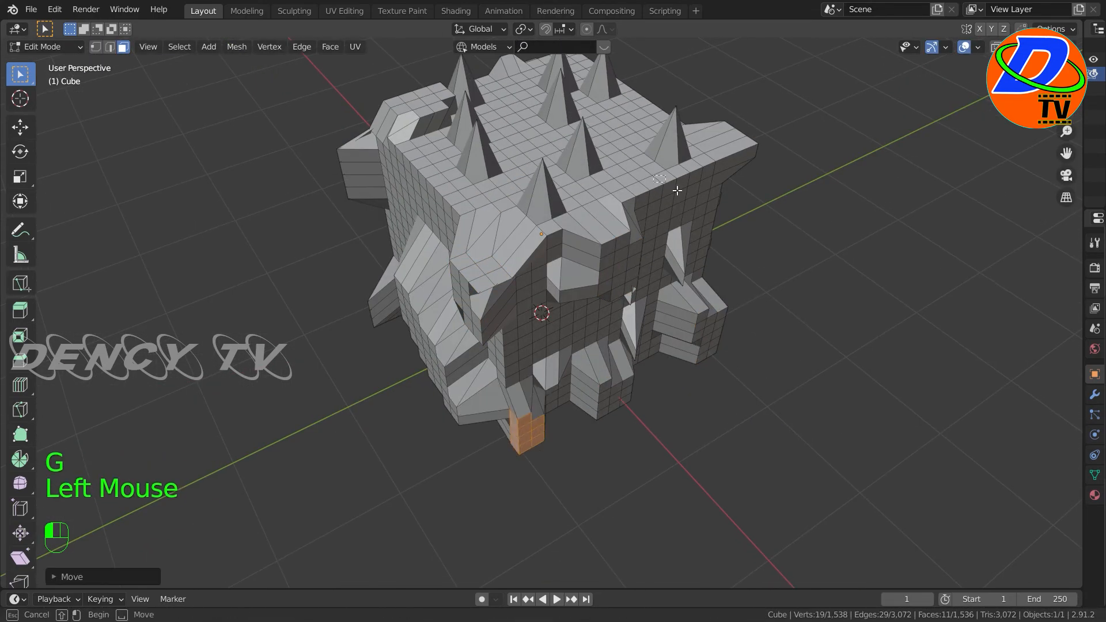
{"action": "scroll", "scroll_direction": "up", "scroll_amount": 3}
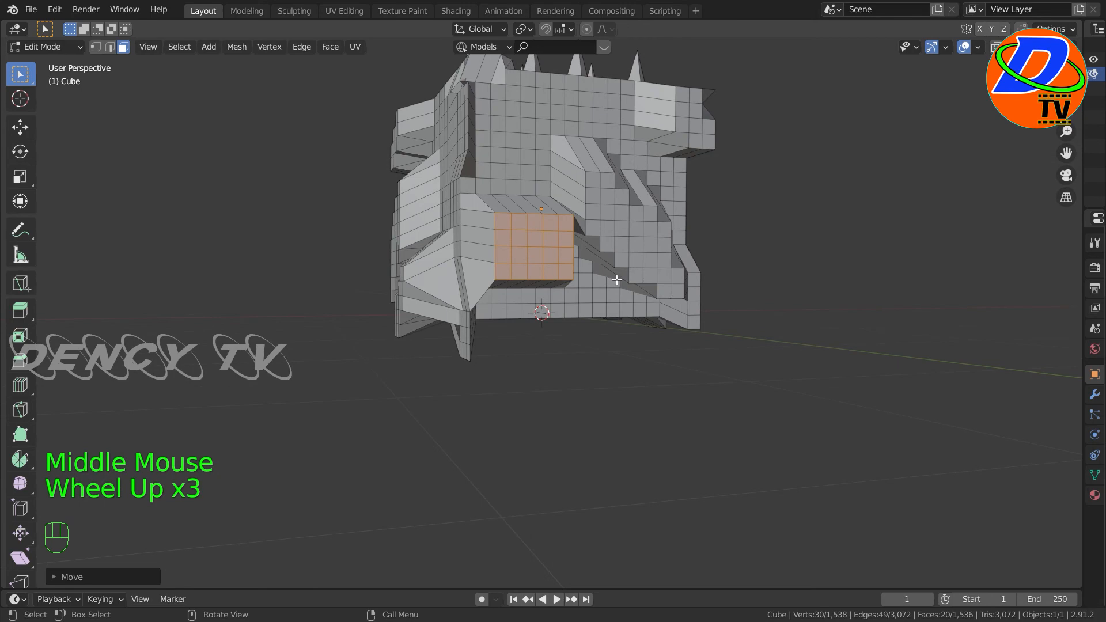
{"action": "scroll", "scroll_direction": "up", "scroll_amount": 3}
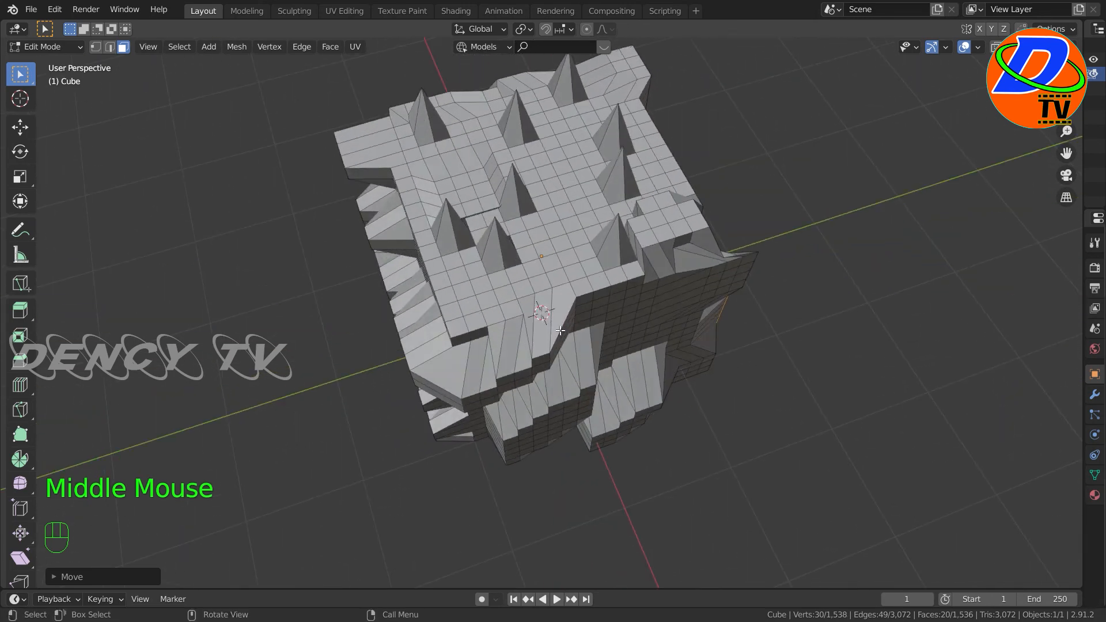
{"action": "key", "text": "a"}
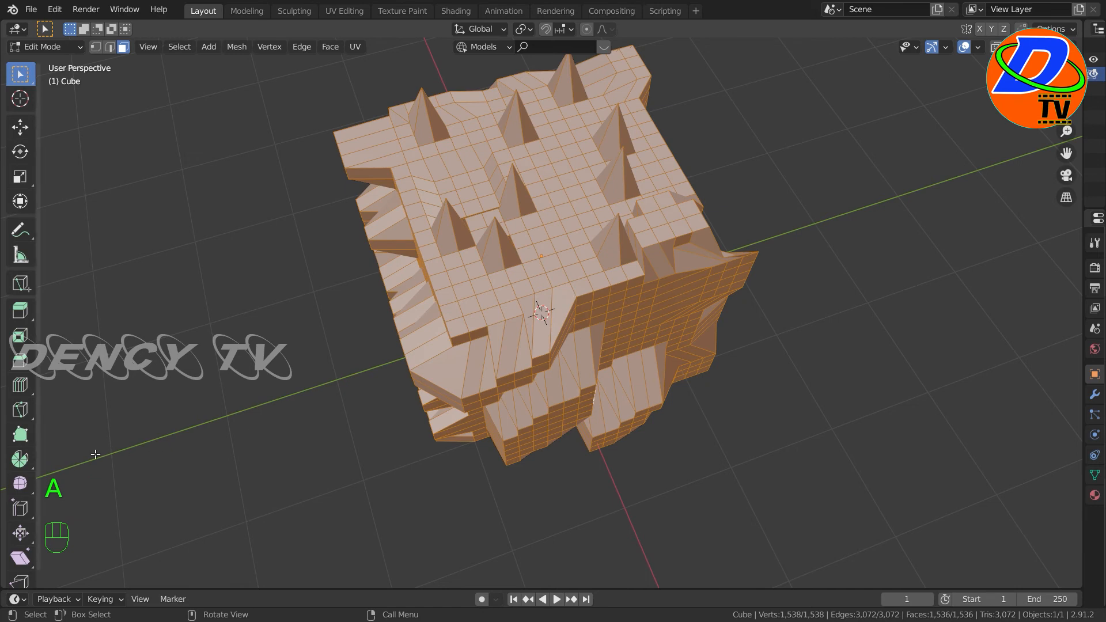
Step: Smooth the selected spiky mesh repeatedly into a rounded, lumpy rock-like mass
{"action": "scroll", "scroll_direction": "down", "scroll_amount": 3}
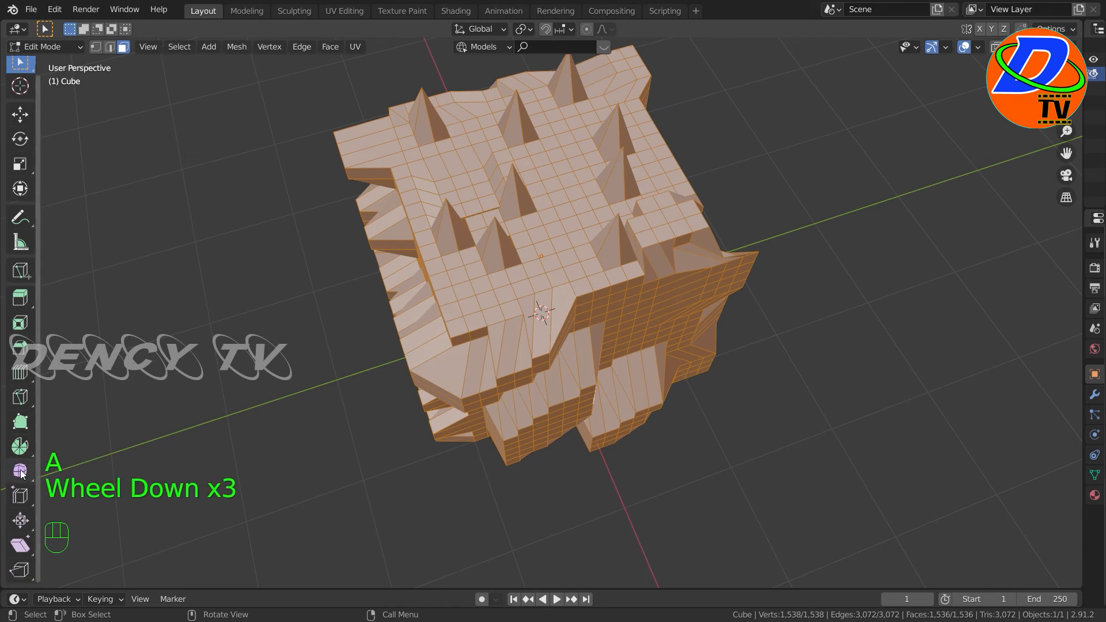
{"action": "mouse_move", "coordinate": [20, 471]}
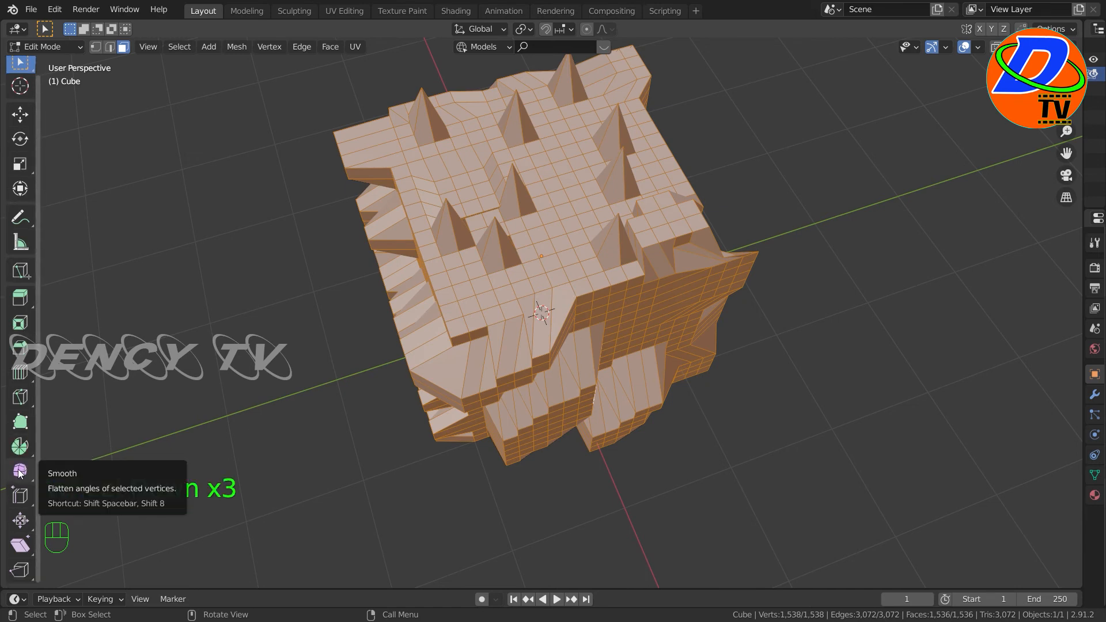
{"action": "left_click", "coordinate": [20, 470]}
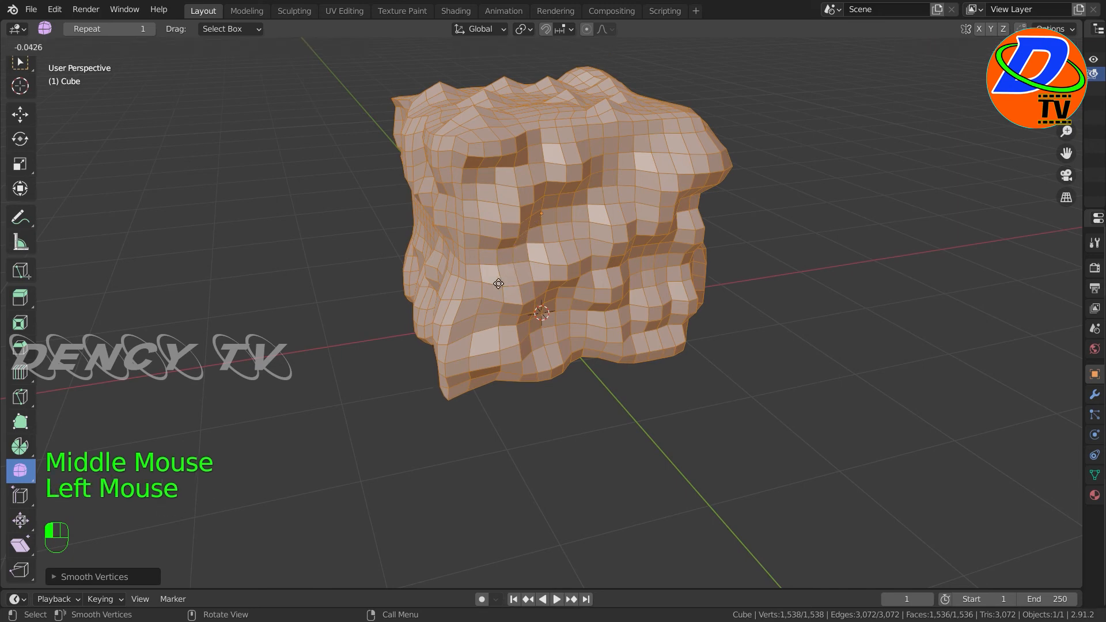
{"action": "key", "text": "Tab"}
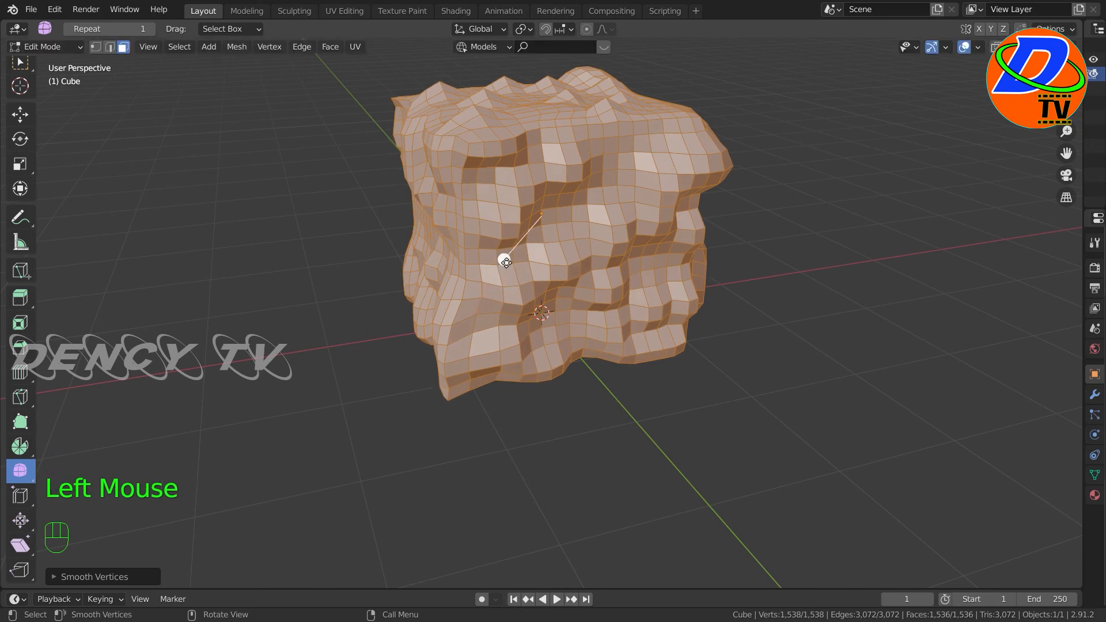
{"action": "left_click", "coordinate": [505, 260]}
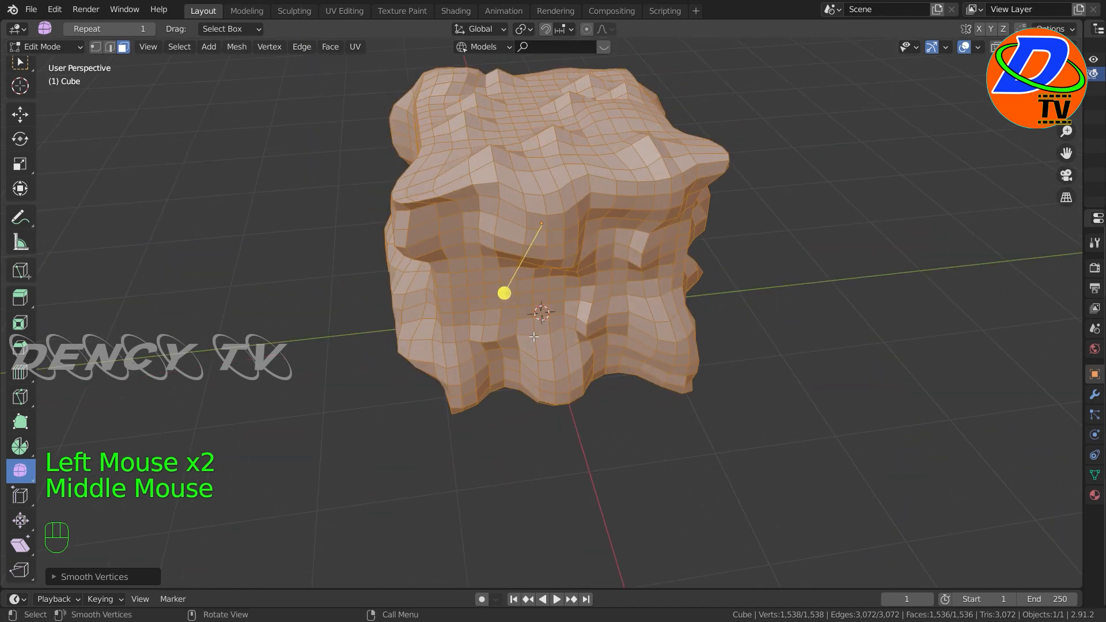
{"action": "mouse_move", "coordinate": [149, 450]}
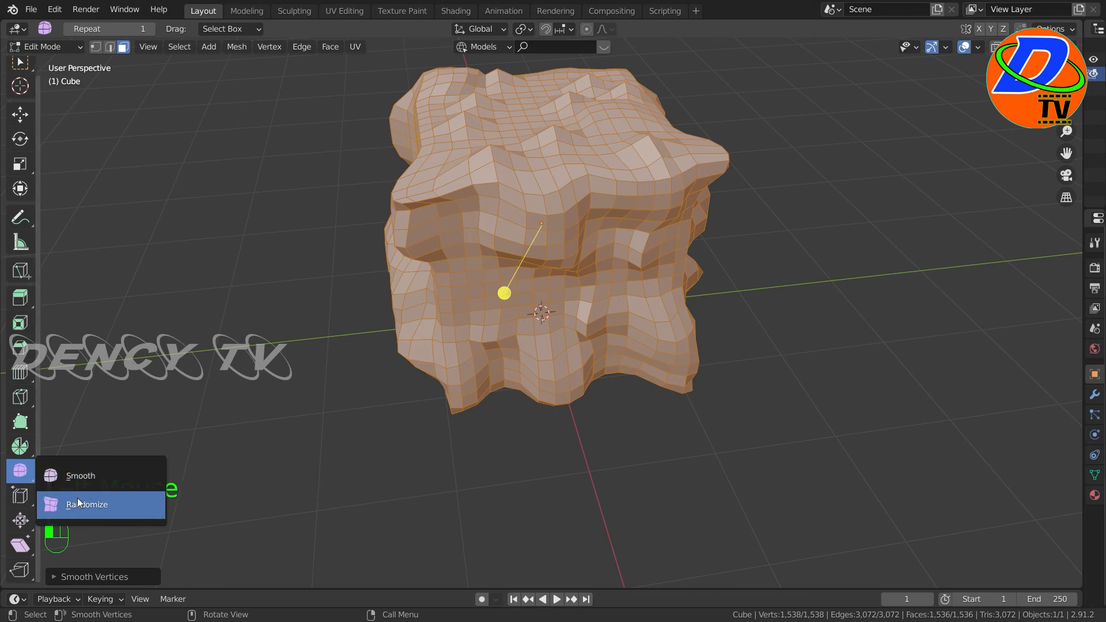
Step: Randomize the smoothed mesh's vertex positions into a jagged, faceted rock surface
{"action": "left_click", "coordinate": [87, 503]}
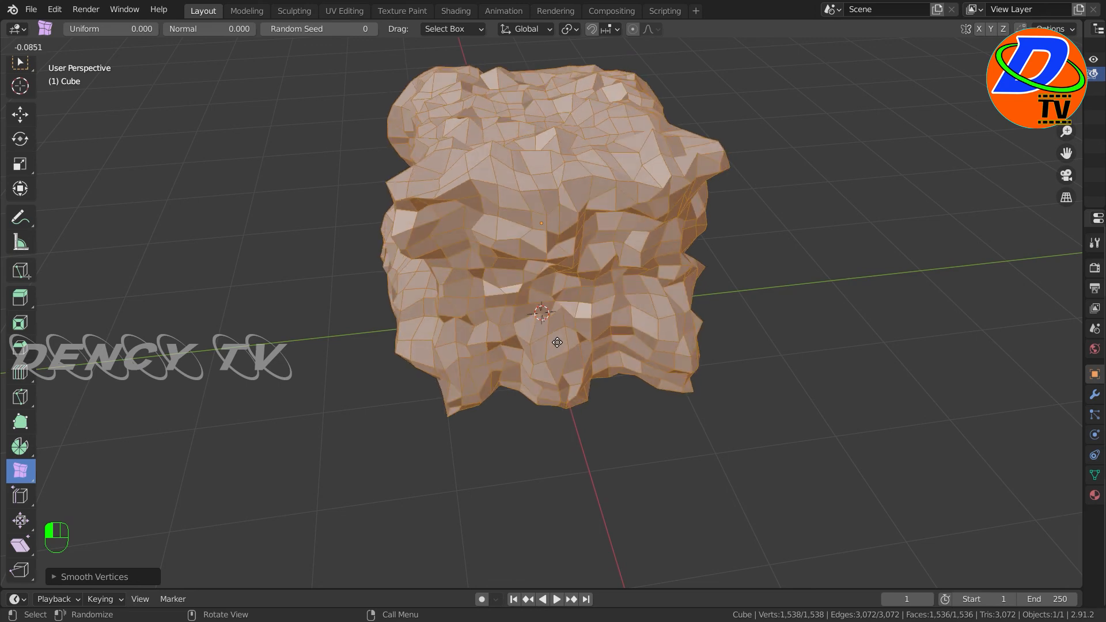
{"action": "left_click", "coordinate": [45, 46]}
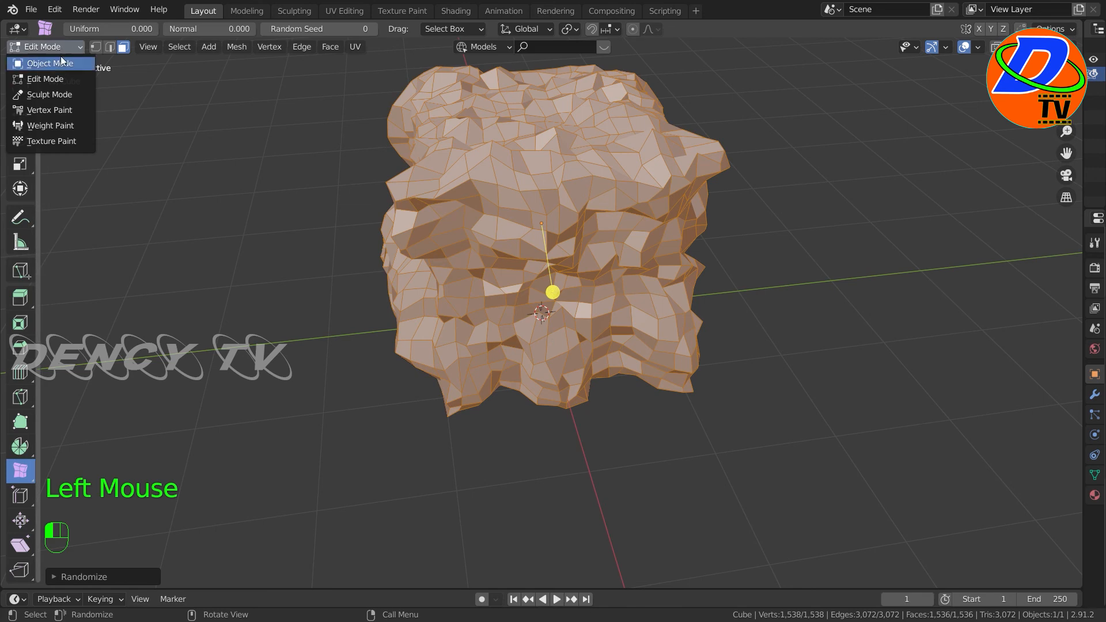
Step: Return to Object Mode and deselect the finished rock mesh
{"action": "left_click", "coordinate": [46, 62]}
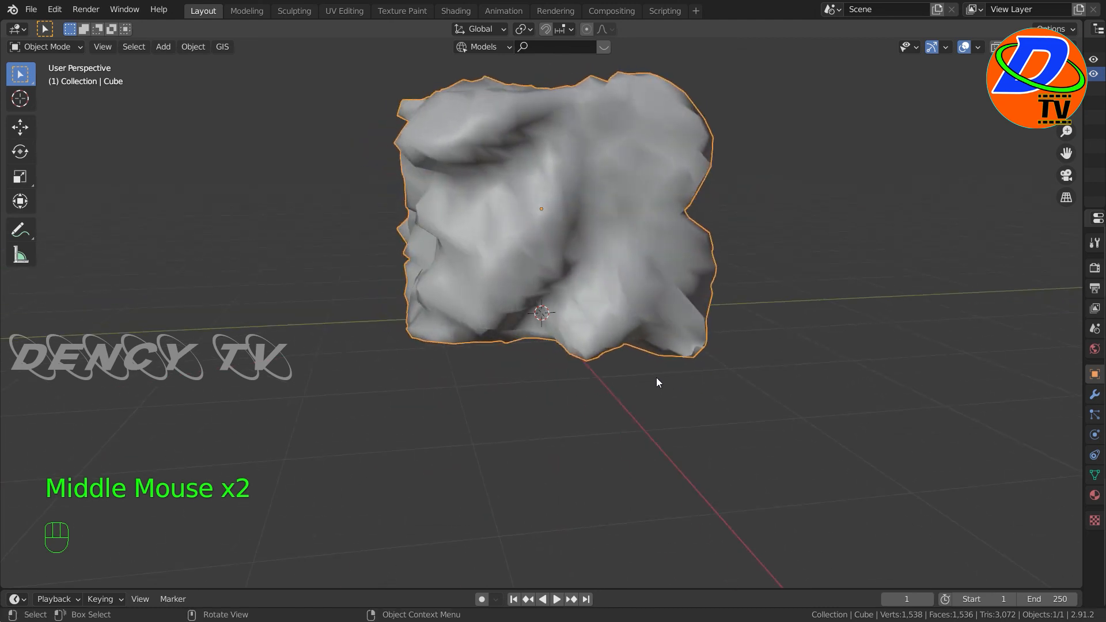
{"action": "mouse_move", "coordinate": [485, 294]}
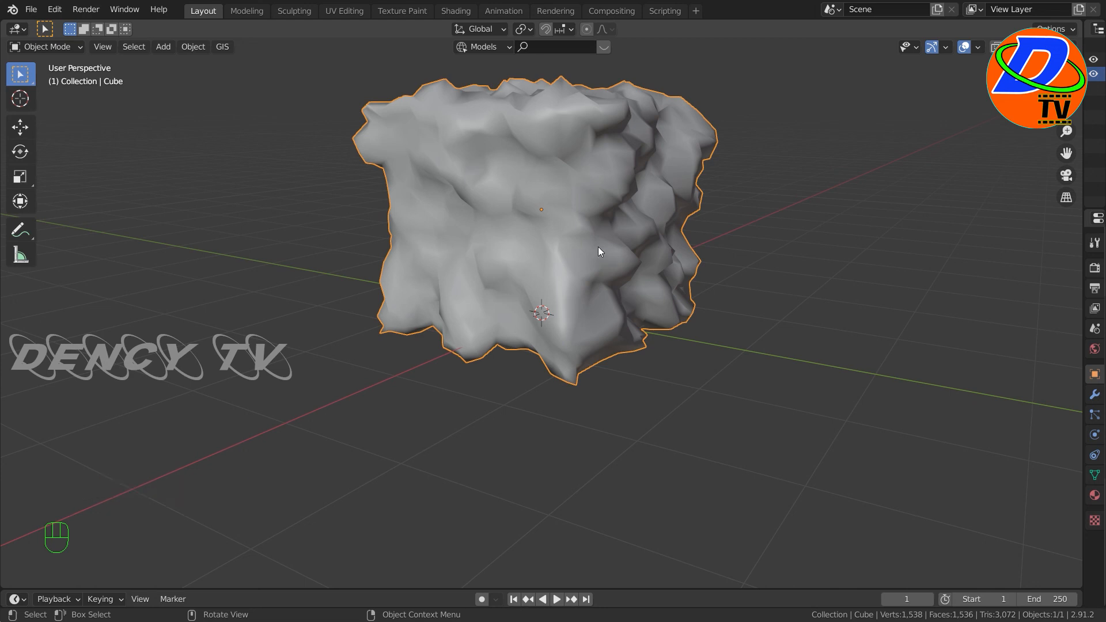
{"action": "mouse_move", "coordinate": [567, 246]}
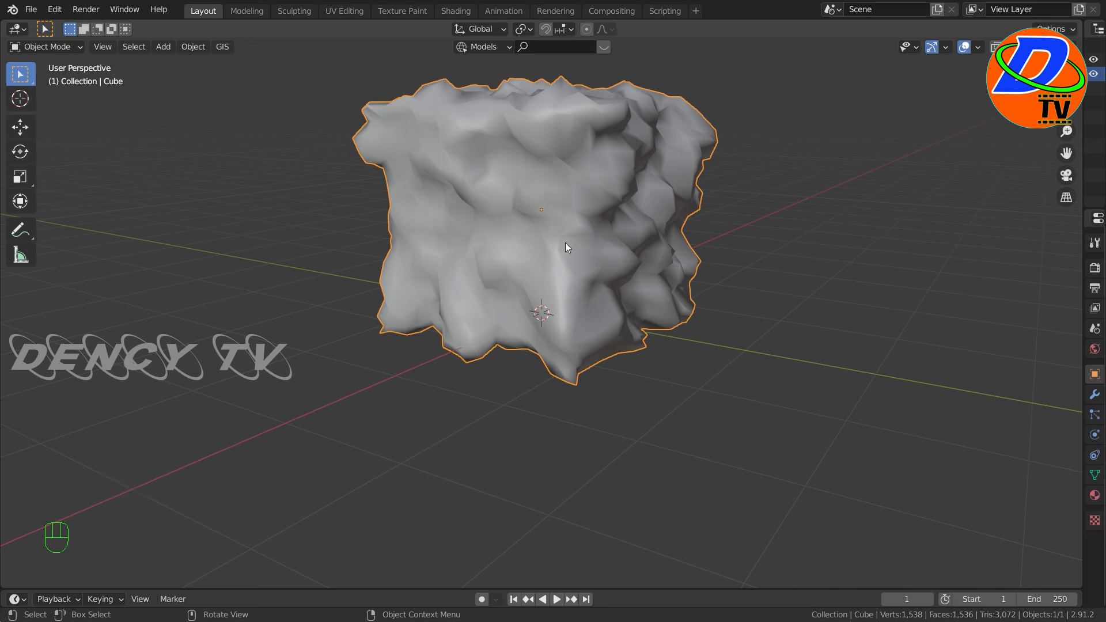
{"action": "mouse_move", "coordinate": [585, 260]}
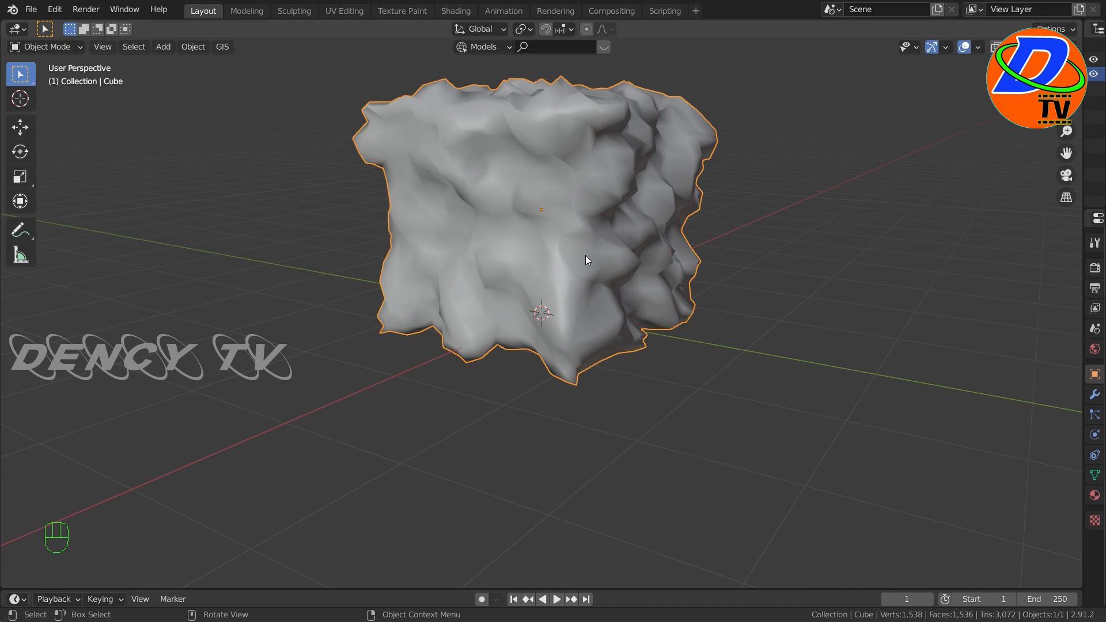
{"action": "mouse_move", "coordinate": [615, 250]}
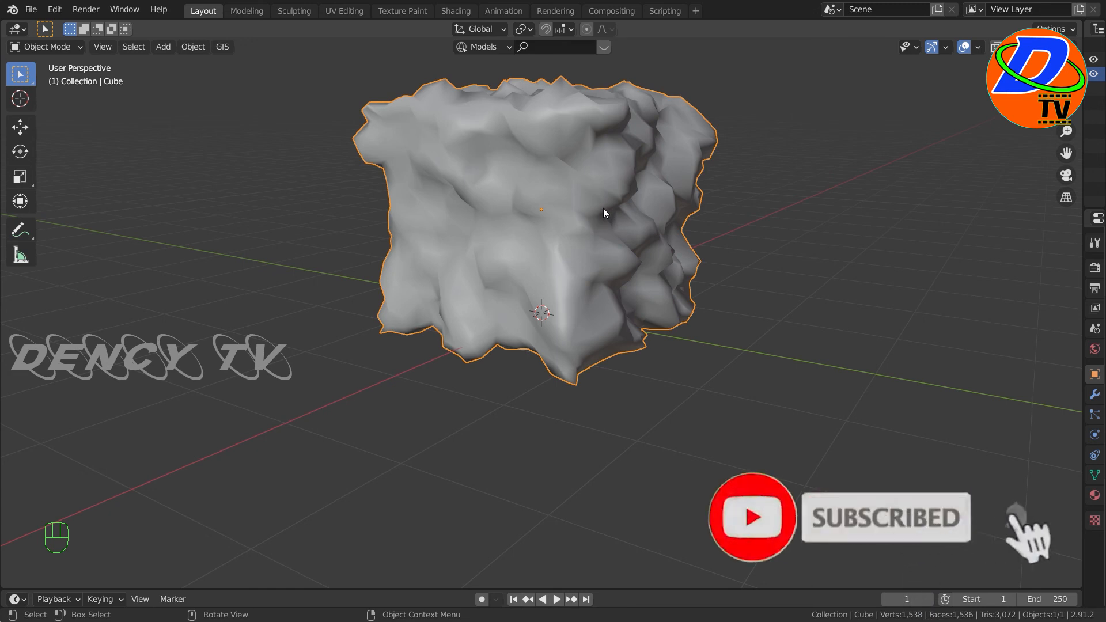
{"action": "mouse_move", "coordinate": [554, 306]}
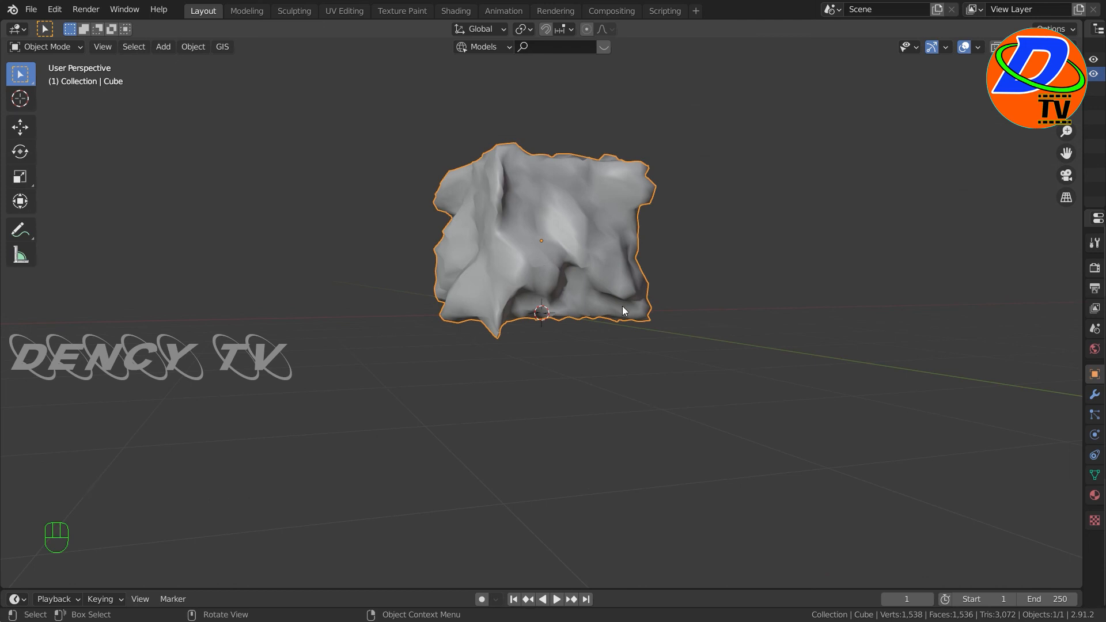
{"action": "mouse_move", "coordinate": [718, 310]}
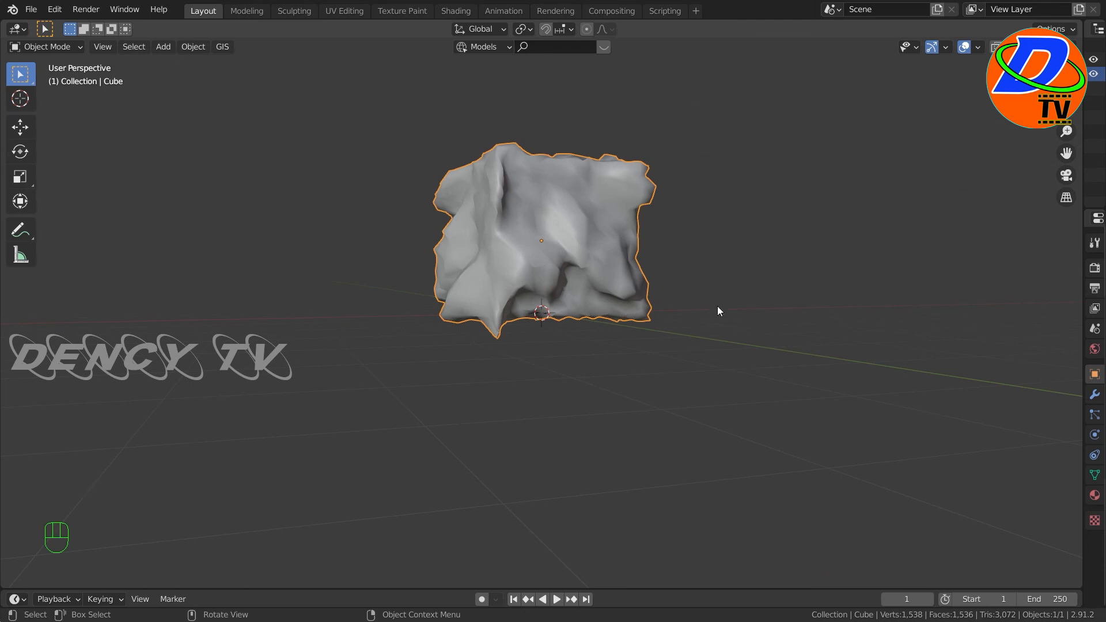
{"action": "left_click", "coordinate": [767, 274]}
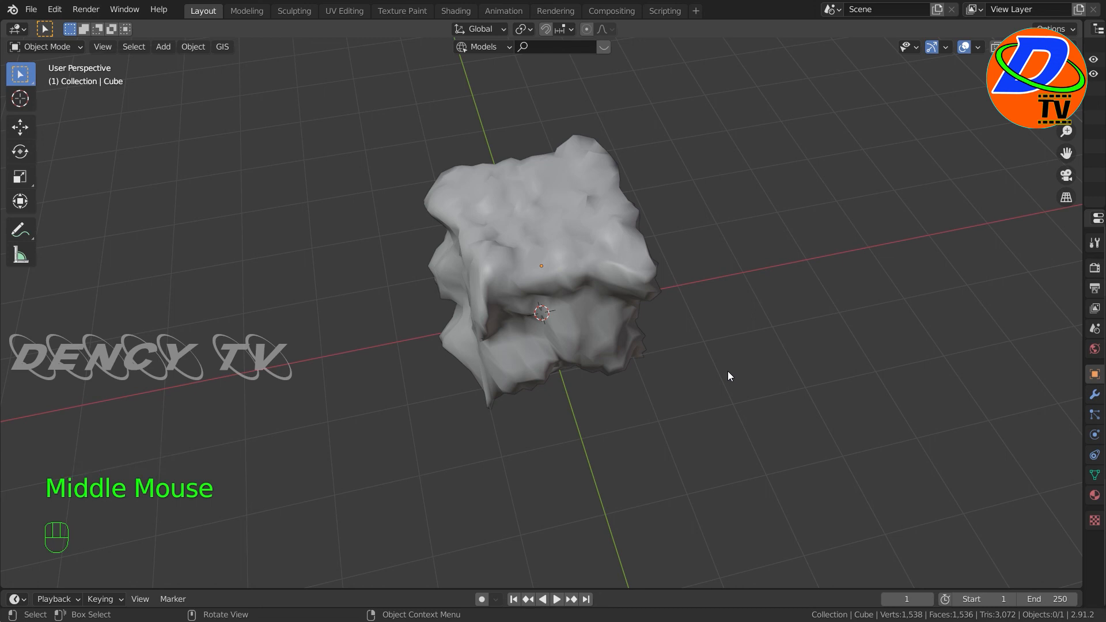
{"action": "mouse_move", "coordinate": [680, 365]}
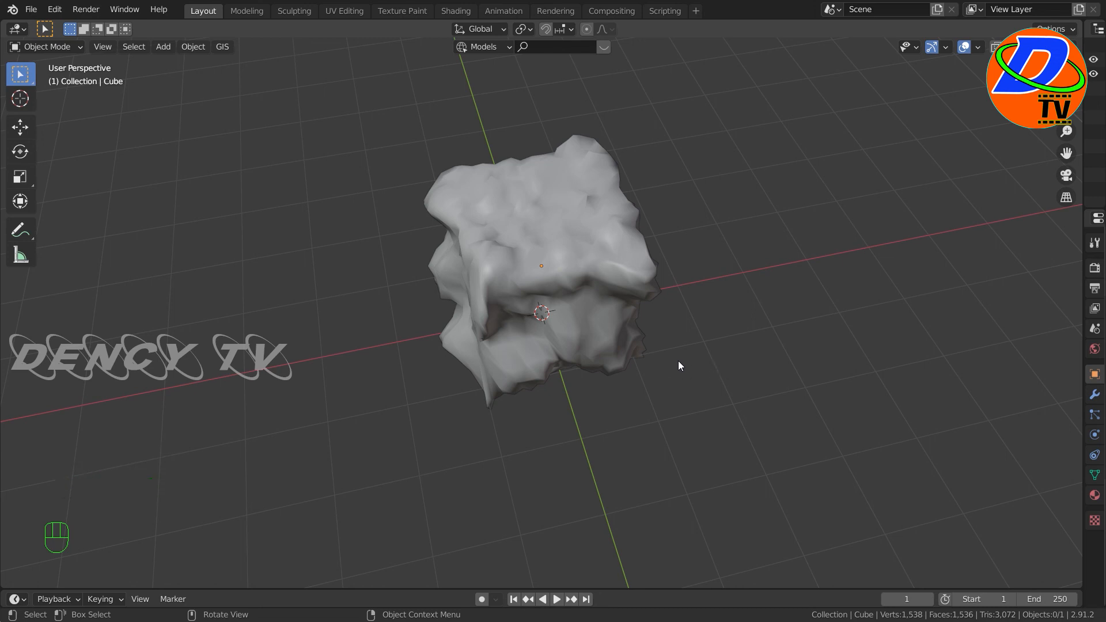